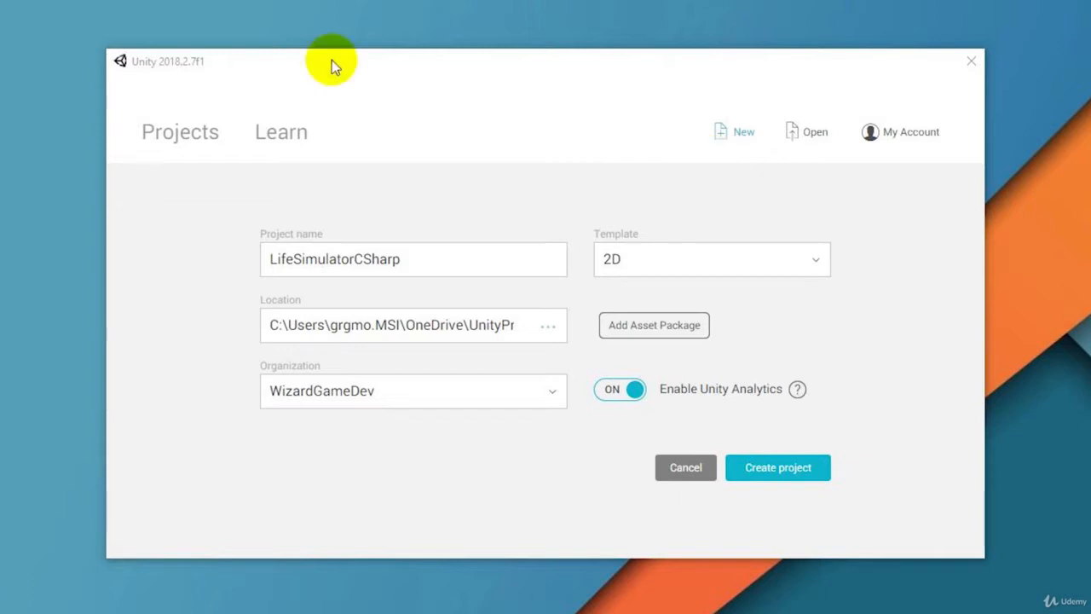
mouse_move(186, 75)
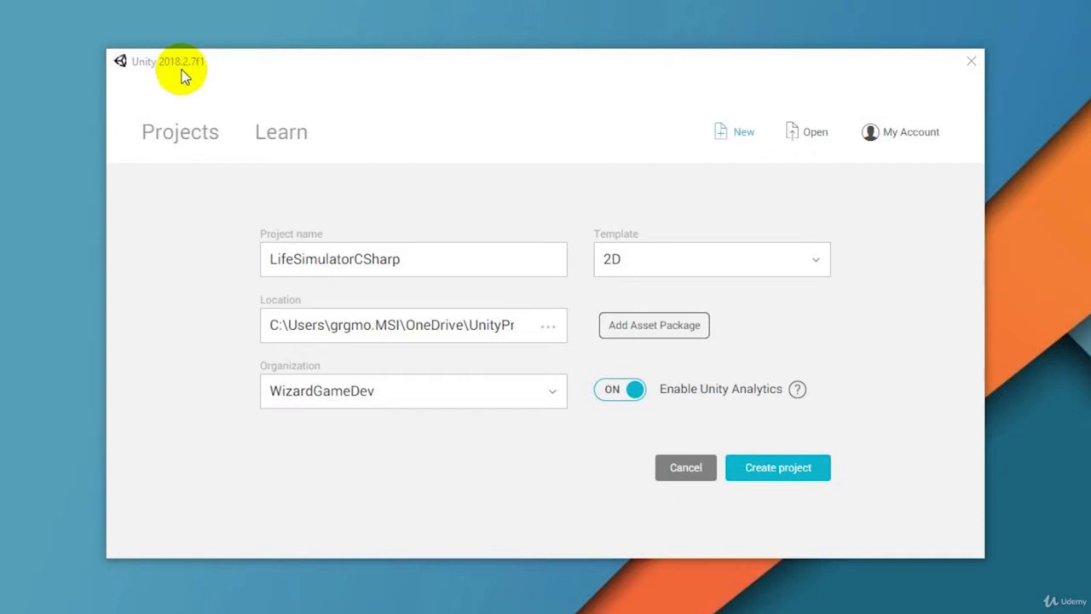
Create the new 2D project LifeSimulatorCSharp from Unity Hub's New project form.
left_click(181, 131)
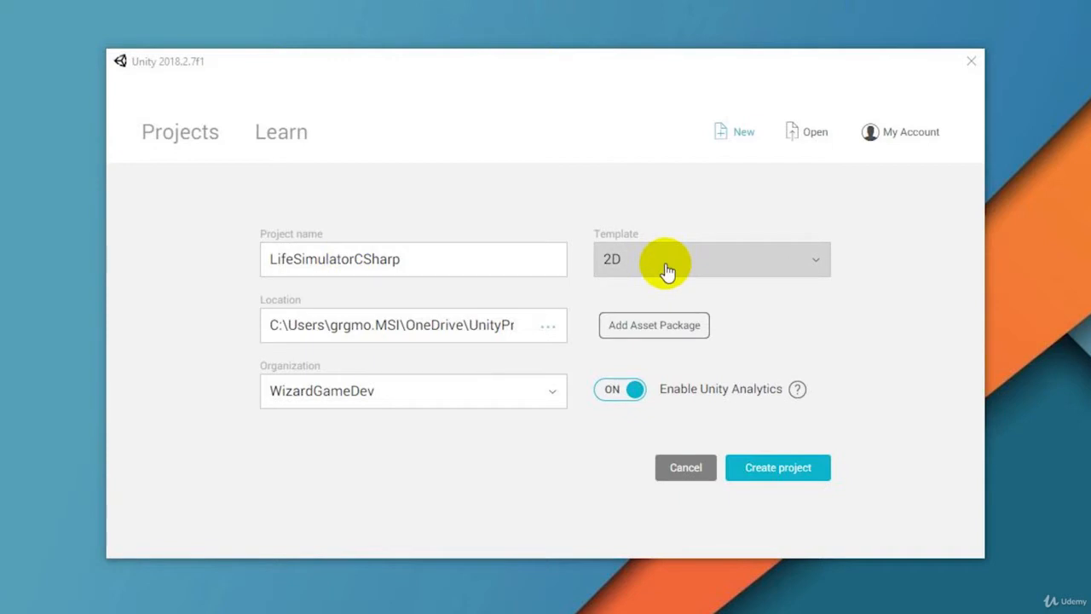
mouse_move(777, 467)
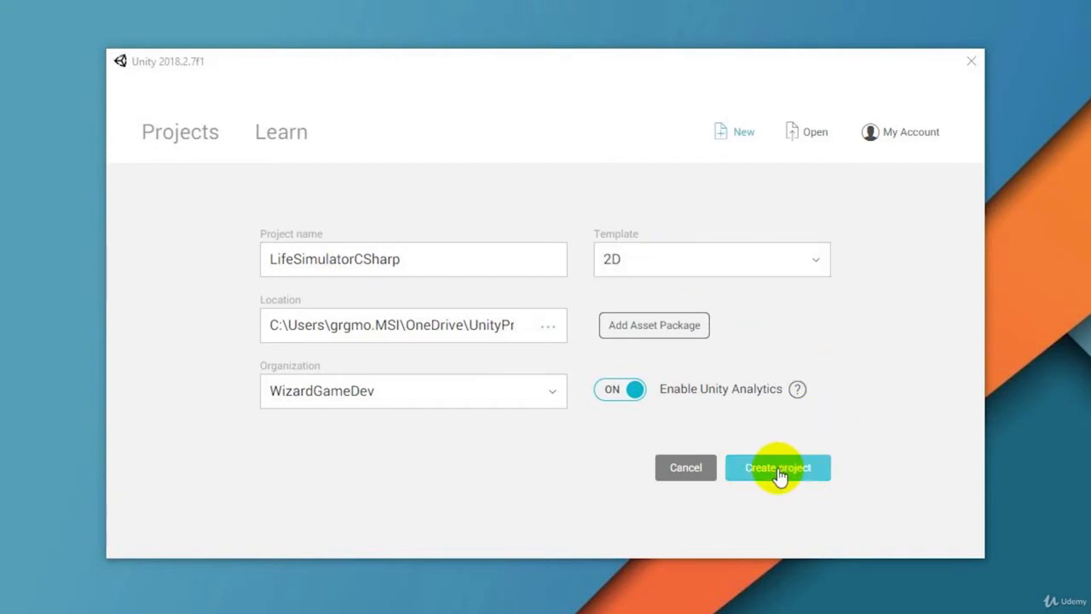
left_click(777, 468)
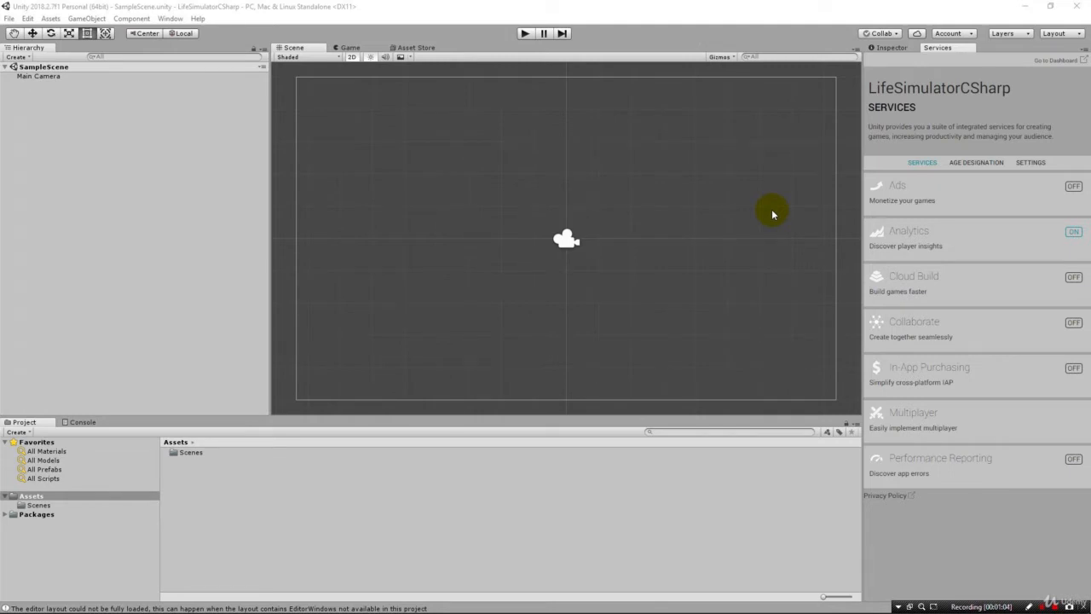
mouse_move(515, 218)
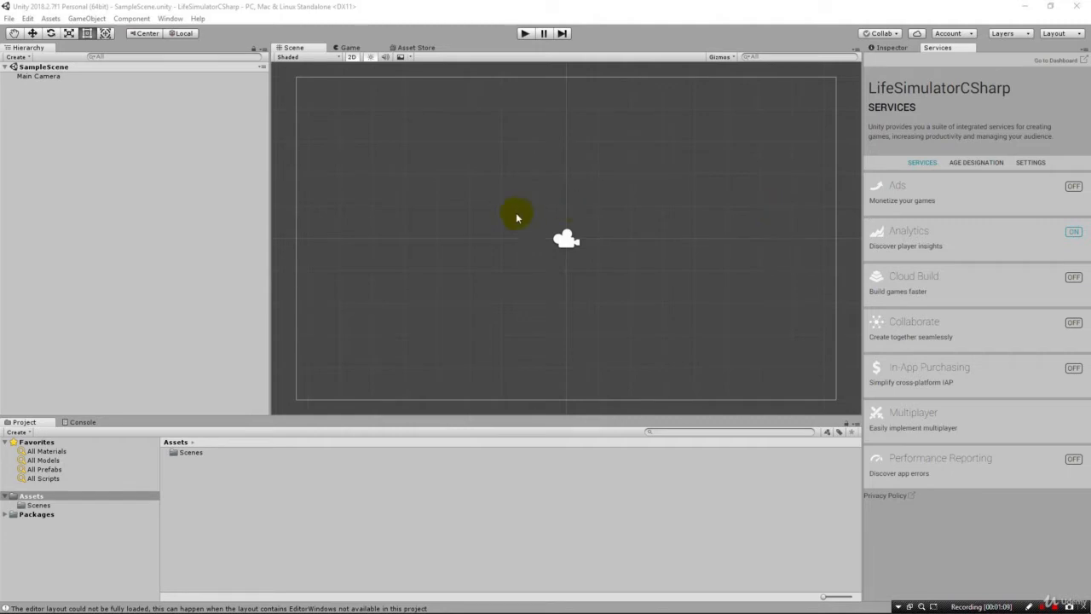
mouse_move(481, 140)
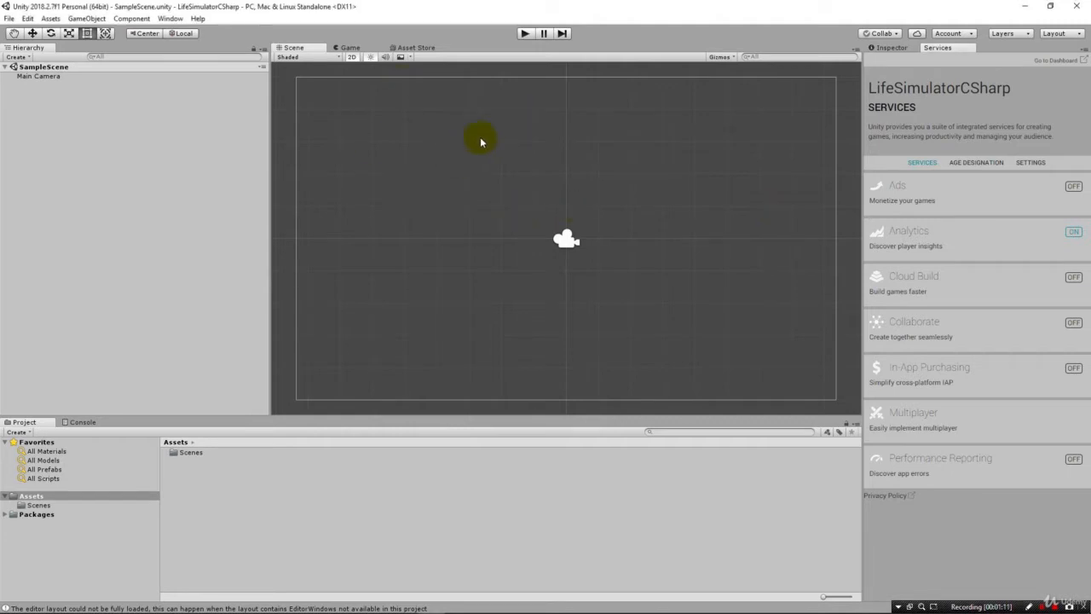
mouse_move(440, 140)
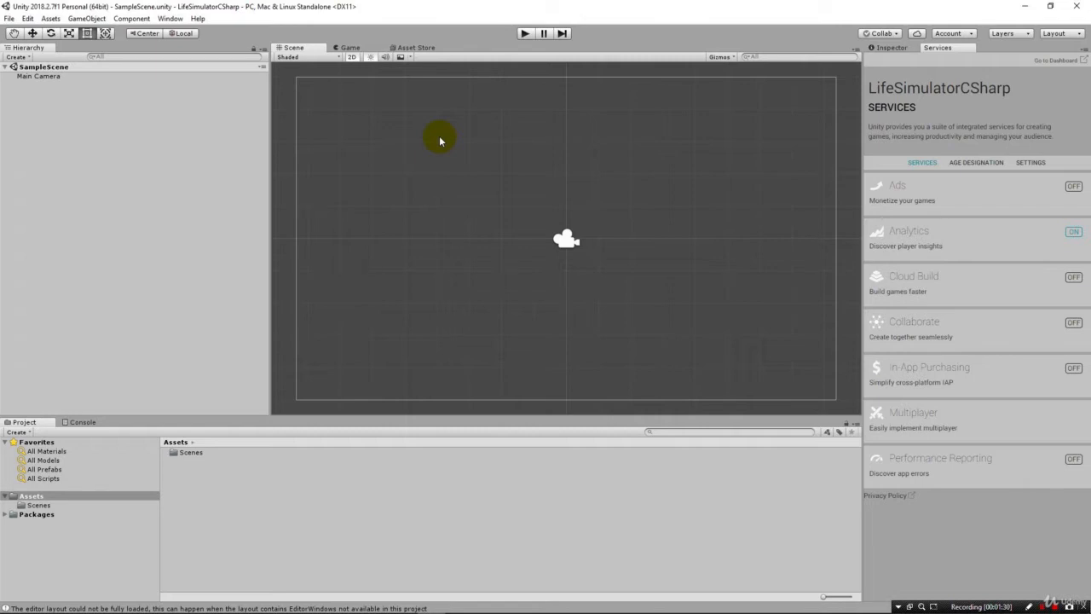
mouse_move(770, 104)
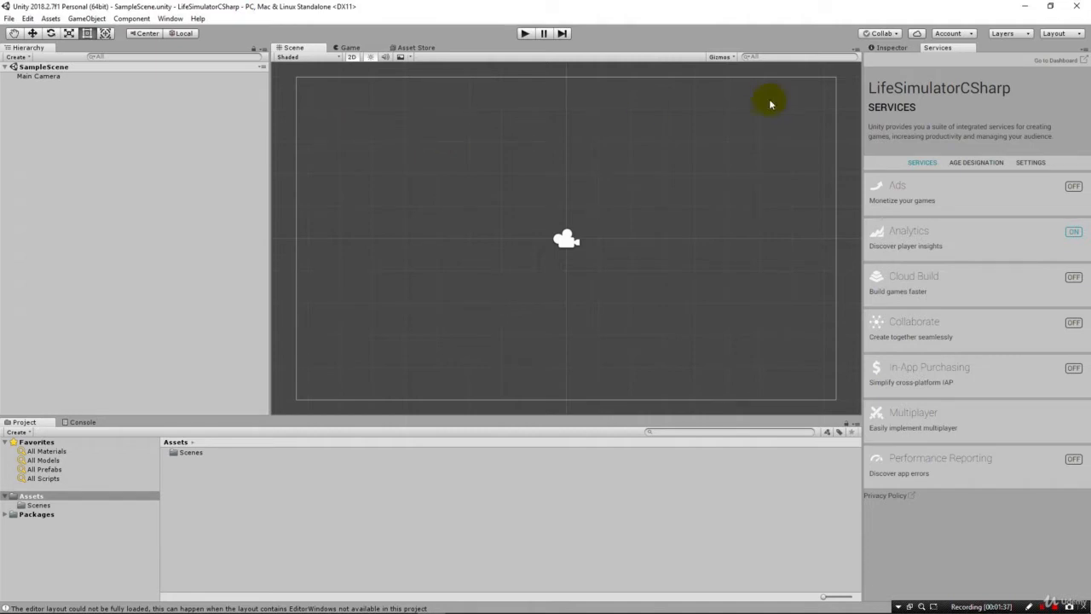
mouse_move(726, 96)
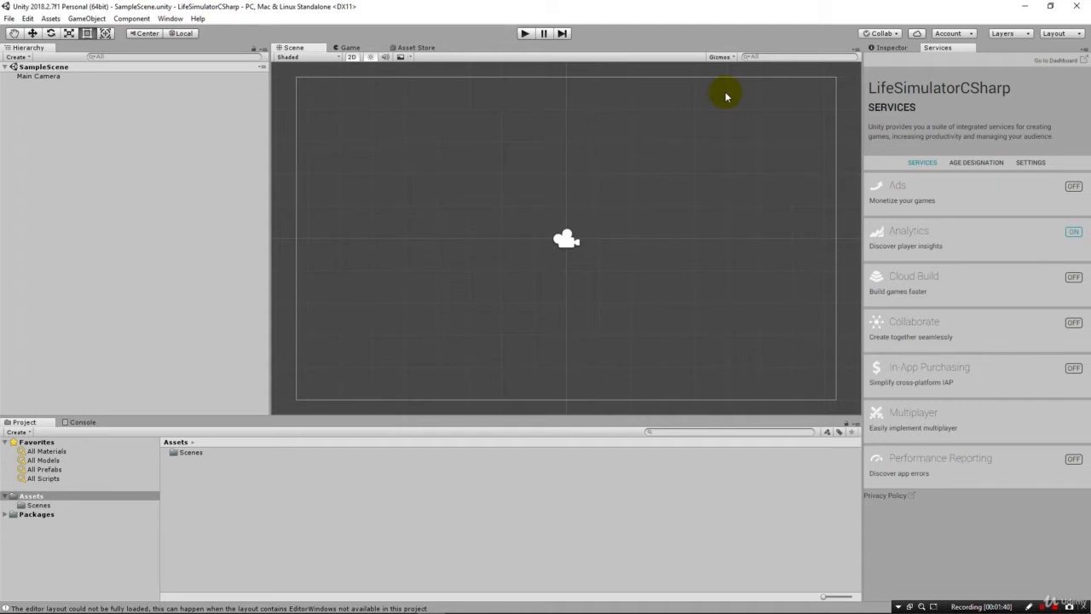
mouse_move(106, 89)
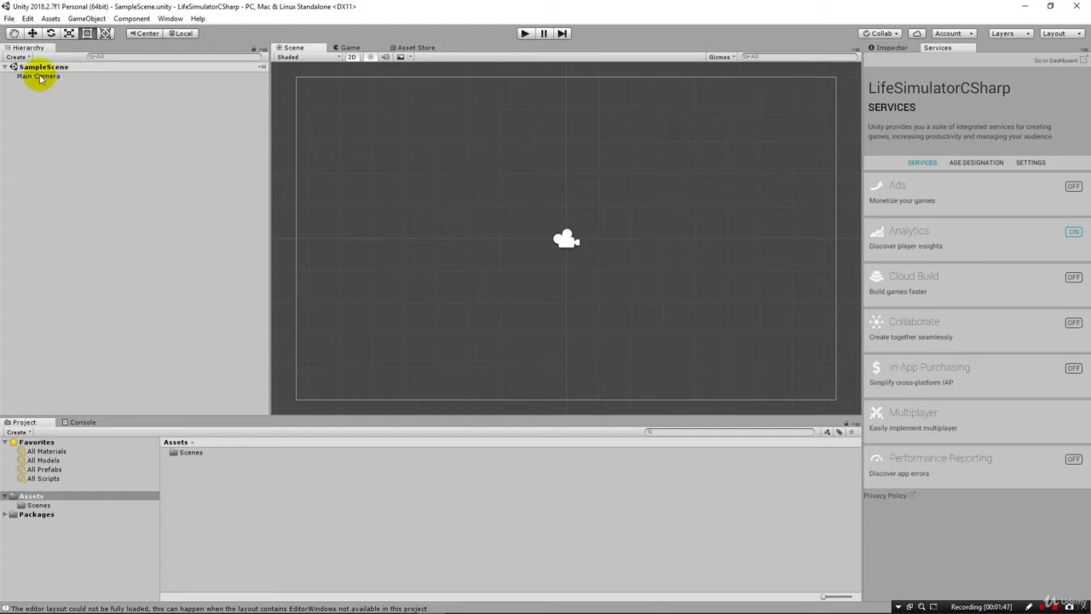
Add a UI Text element from the Hierarchy menu, creating Canvas and EventSystem, and frame it.
left_click(38, 75)
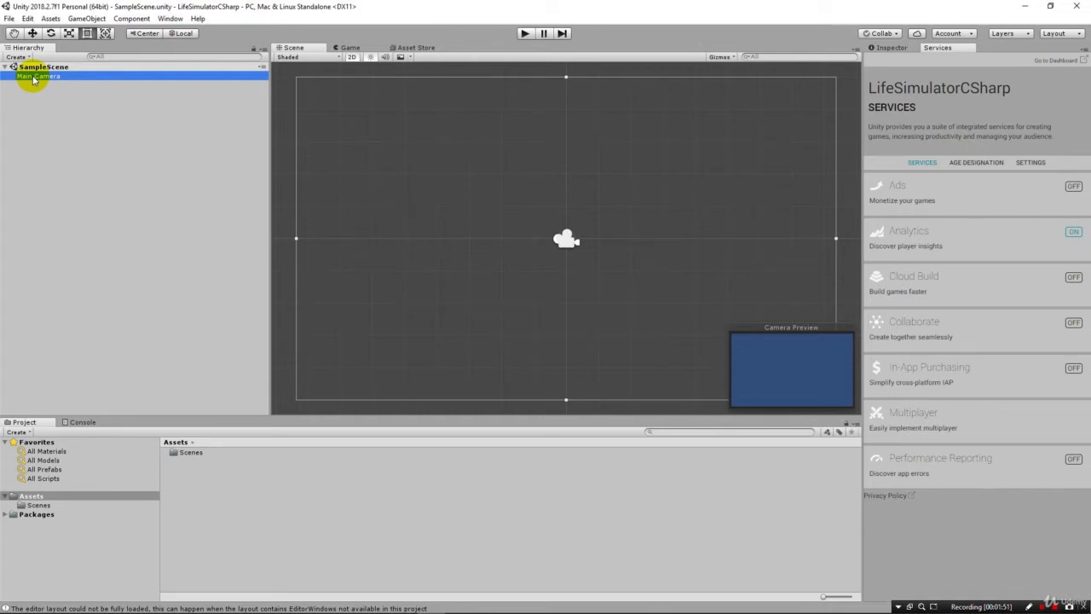
right_click(37, 75)
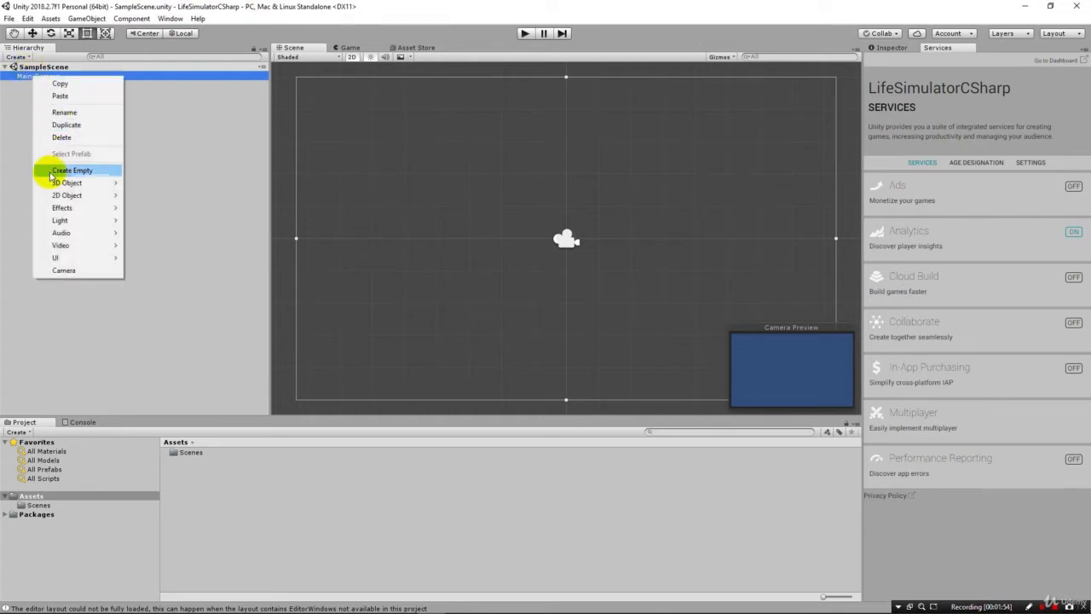
right_click(37, 75)
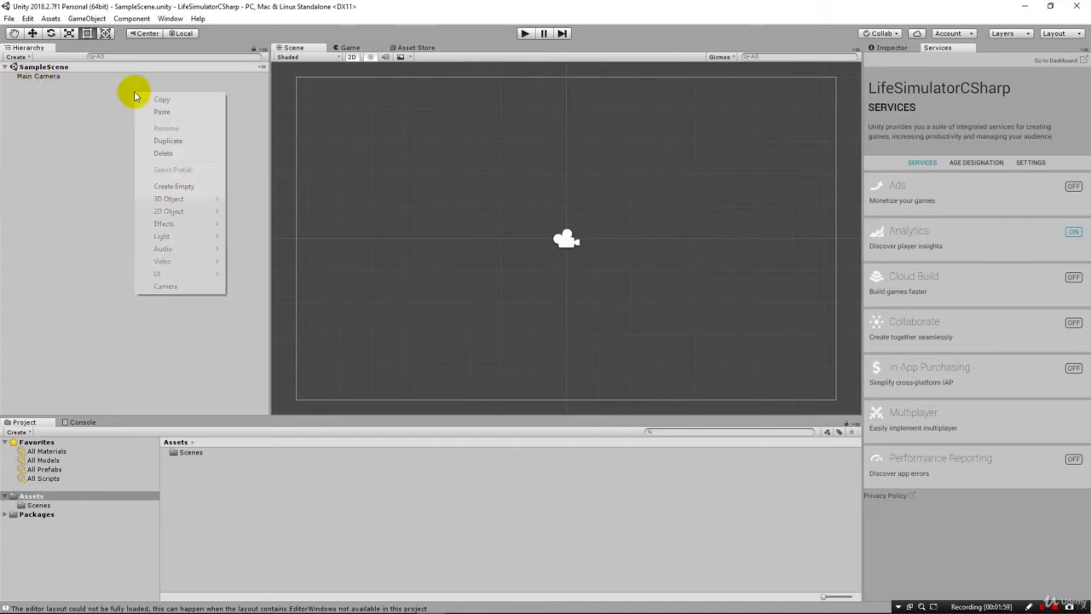
mouse_move(162, 272)
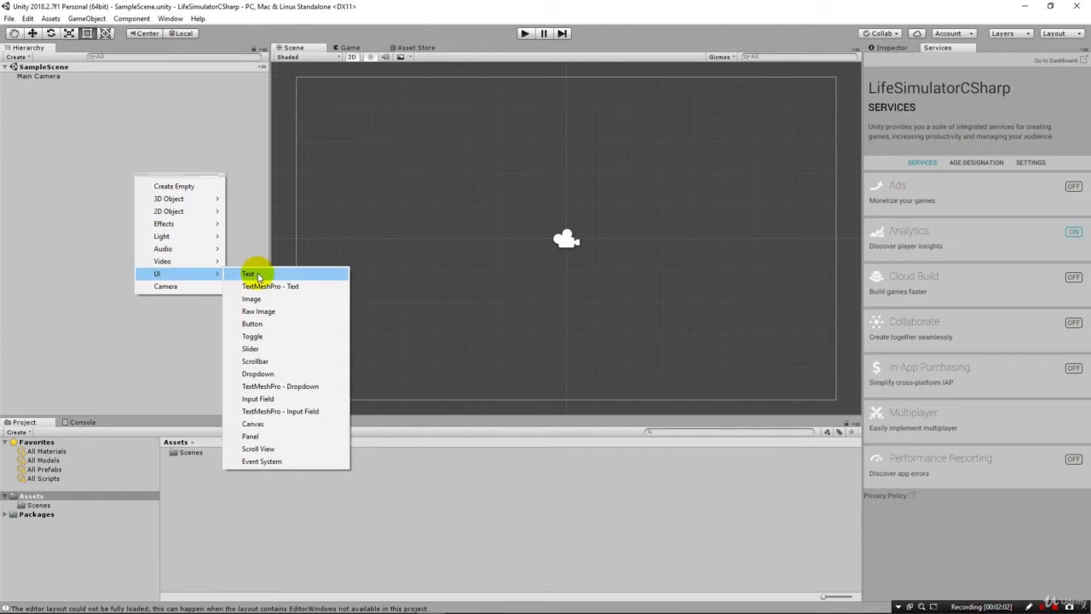
left_click(249, 273)
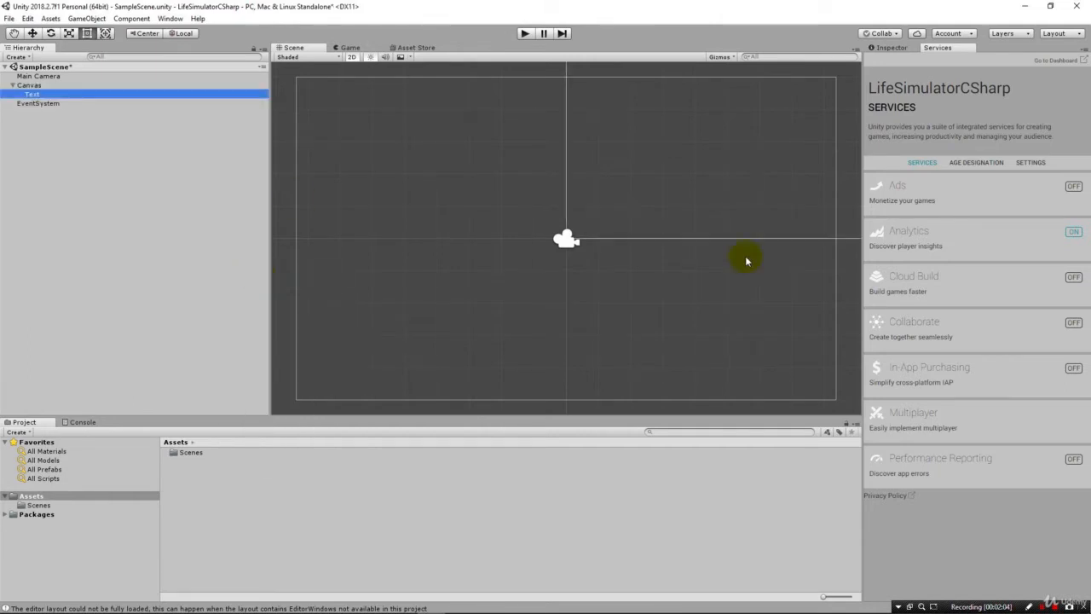
mouse_move(696, 208)
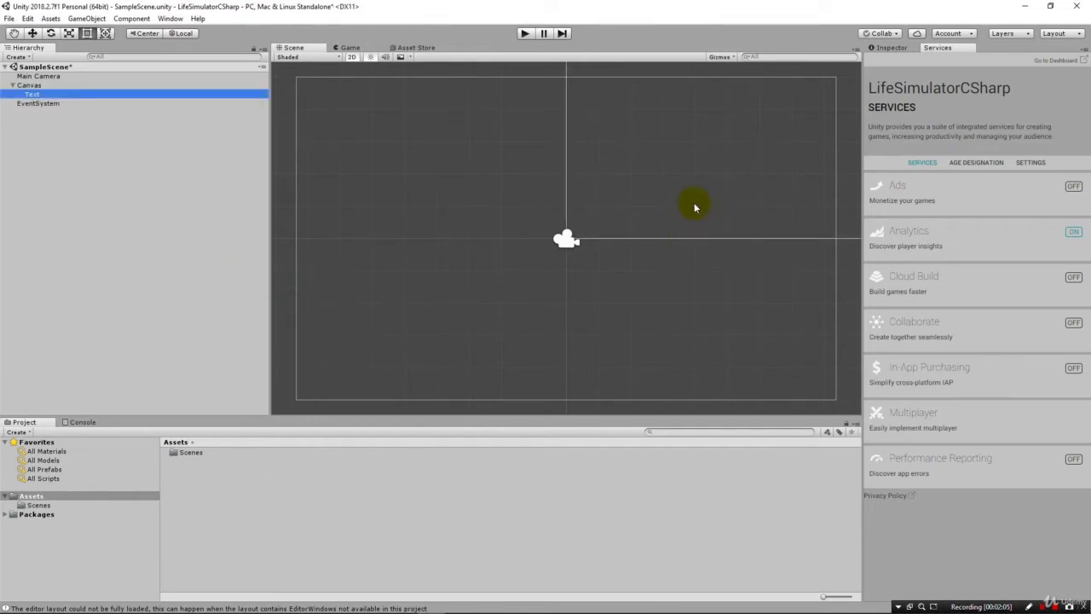
mouse_move(618, 208)
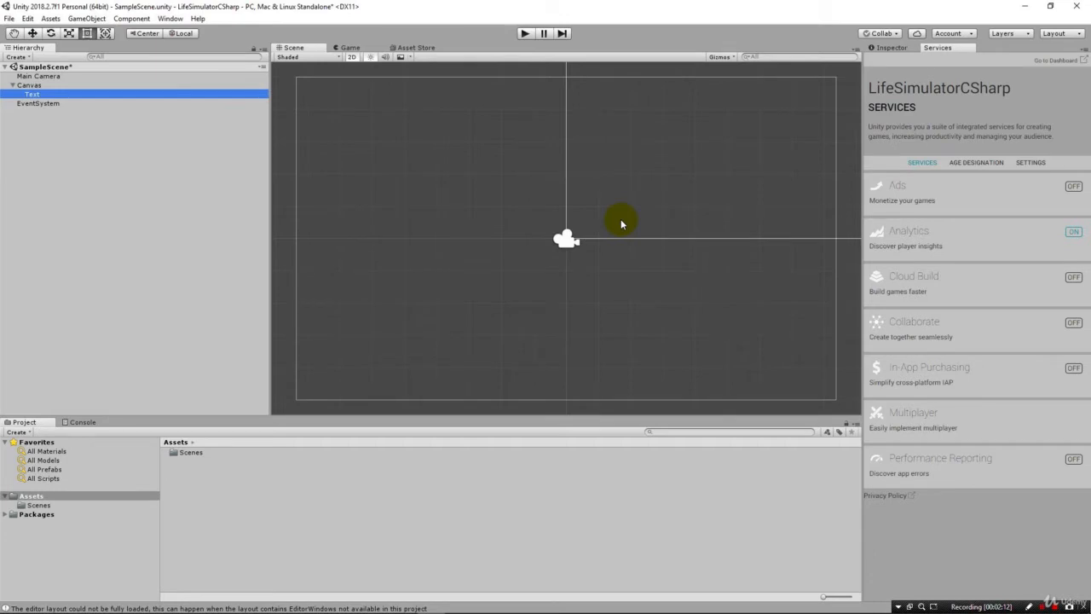
left_click(31, 94)
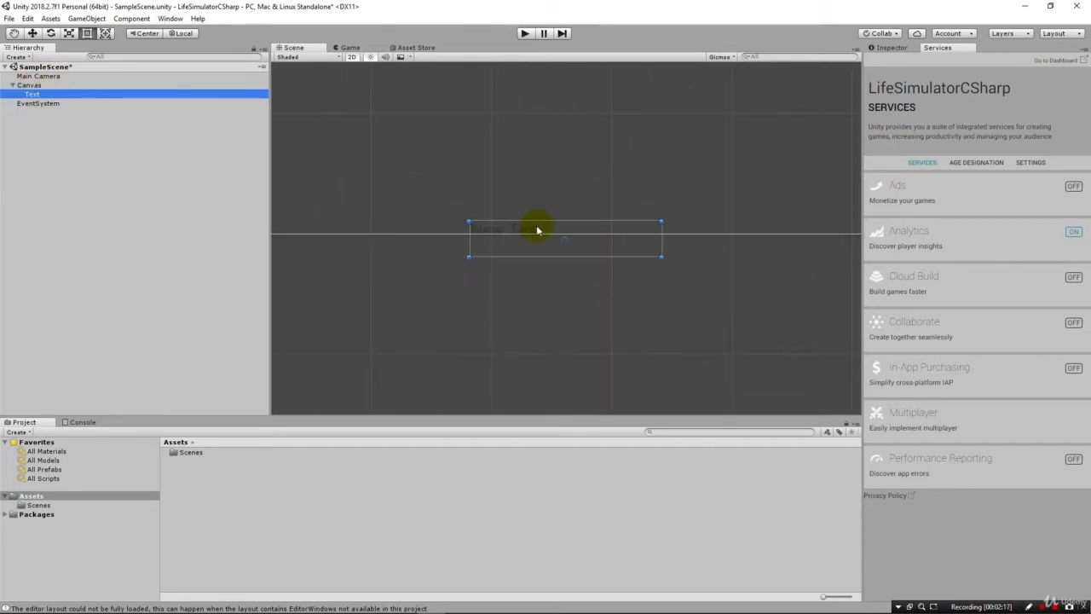
mouse_move(503, 242)
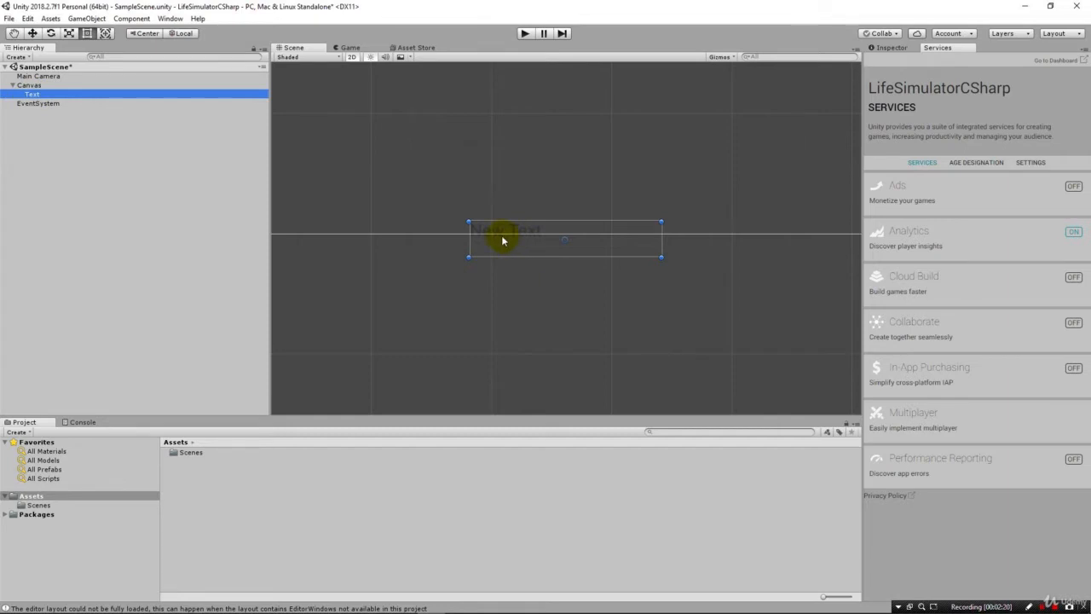
mouse_move(861, 95)
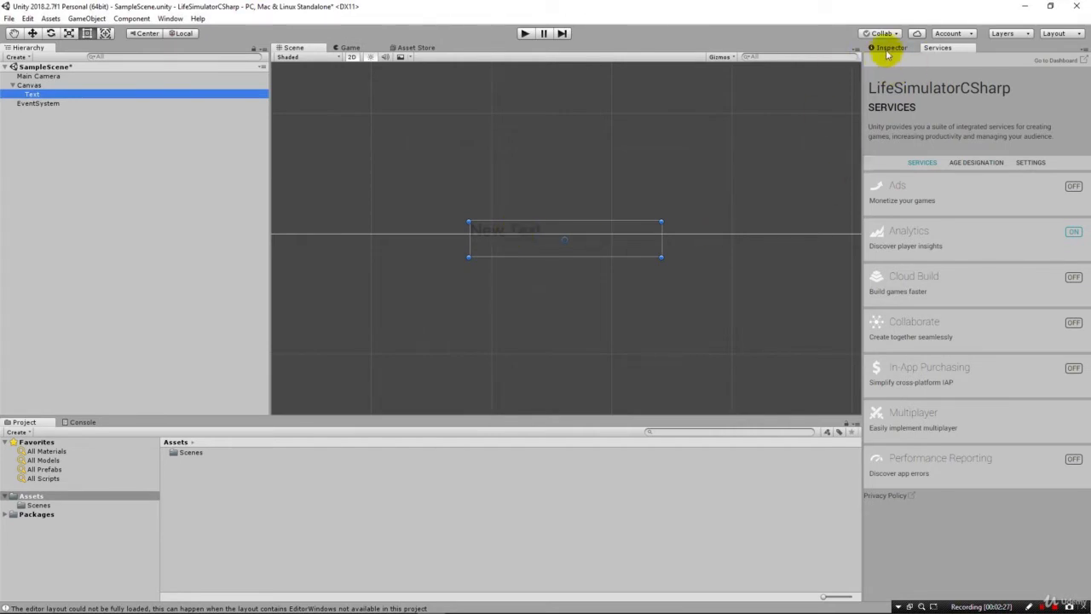
Select the Text object, shift the scene view around it, and preview the canvas in the Game view.
left_click(889, 47)
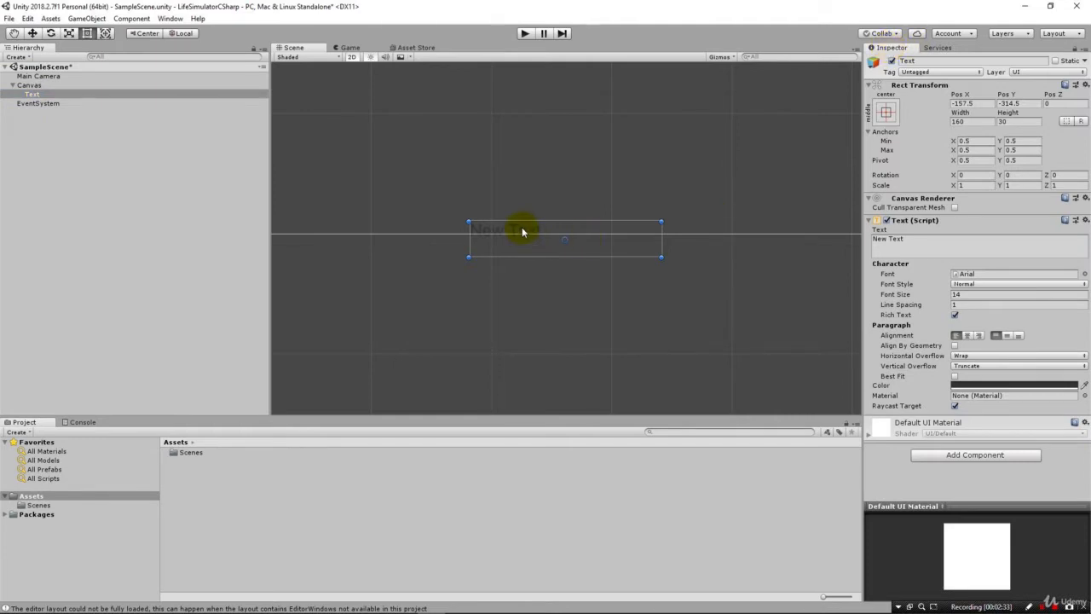
left_click_drag(521, 232, 481, 167)
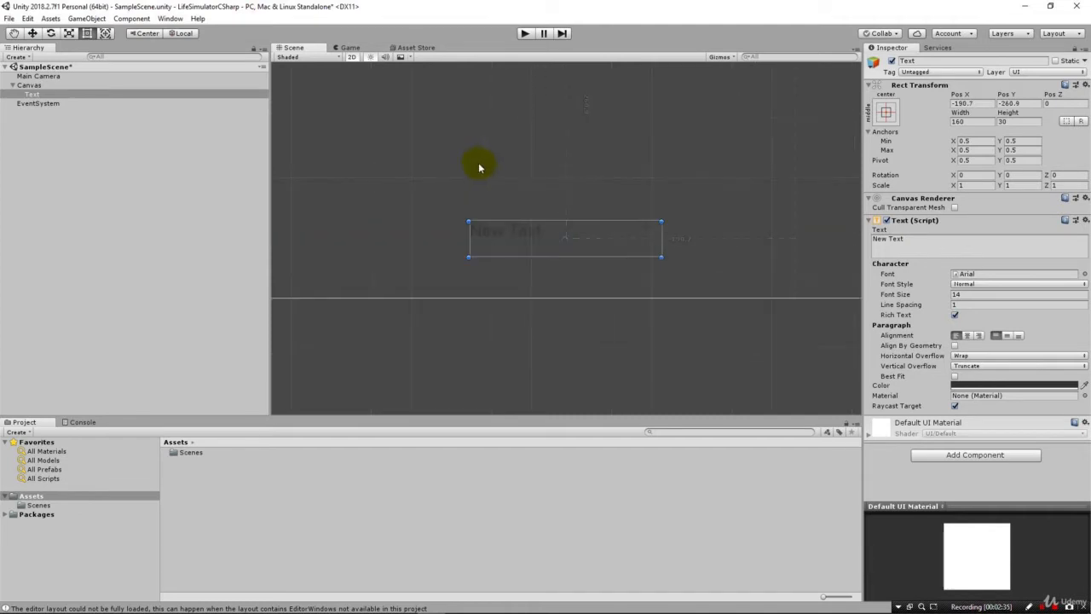
mouse_move(467, 307)
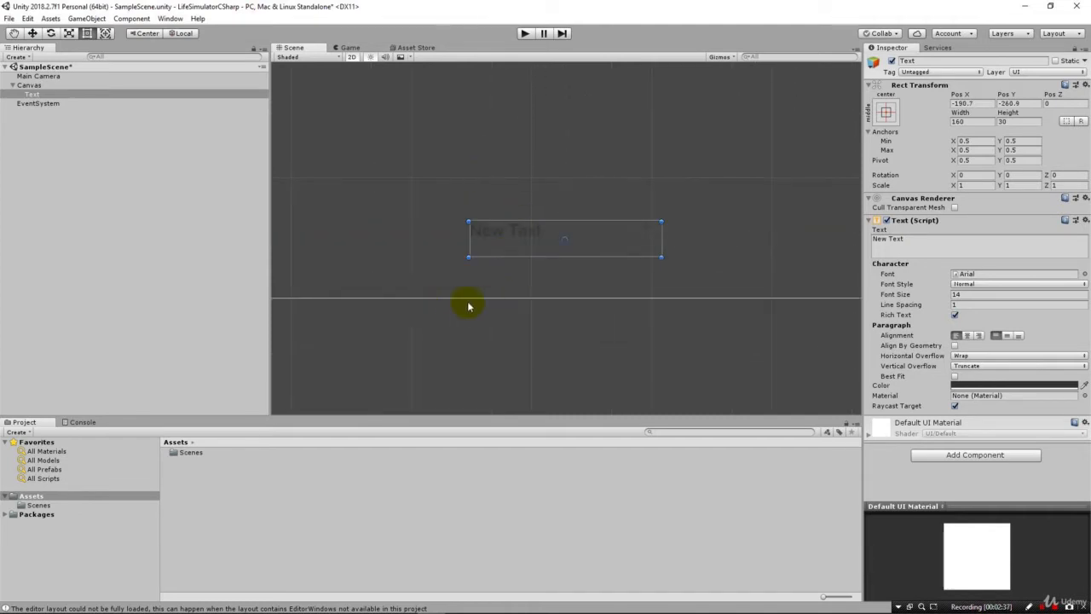
mouse_move(570, 298)
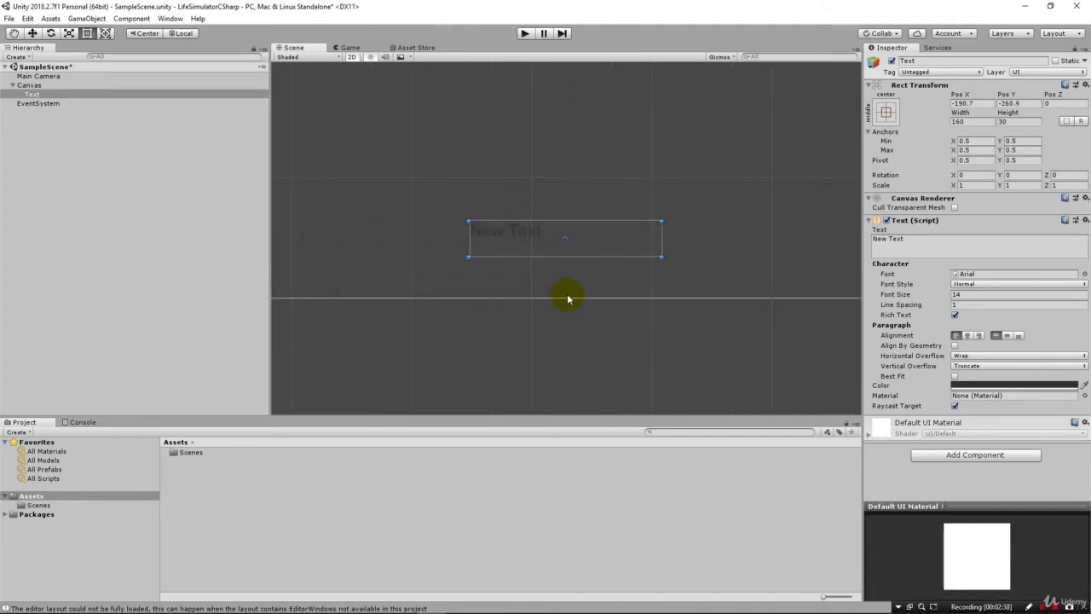
mouse_move(583, 85)
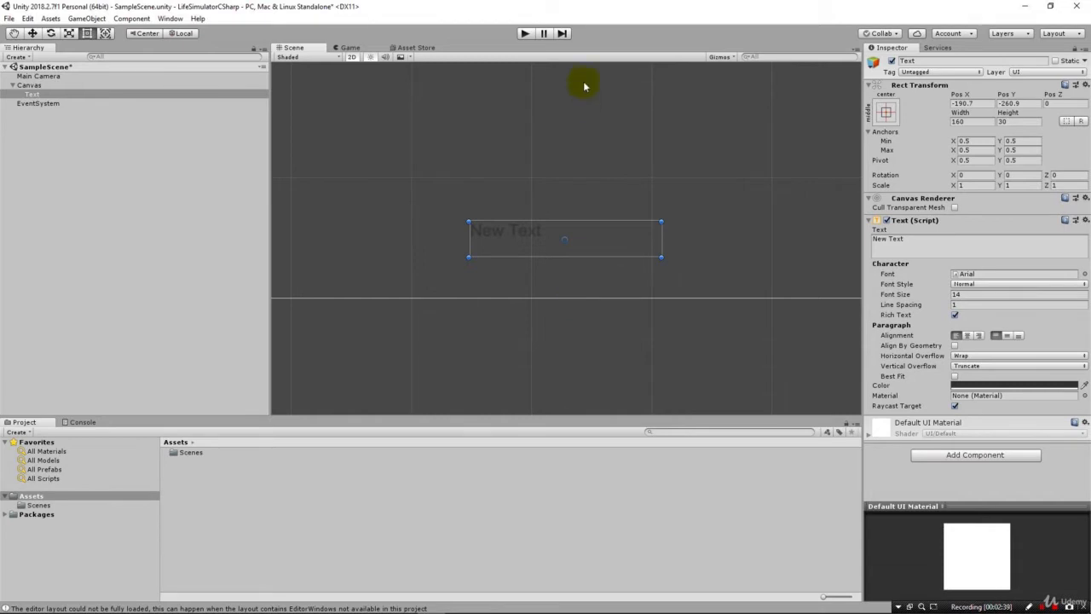
mouse_move(522, 34)
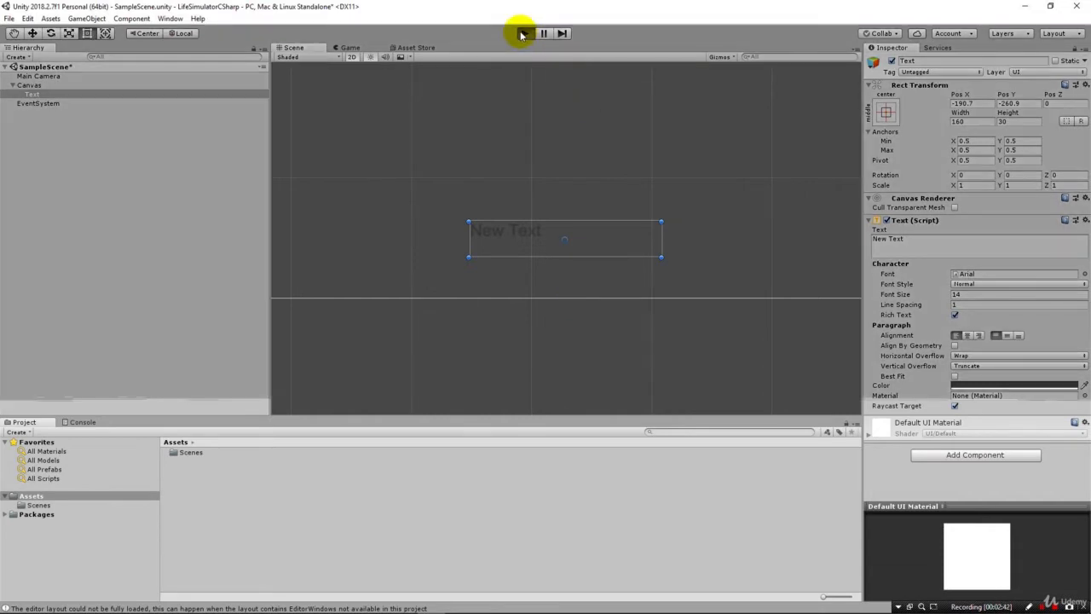
left_click(525, 33)
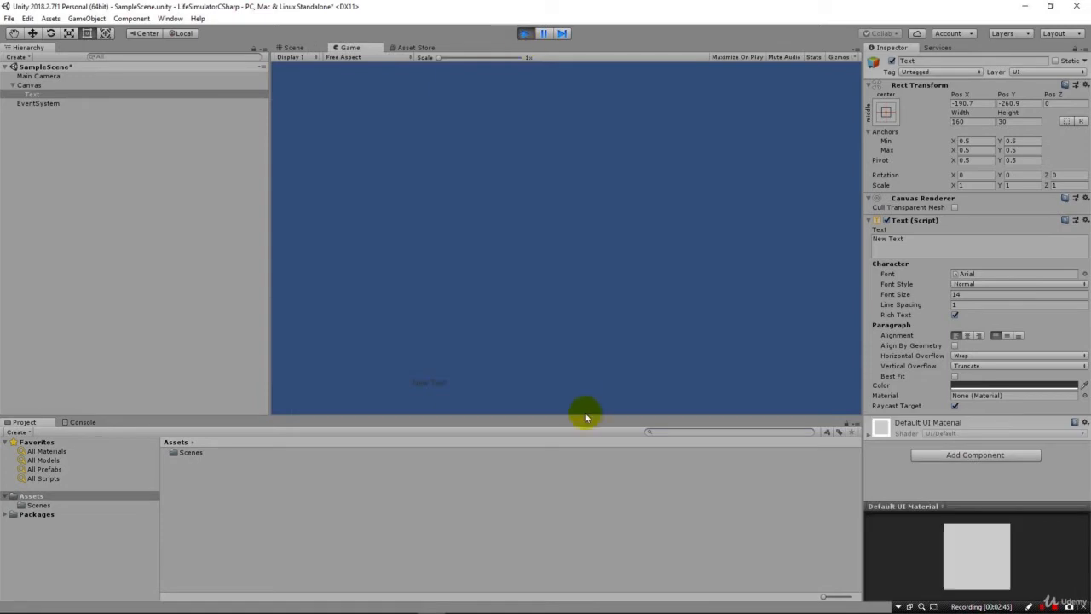
mouse_move(420, 388)
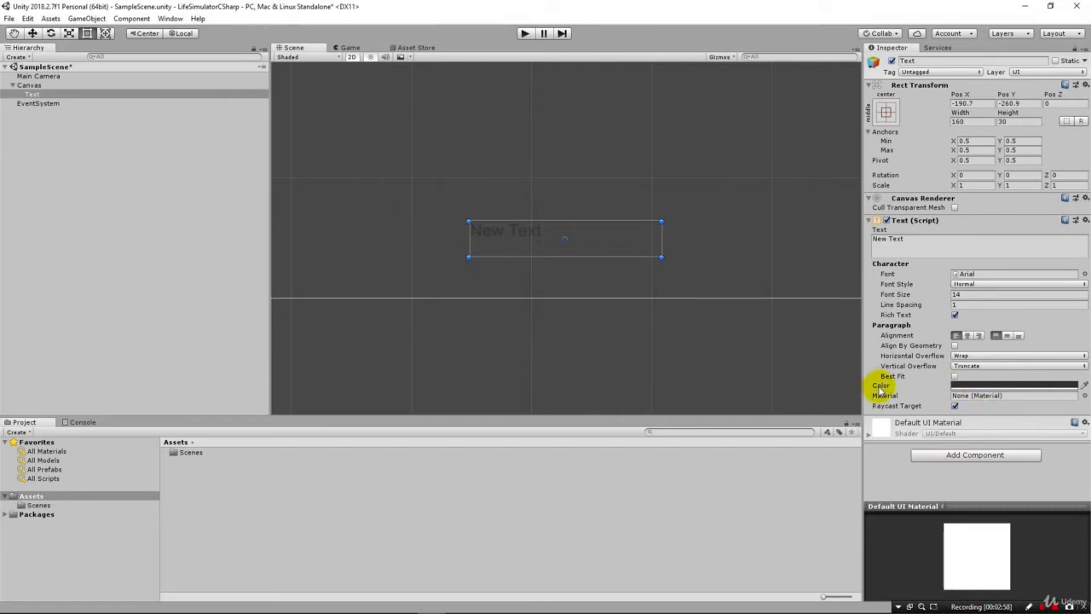
Make the label's text white and enlarge its box for 24-point lettering.
left_click(1014, 385)
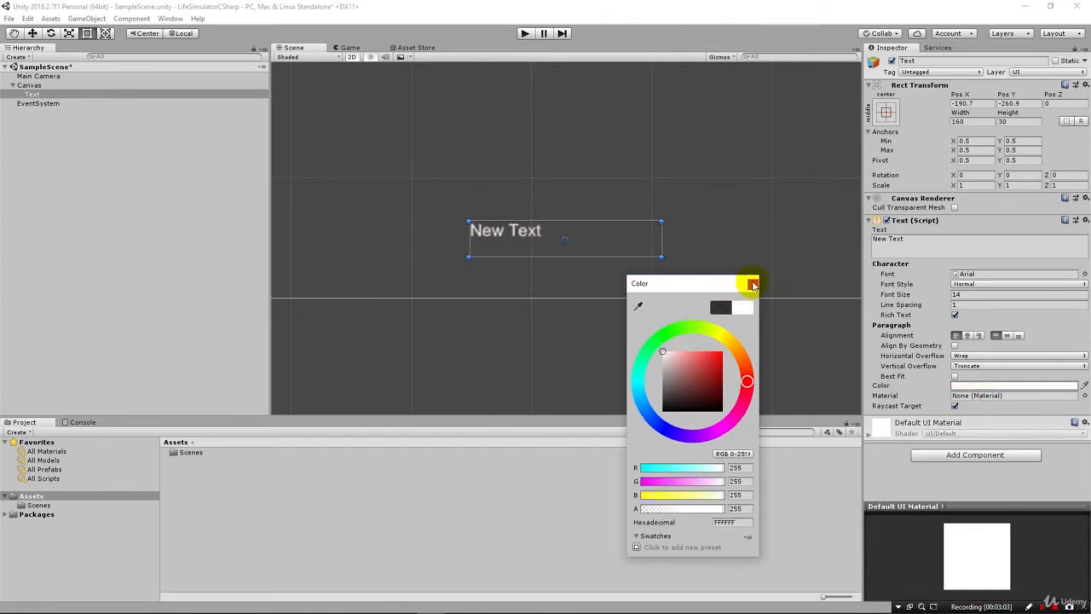
left_click(752, 283)
type("24")
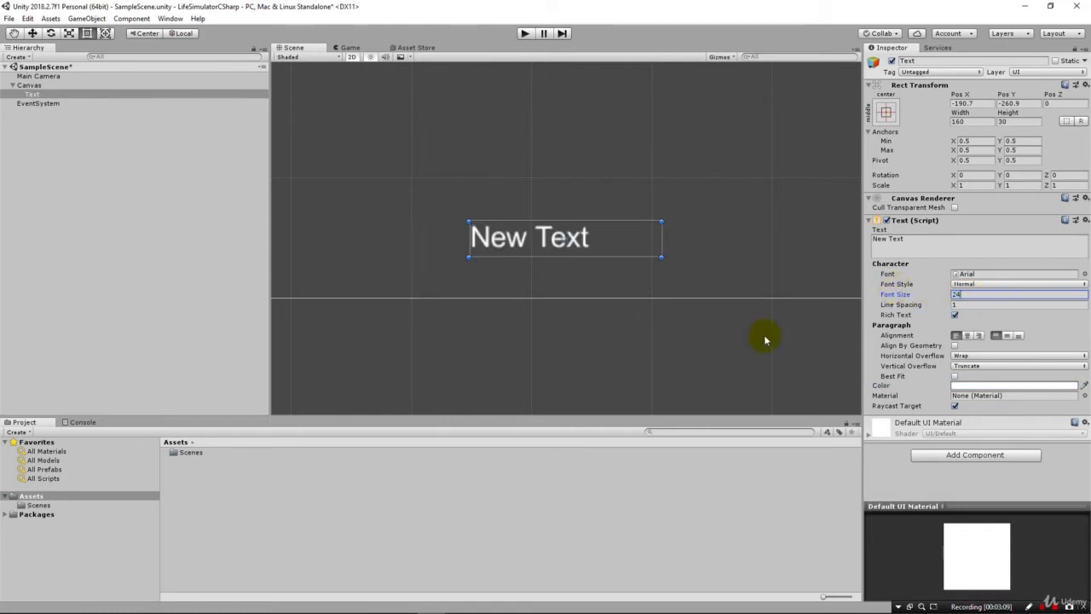
left_click_drag(661, 242, 729, 264)
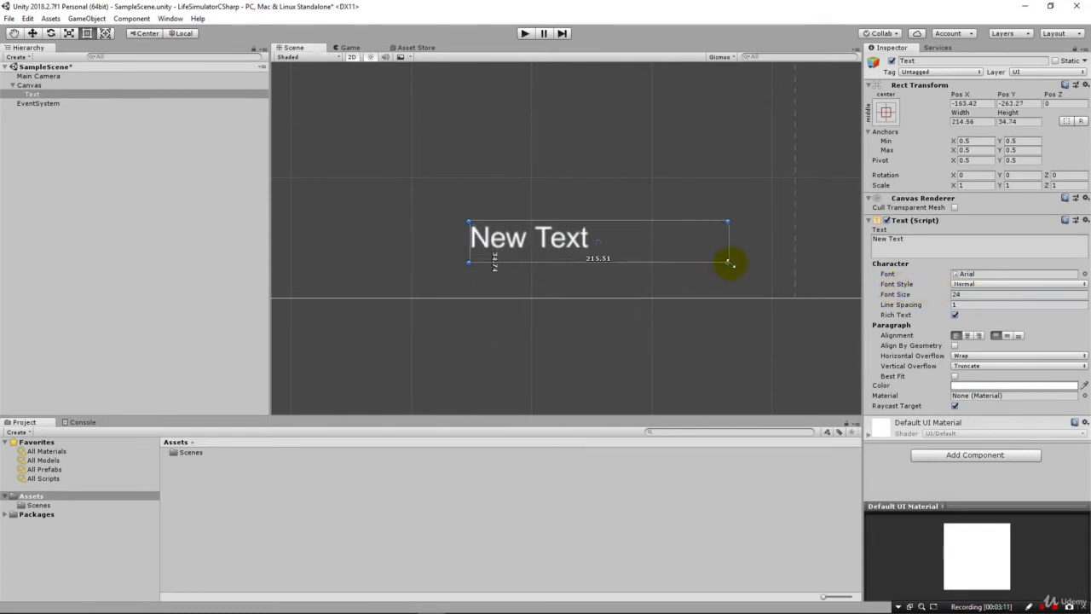
left_click_drag(729, 262, 668, 164)
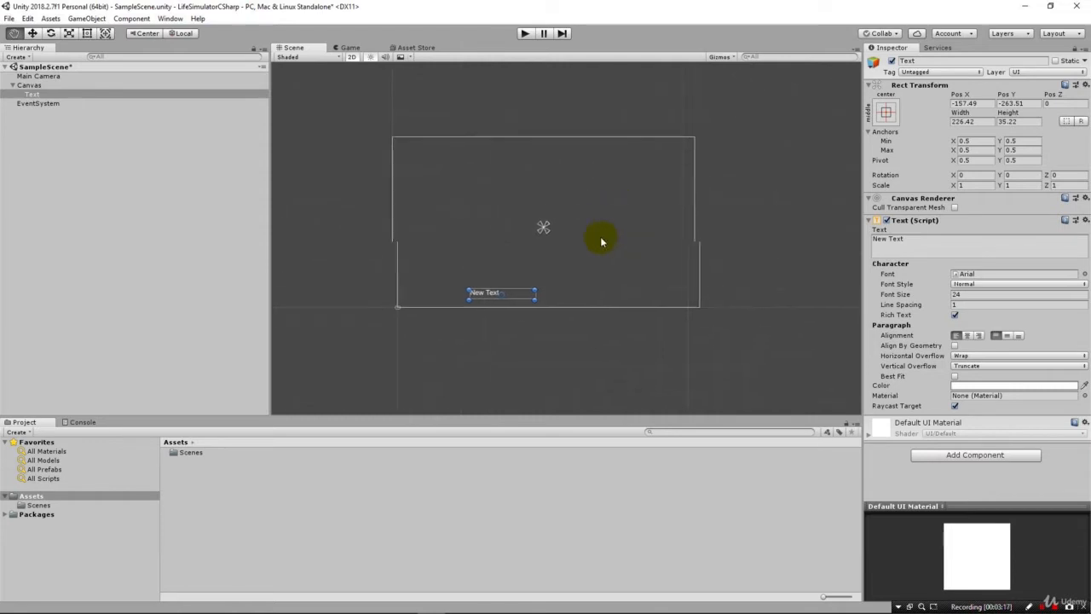
Move the label into the canvas's top-left corner.
left_click_drag(501, 293, 452, 166)
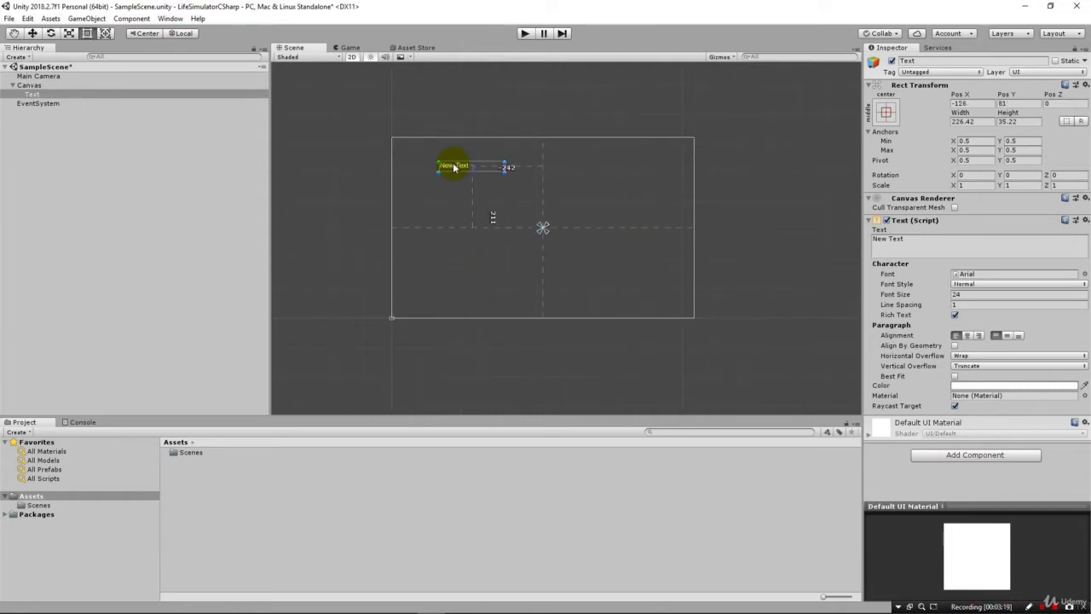
left_click_drag(454, 167, 416, 147)
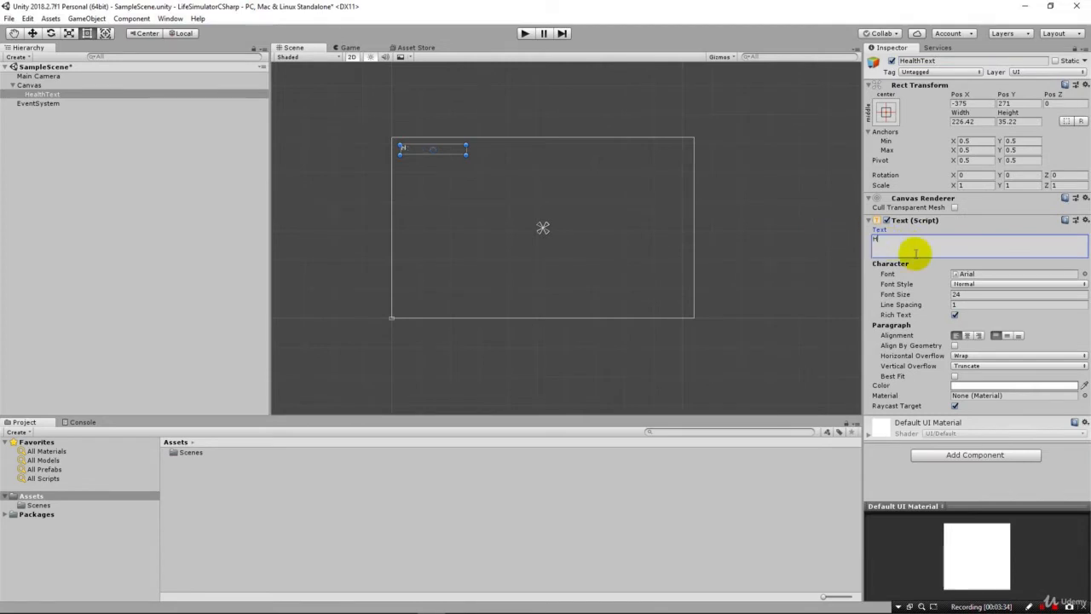
Set the HealthText label to read Health: 100 and preview it in Play mode.
type("Health")
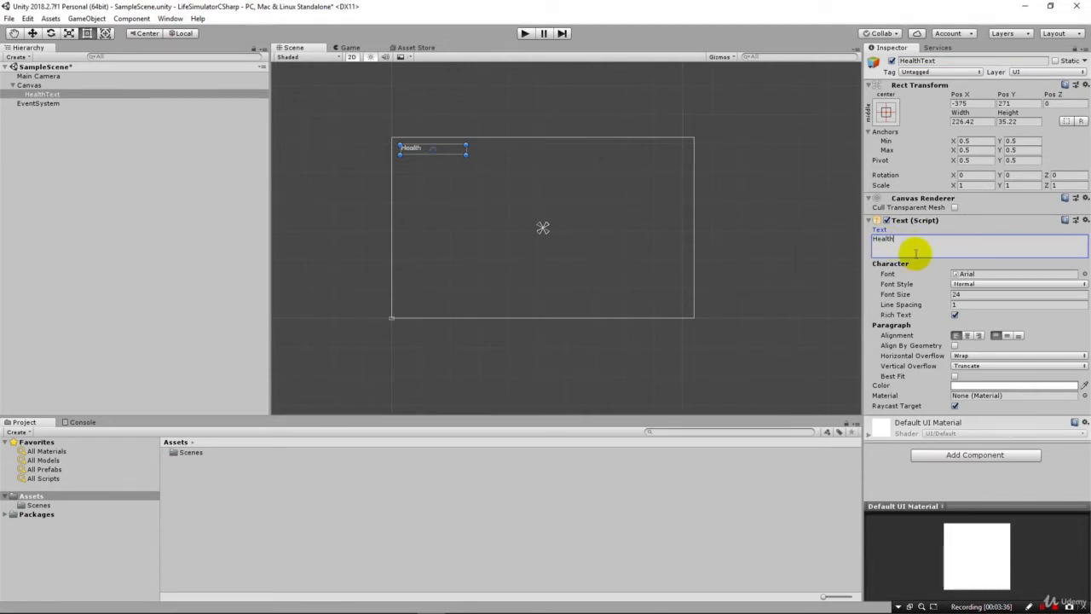
type(":")
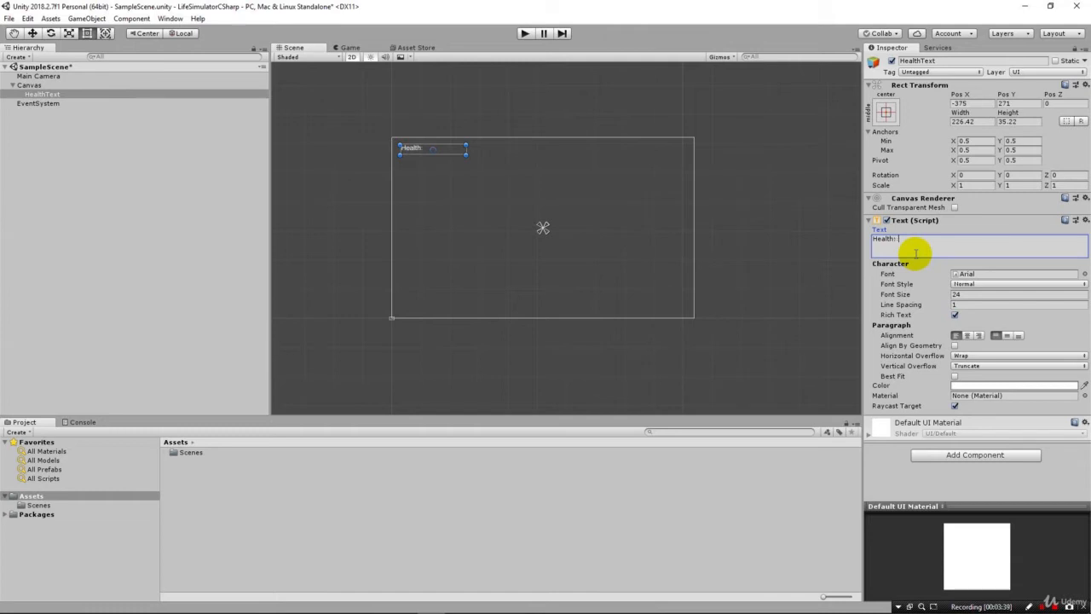
type("100")
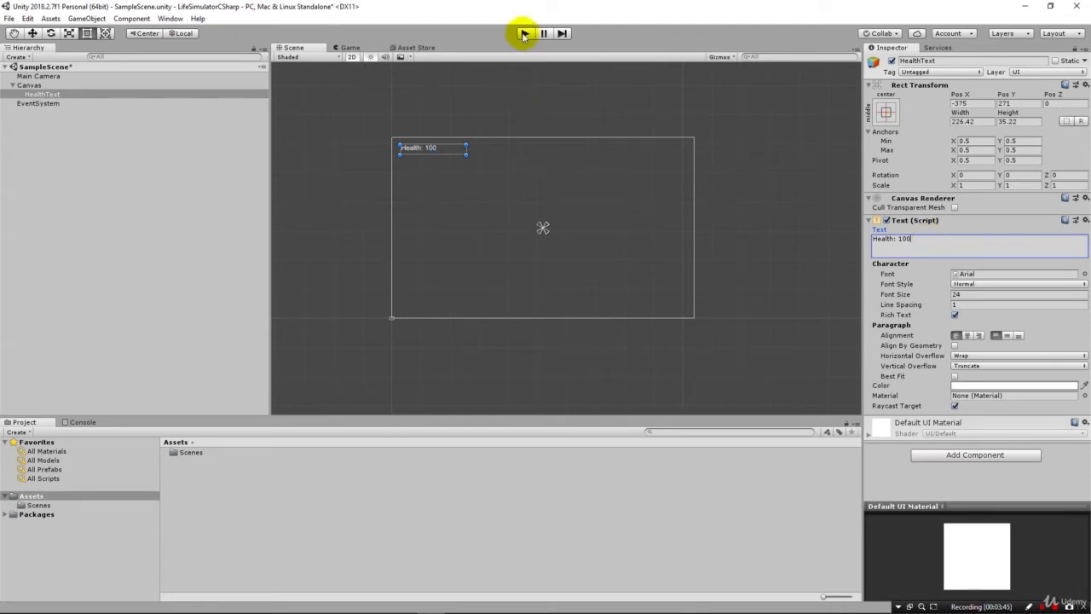
mouse_move(525, 34)
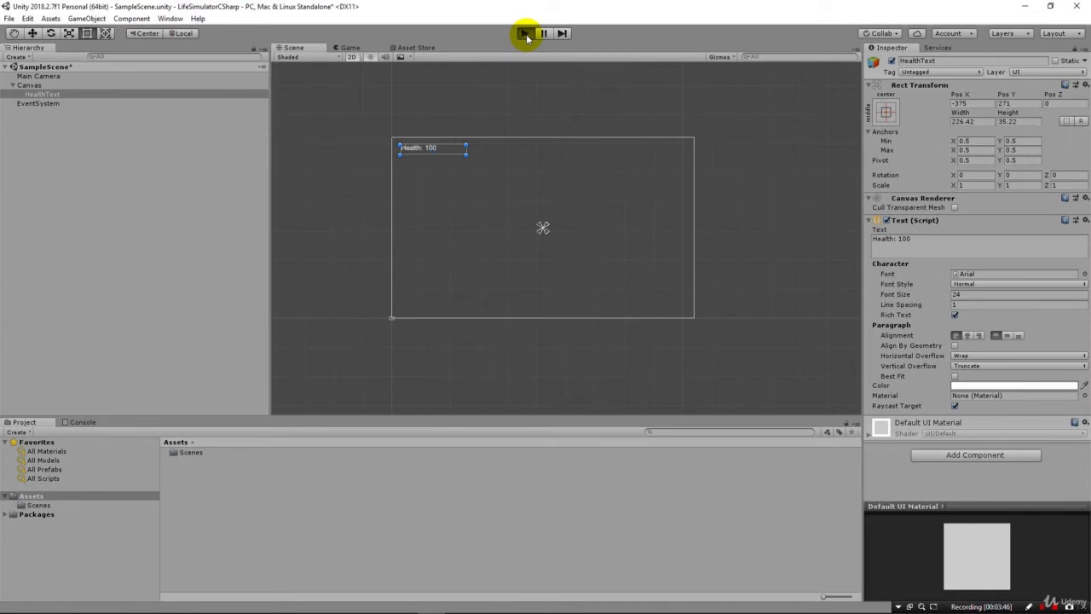
left_click(525, 34)
type("GameTime")
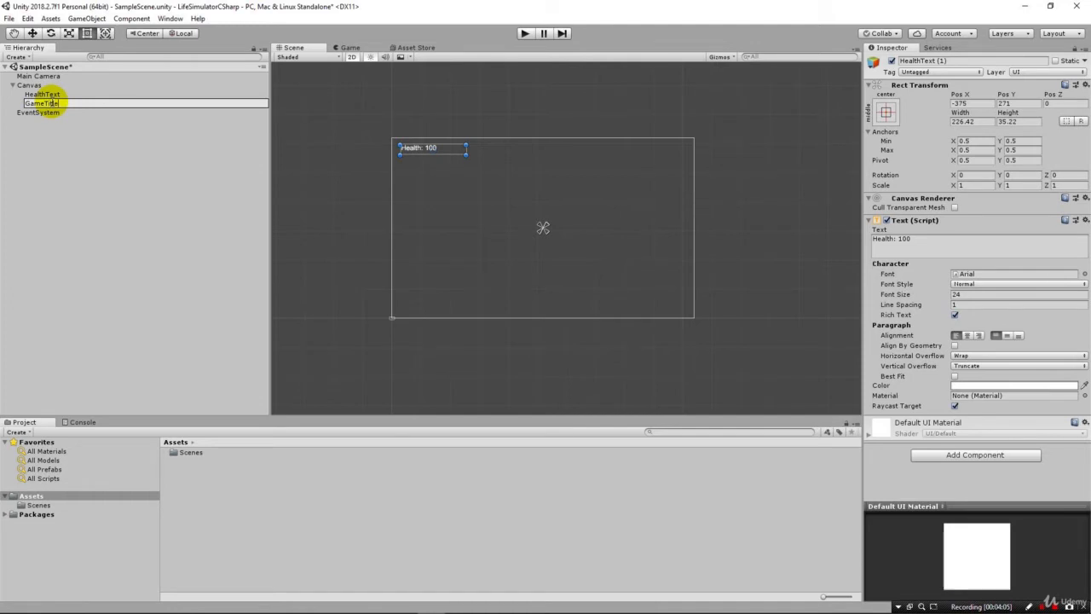
Rename the copy GameTitle, move it to the canvas top centre and centre its alignment.
left_click(37, 113)
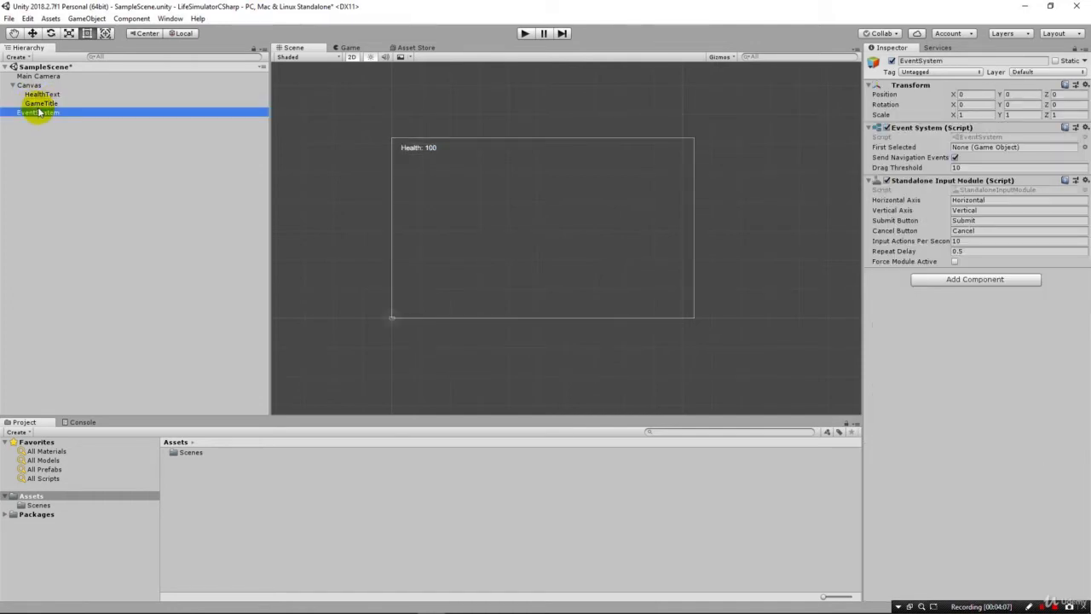
left_click(41, 94)
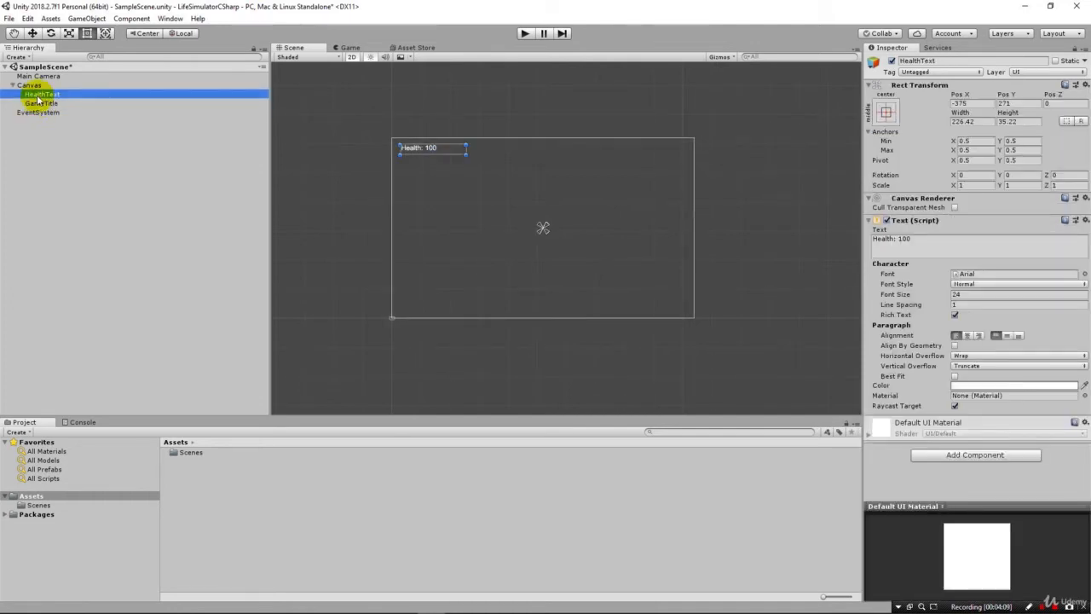
left_click(179, 136)
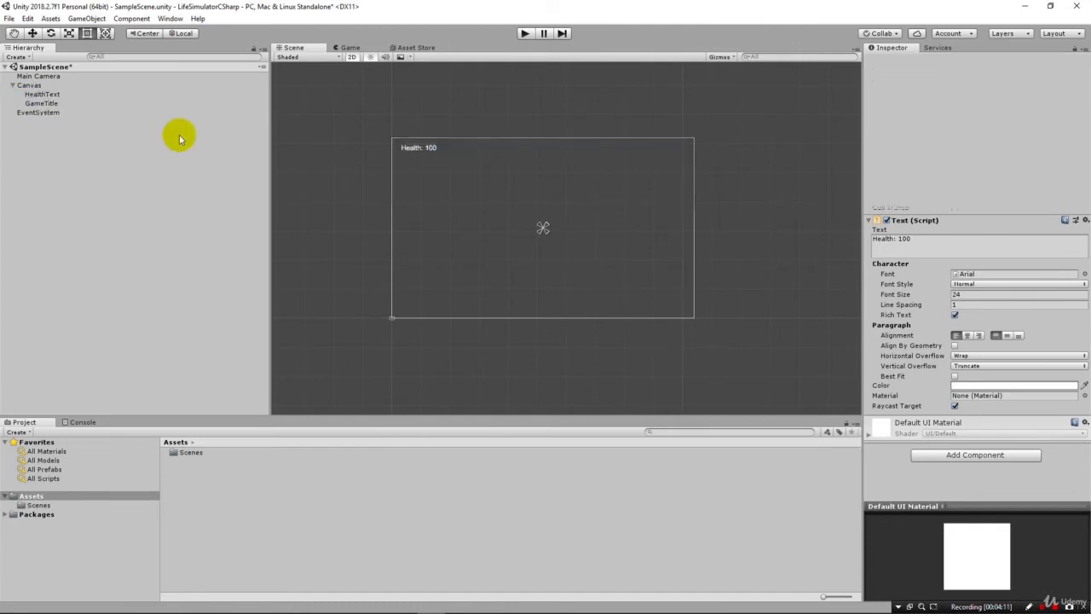
left_click(41, 102)
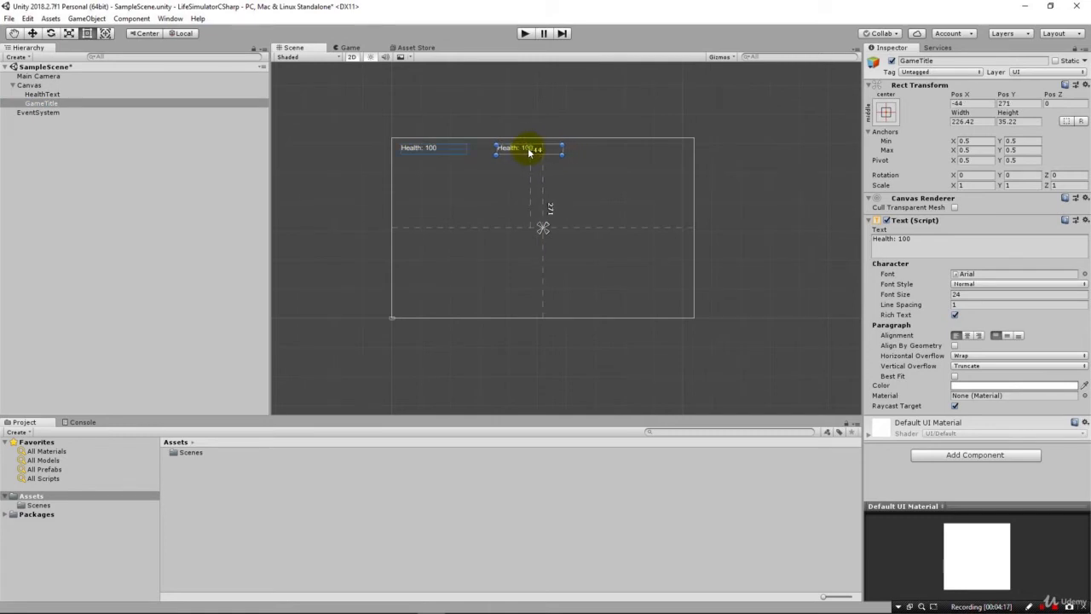
left_click_drag(528, 150, 546, 150)
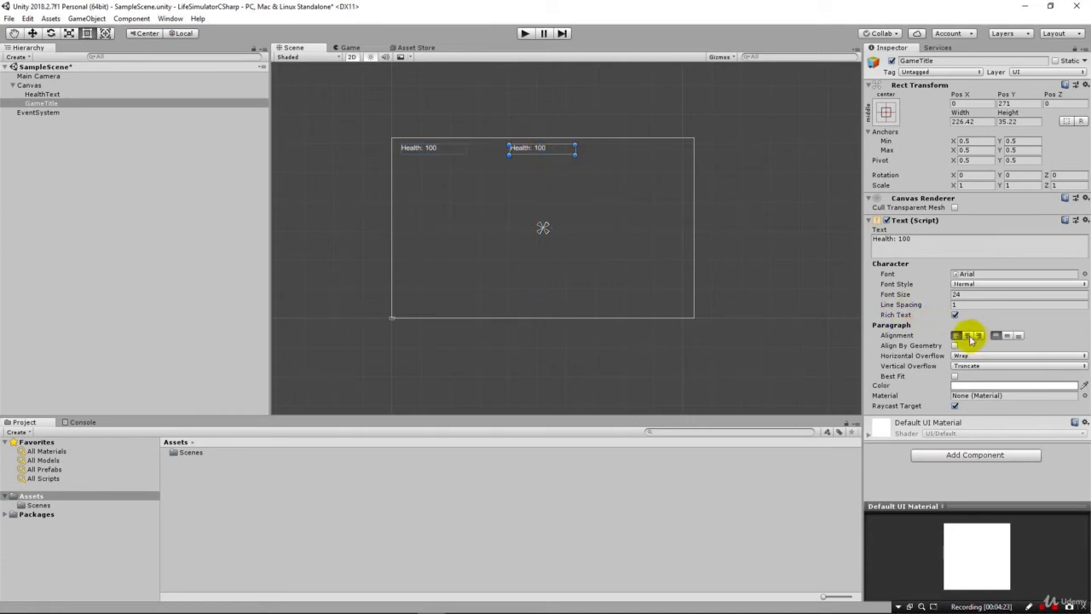
left_click(968, 334)
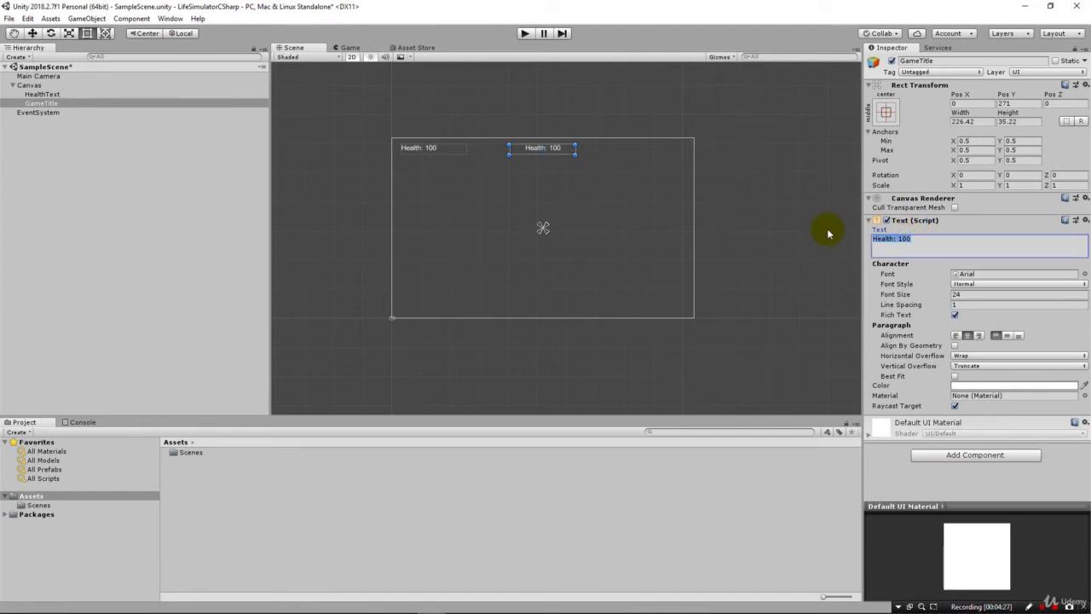
Change the GameTitle text to Life Simulator v 0.1.
type("Life Simulator")
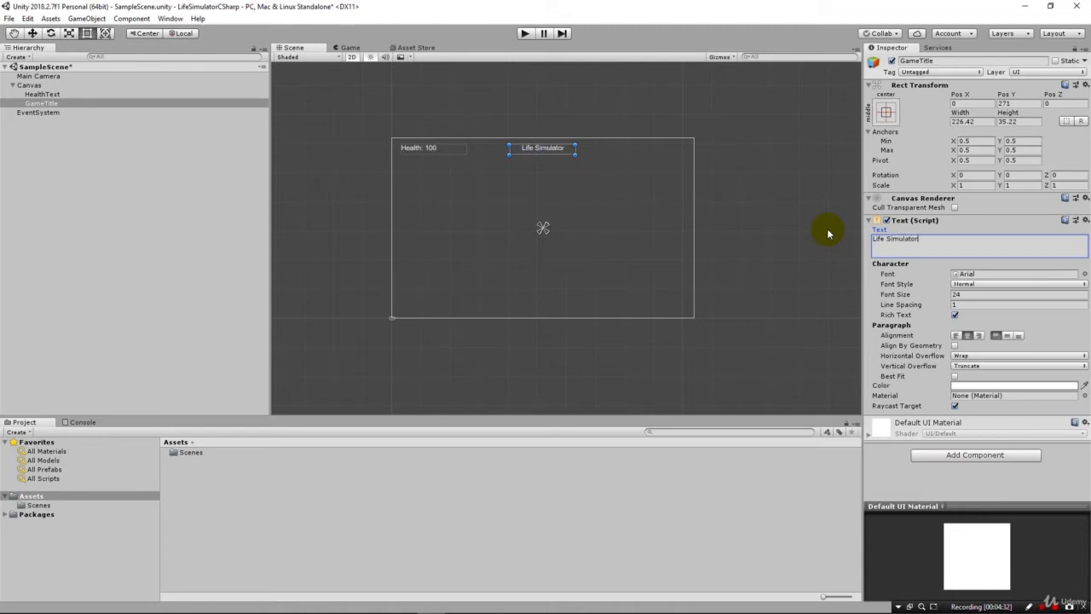
type("v")
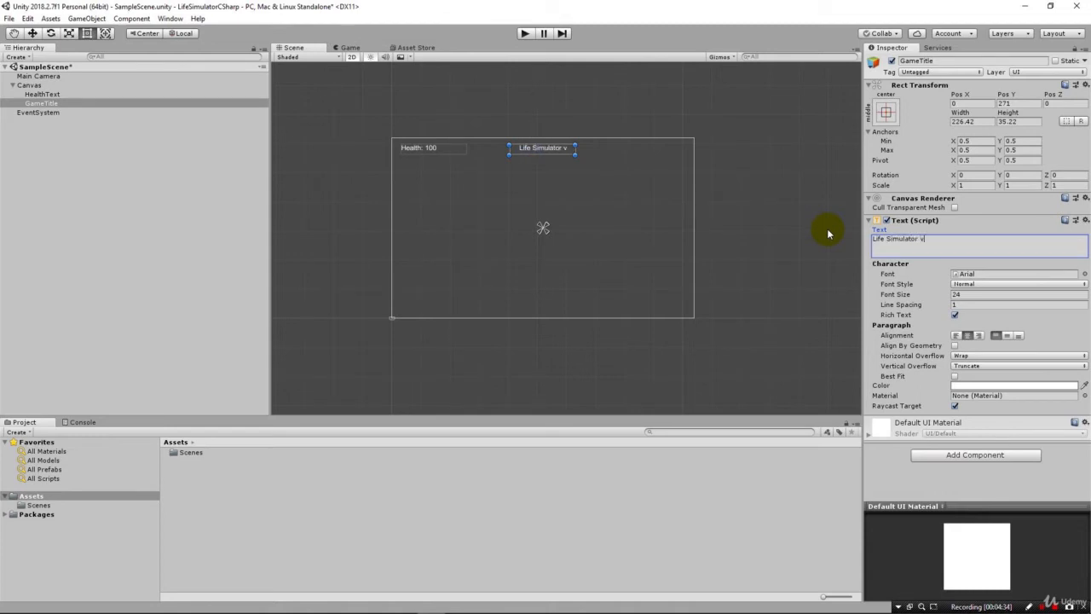
type("0.1")
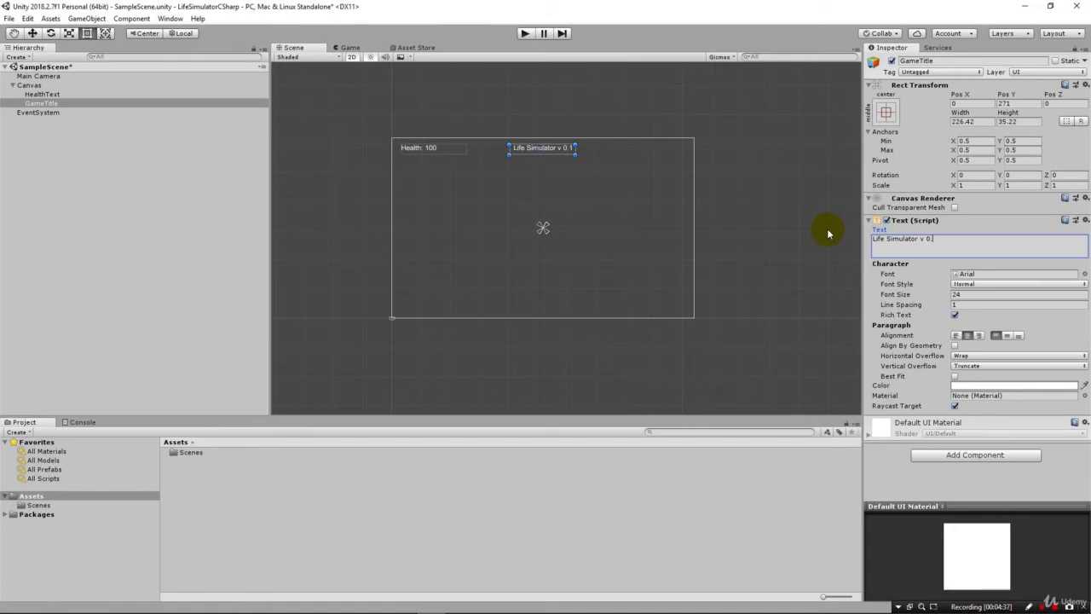
mouse_move(576, 75)
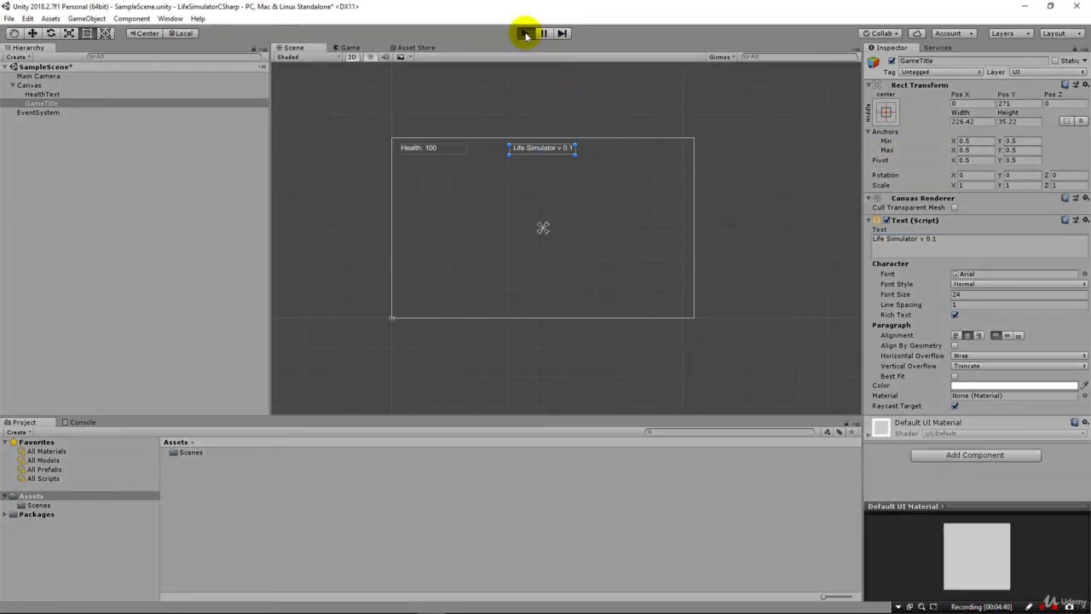
left_click(525, 34)
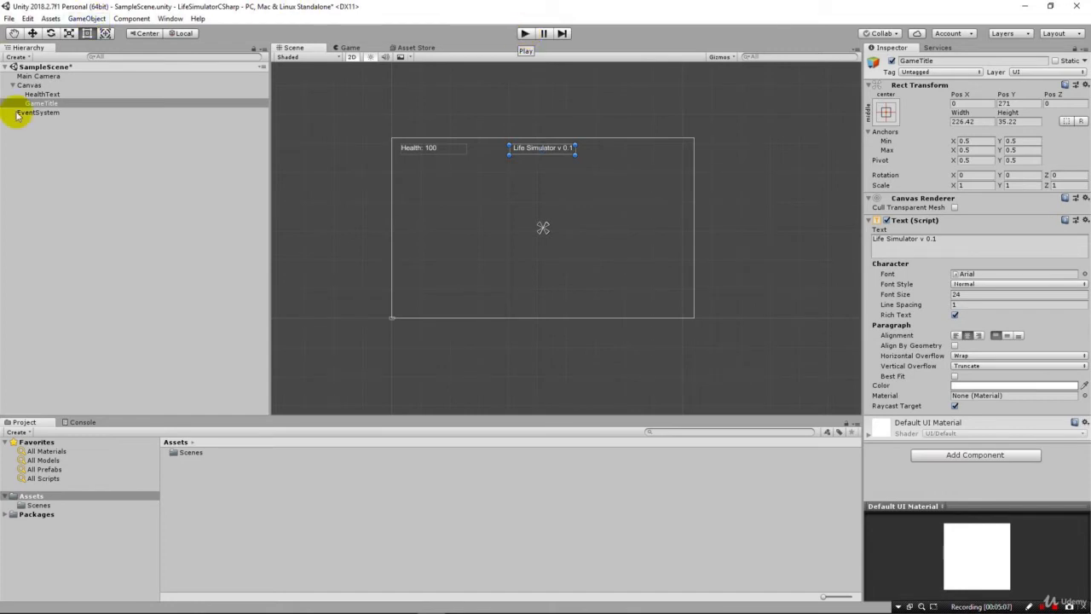
Duplicate HealthText as FoodText and place it just below the Health label.
left_click(41, 94)
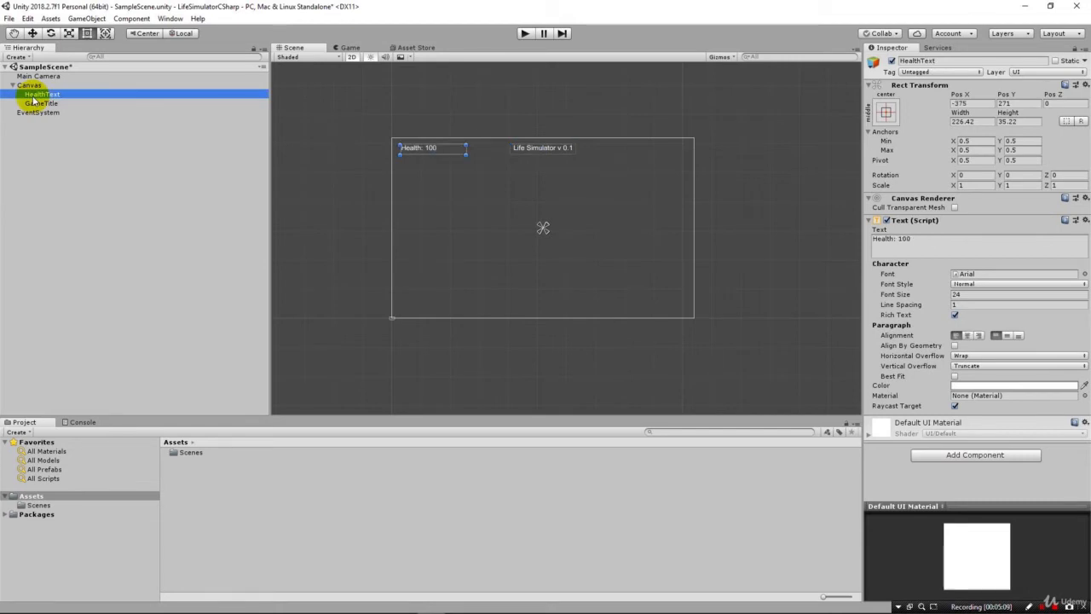
right_click(41, 94)
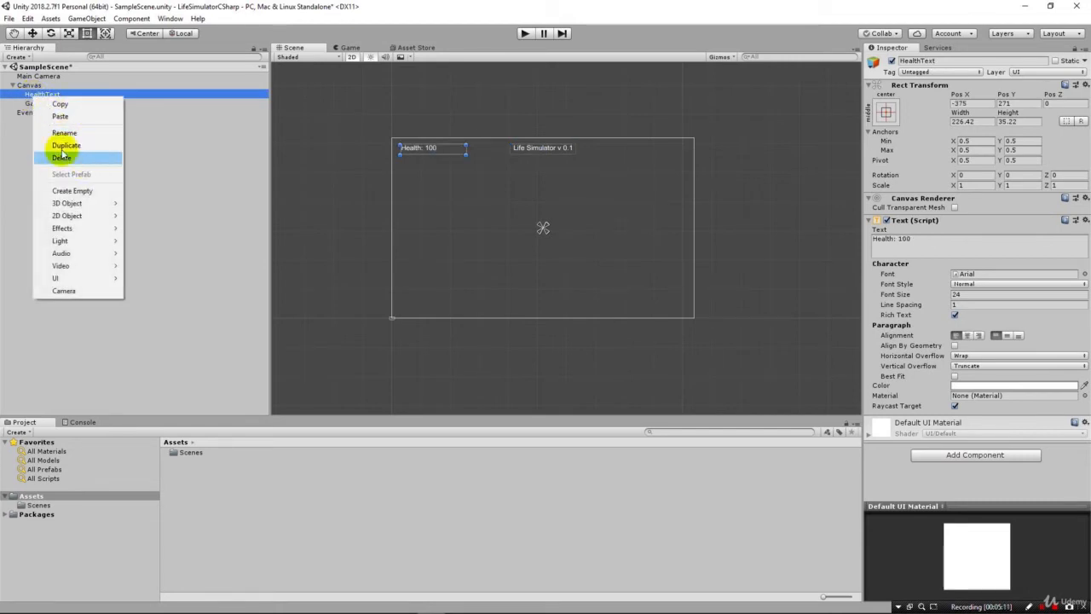
mouse_move(66, 145)
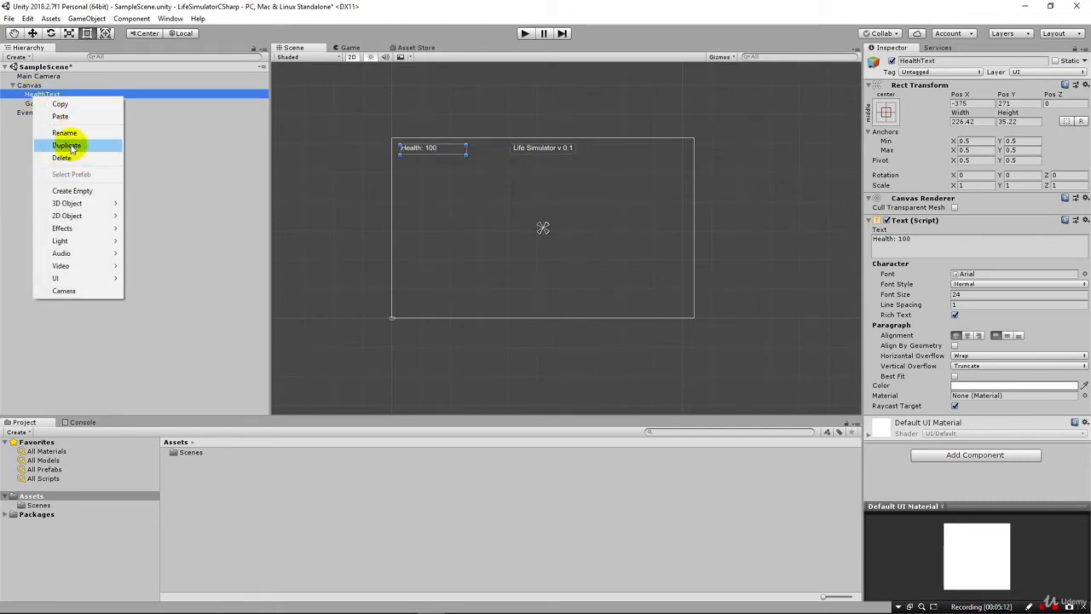
left_click(66, 144)
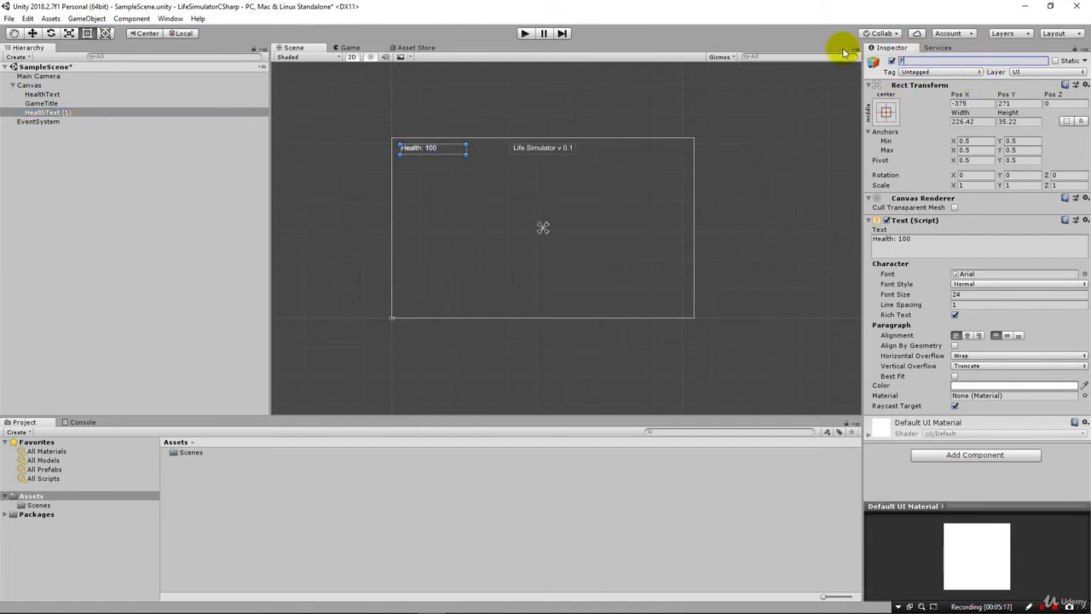
type("FoodText")
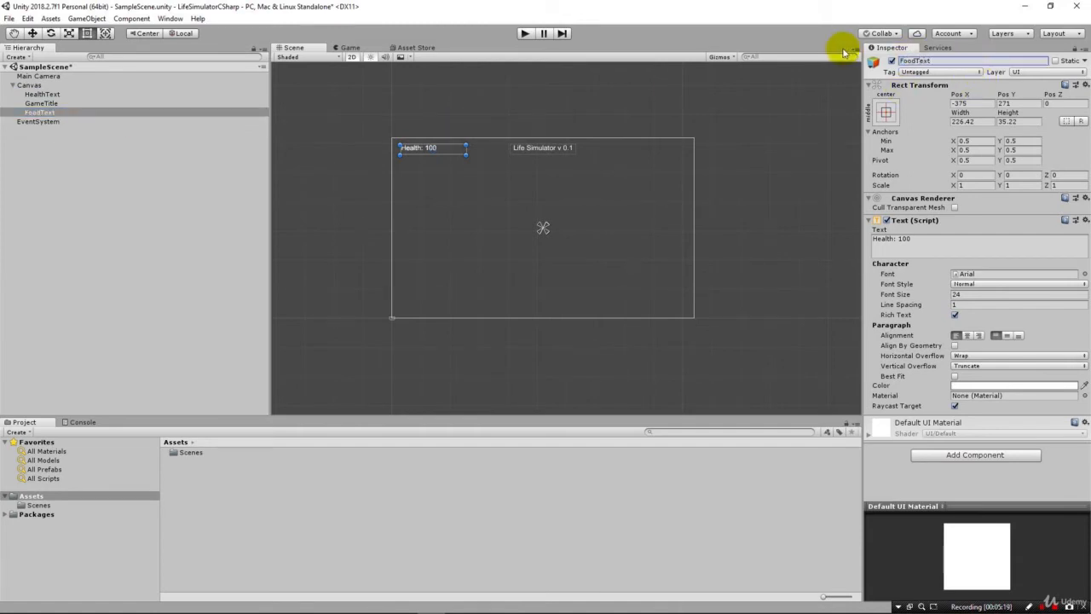
mouse_move(451, 154)
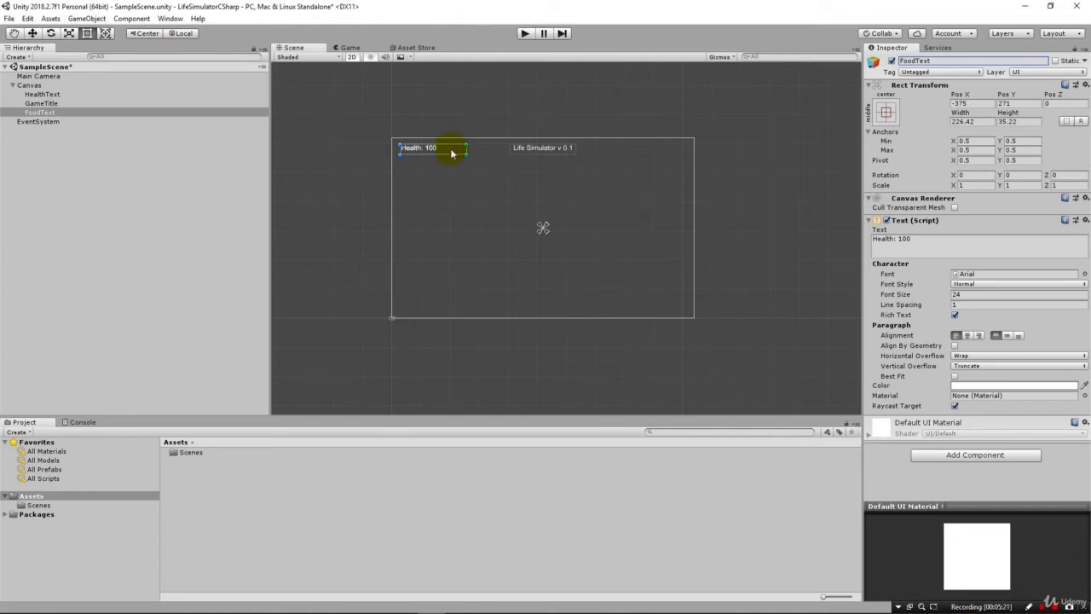
left_click_drag(452, 153, 452, 167)
type("Food")
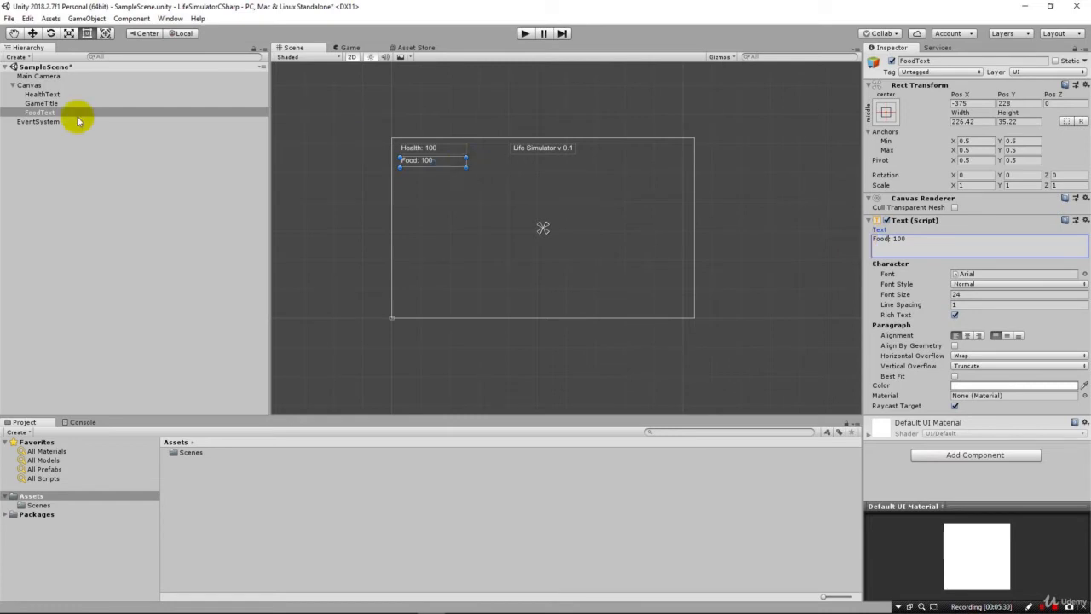
Duplicate FoodText to the canvas top-right and set it as the Money label.
right_click(40, 112)
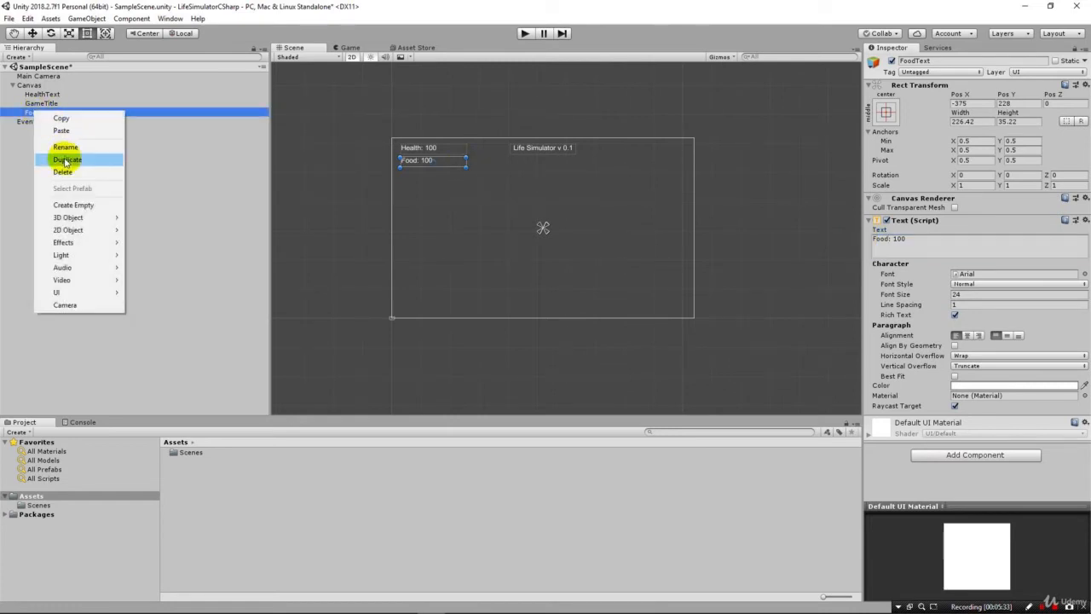
left_click(68, 160)
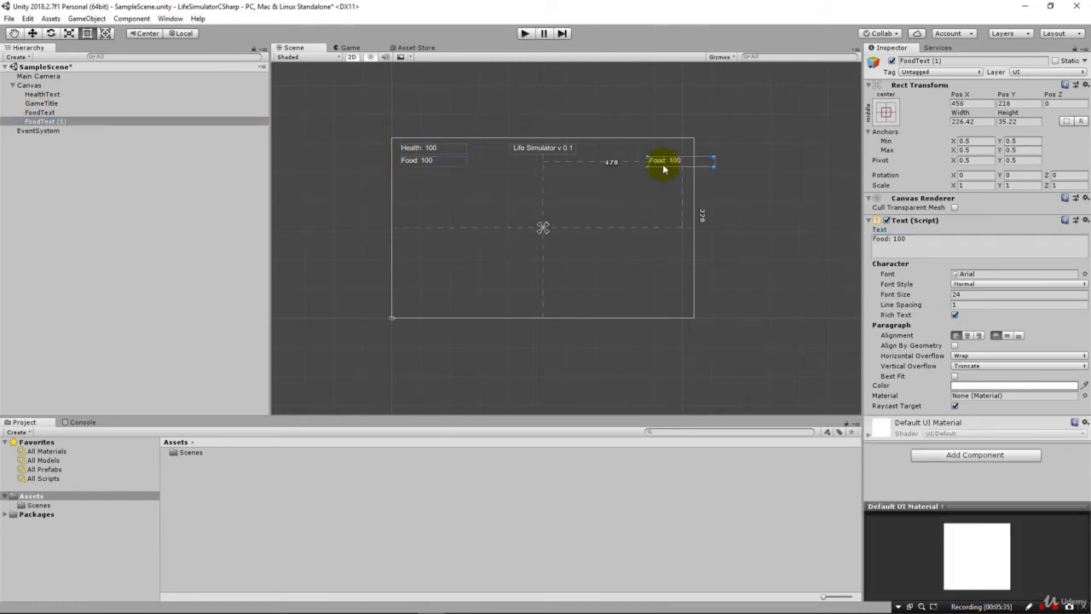
left_click_drag(665, 169, 637, 154)
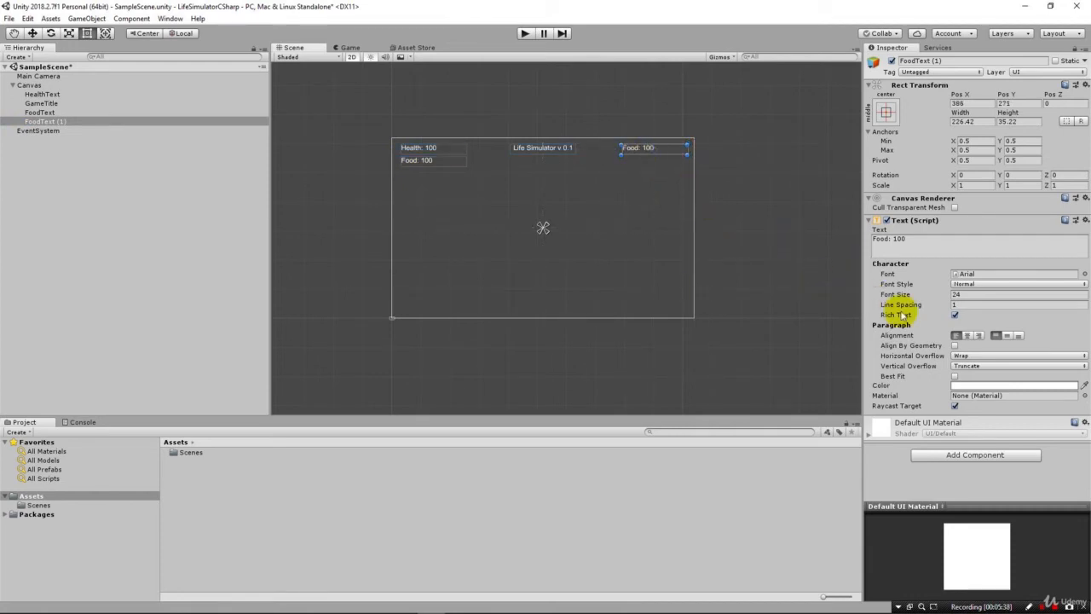
mouse_move(978, 336)
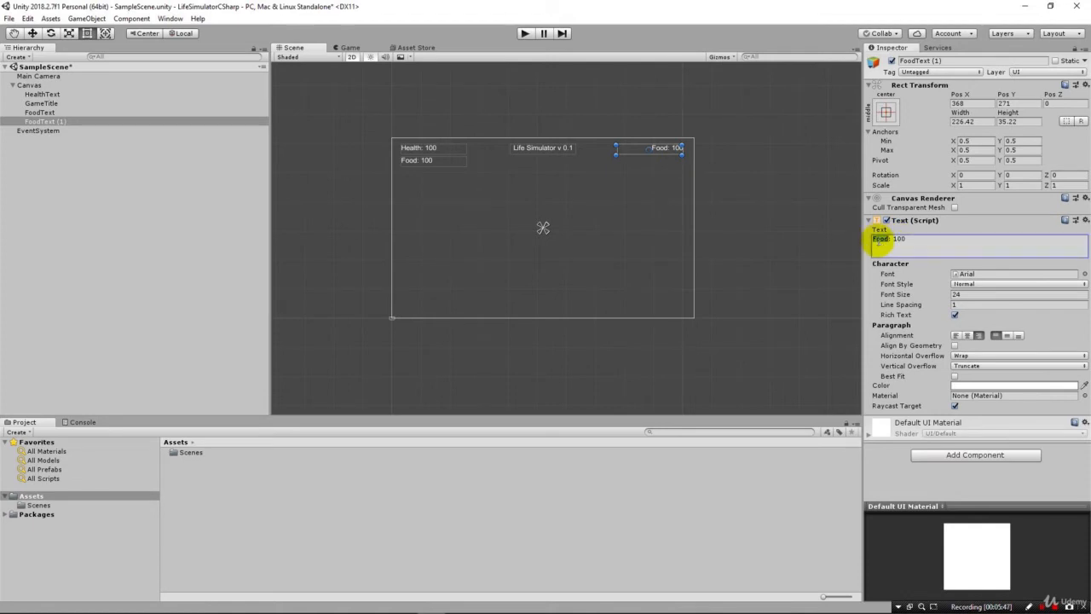
type("Money: 100")
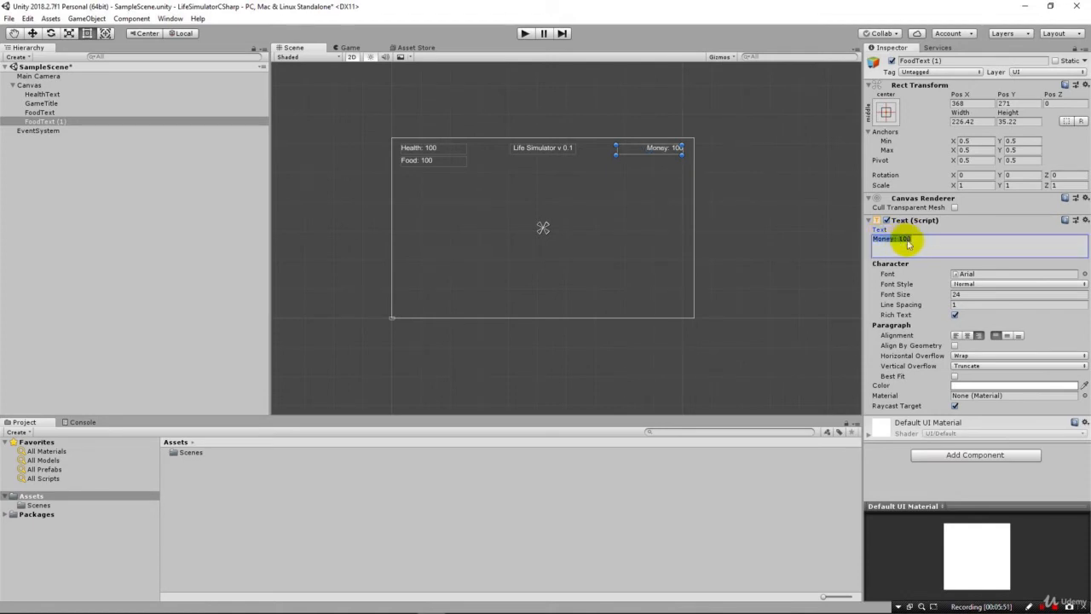
type("50")
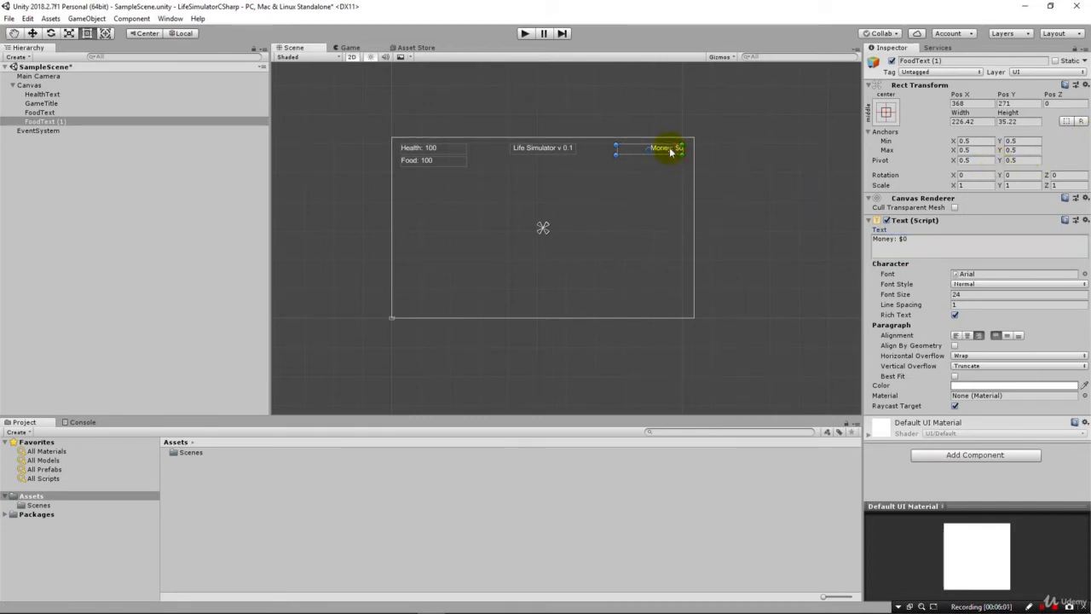
mouse_move(143, 113)
type("MoneyText")
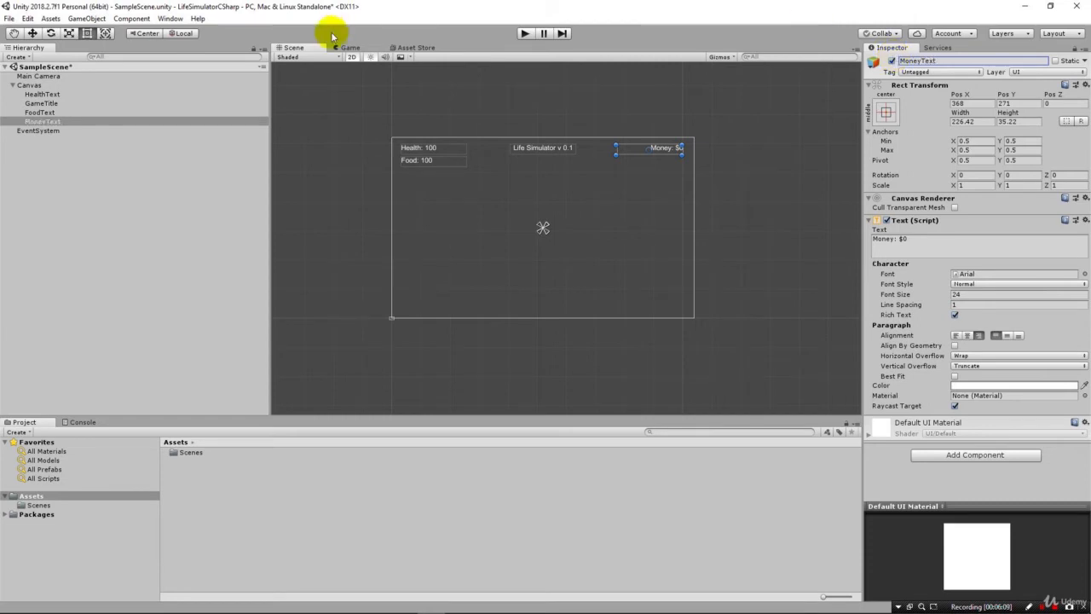
Duplicate MoneyText and place the Day: 1 copy just below the Money label.
right_click(43, 121)
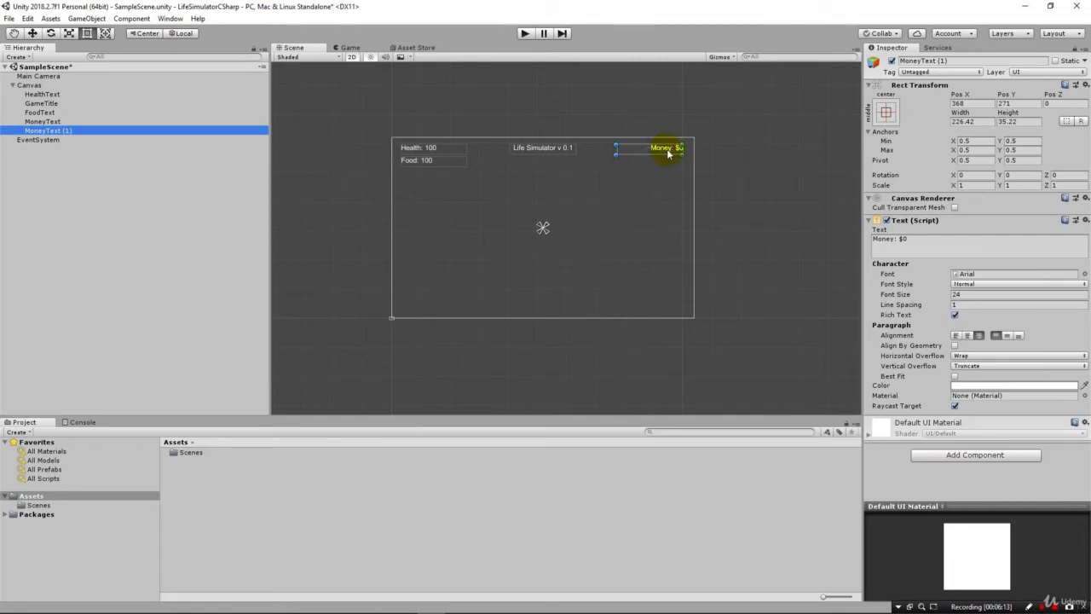
left_click_drag(668, 147, 669, 156)
type("Day: 1")
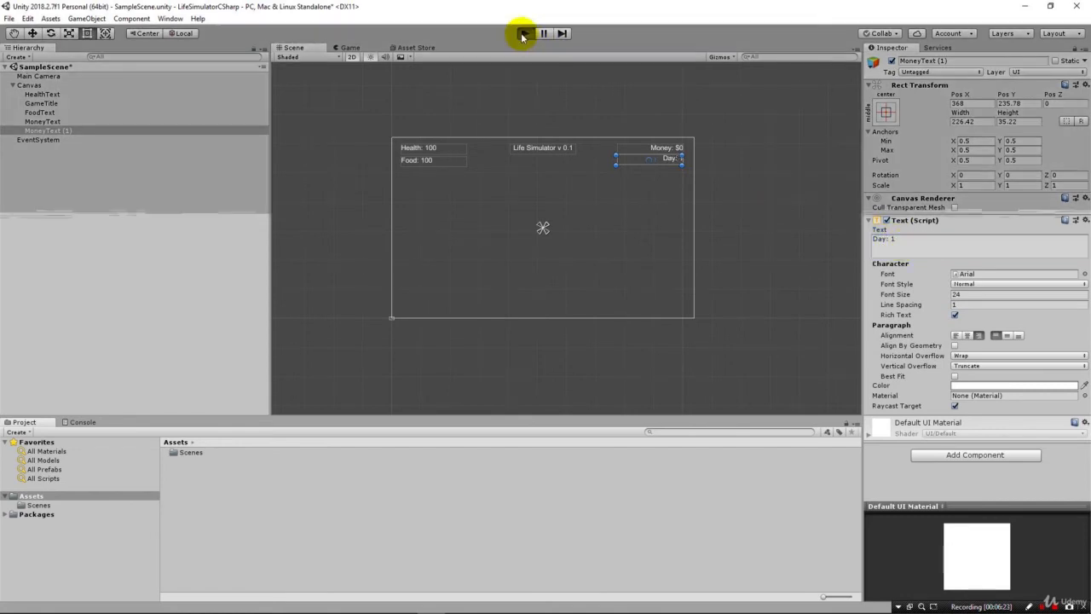
Run the scene in Play mode to check all five labels, then stop.
left_click(522, 34)
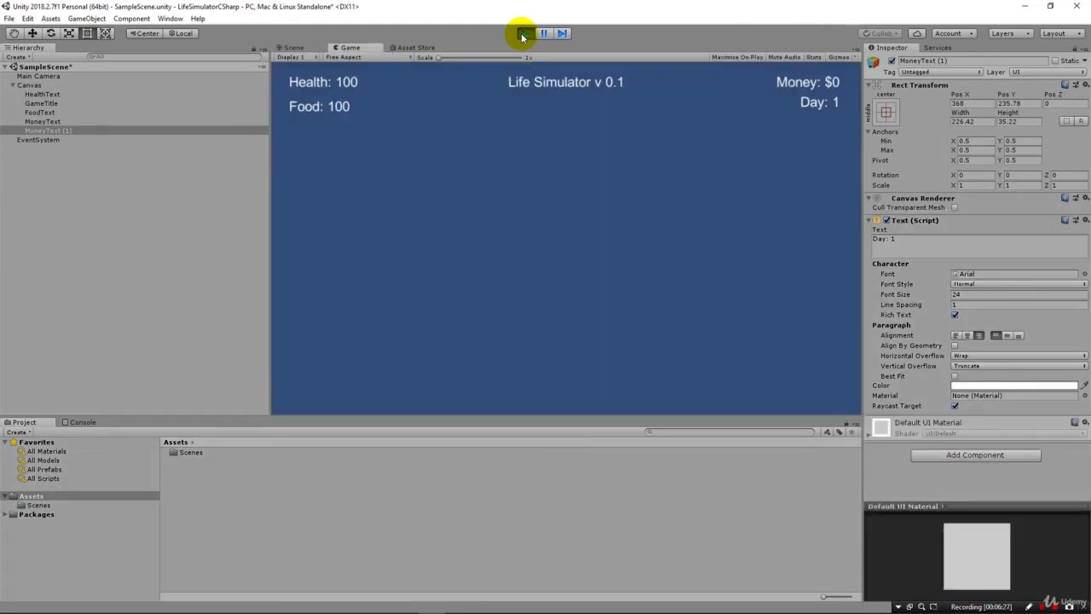
left_click(525, 34)
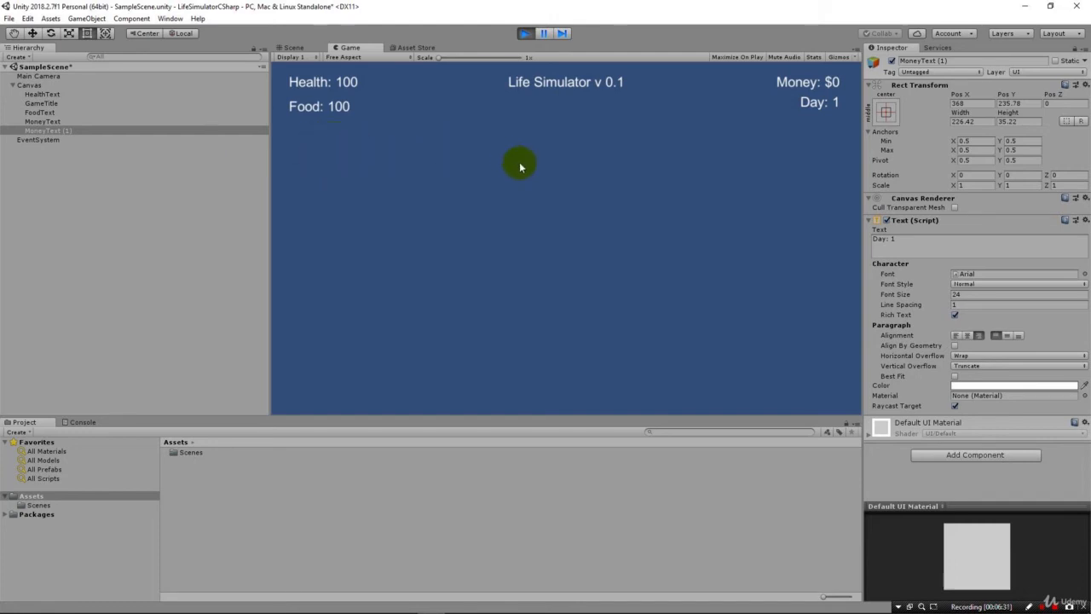
mouse_move(536, 171)
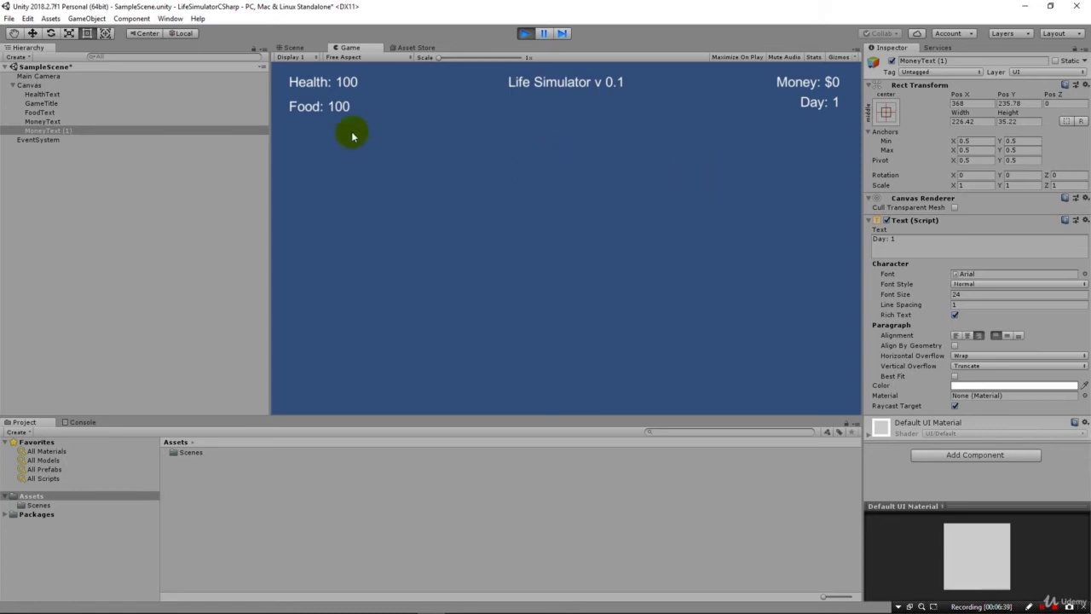
mouse_move(406, 122)
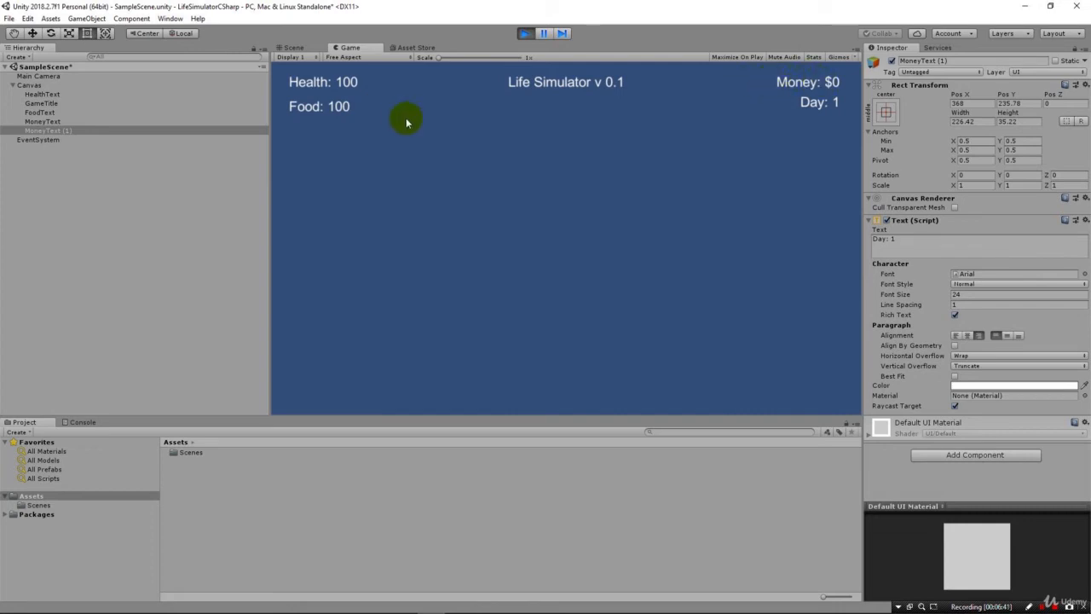
mouse_move(304, 102)
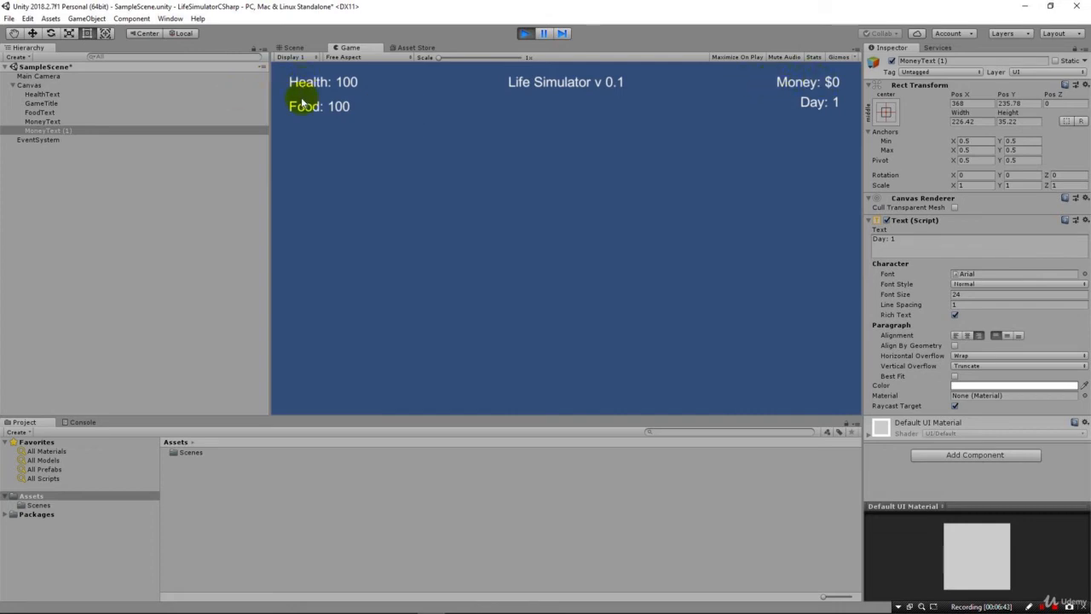
mouse_move(825, 94)
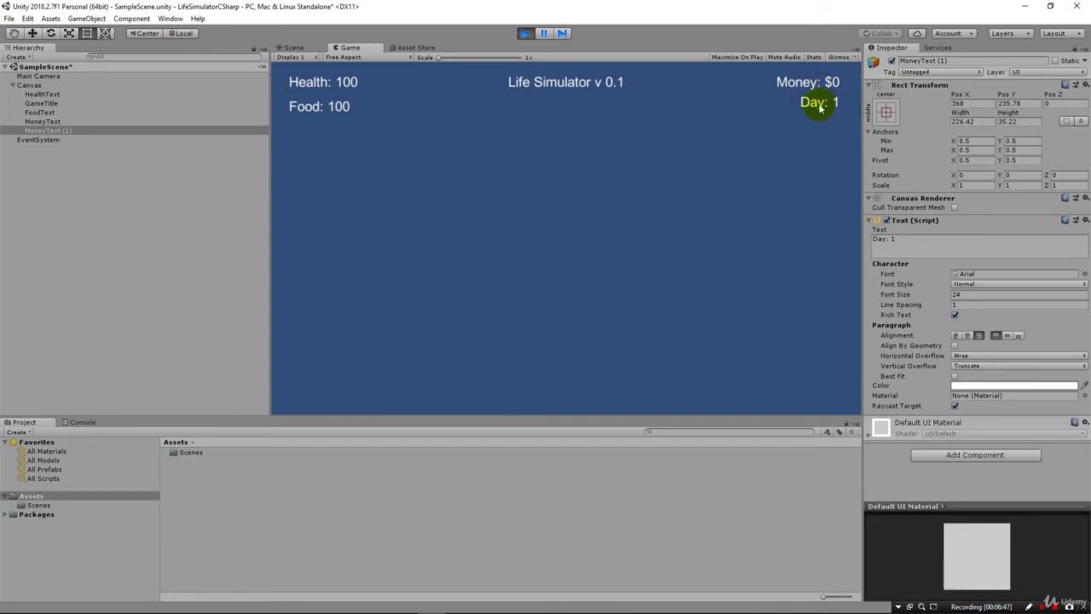
left_click(526, 34)
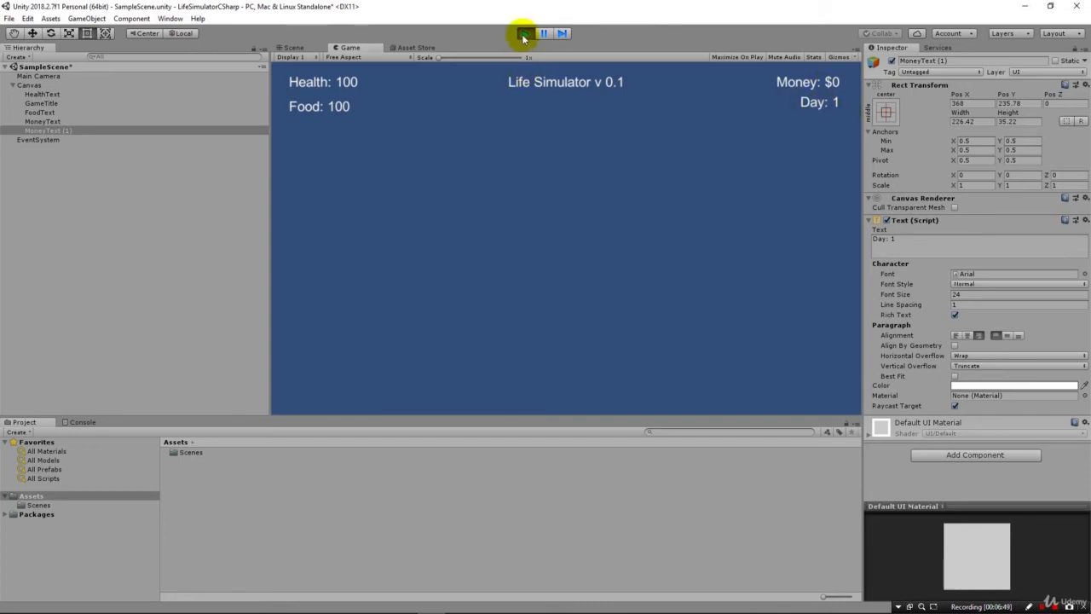
Leave Play mode and rename the Day label's object to DayText under the Canvas.
left_click(293, 48)
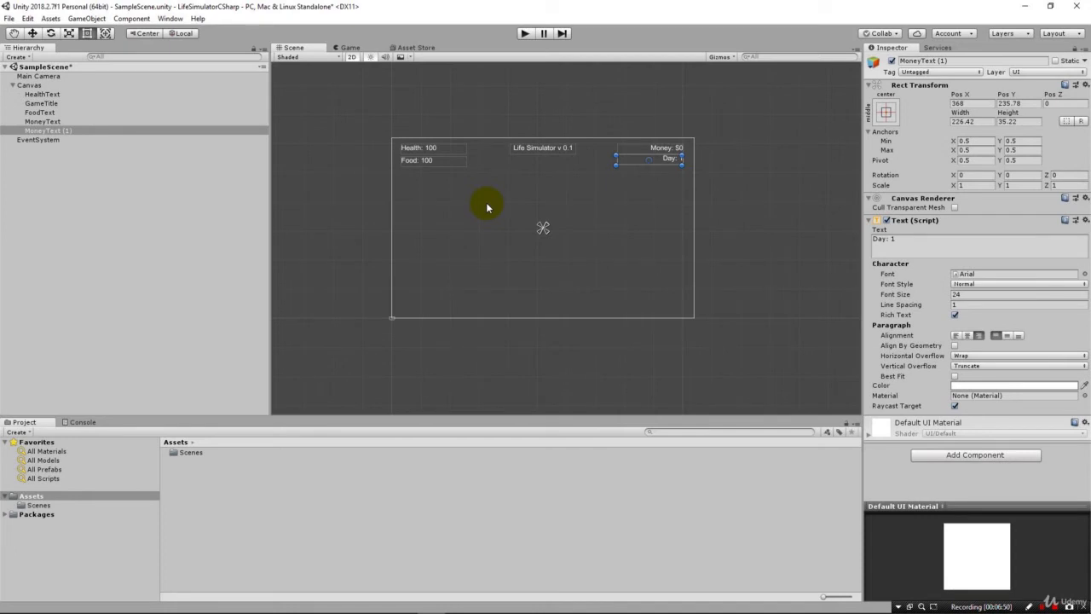
mouse_move(429, 198)
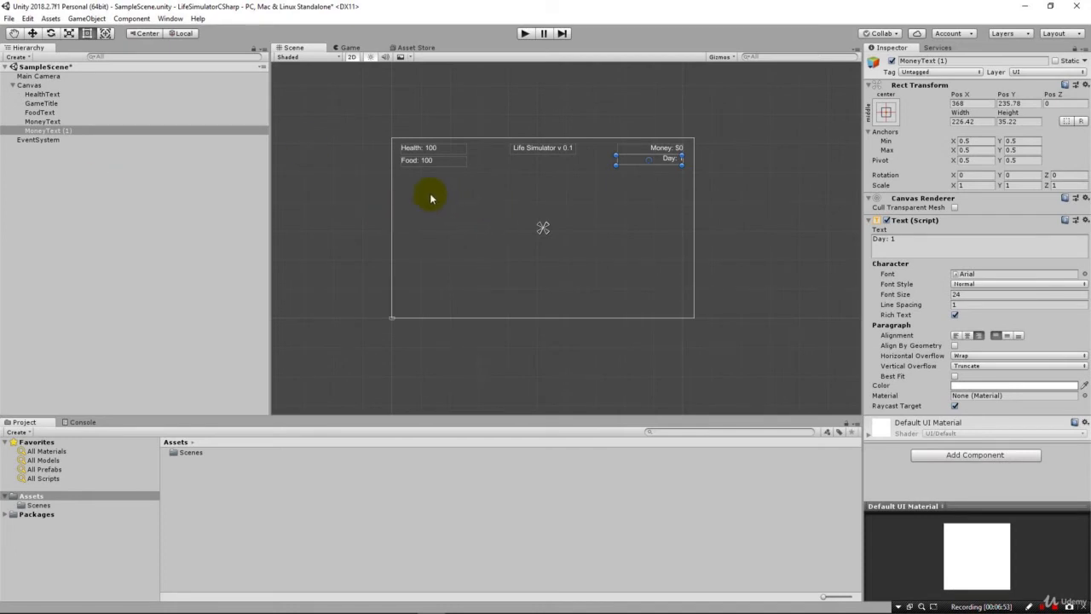
mouse_move(646, 75)
type("DayText")
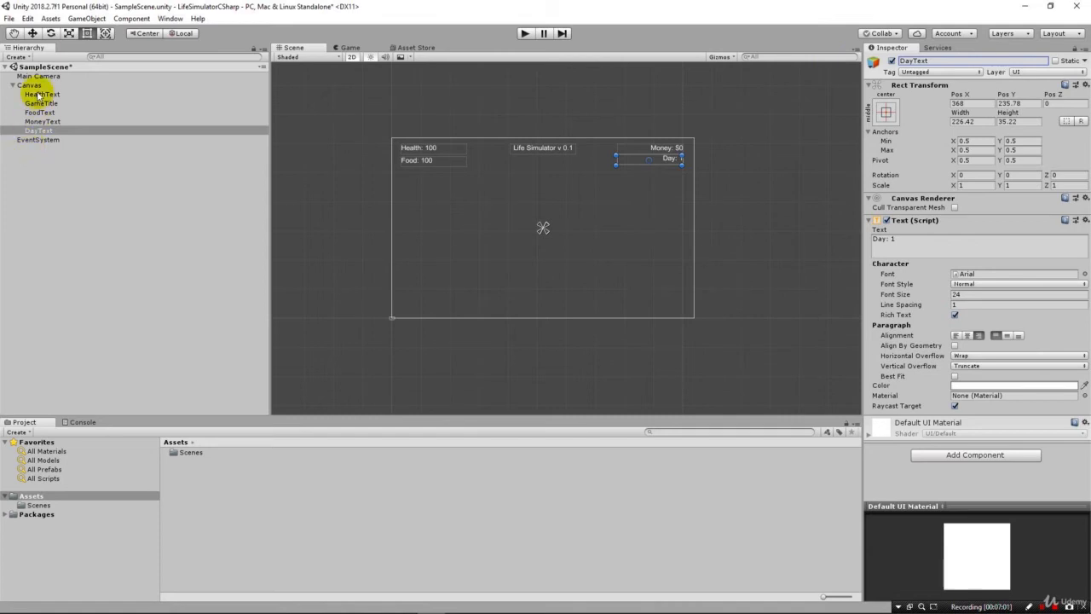
right_click(31, 85)
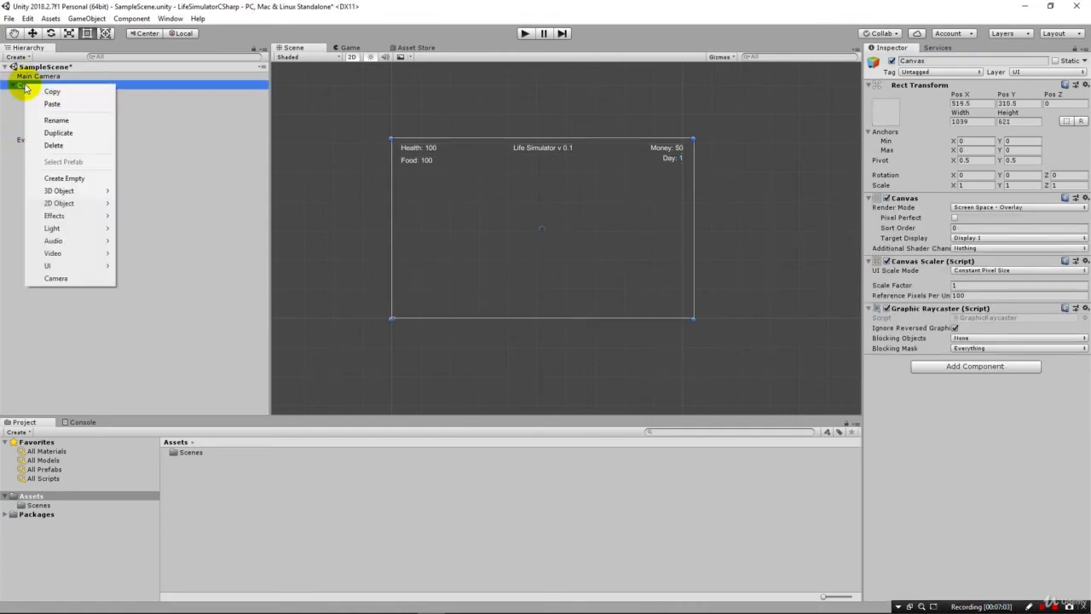
mouse_move(42, 99)
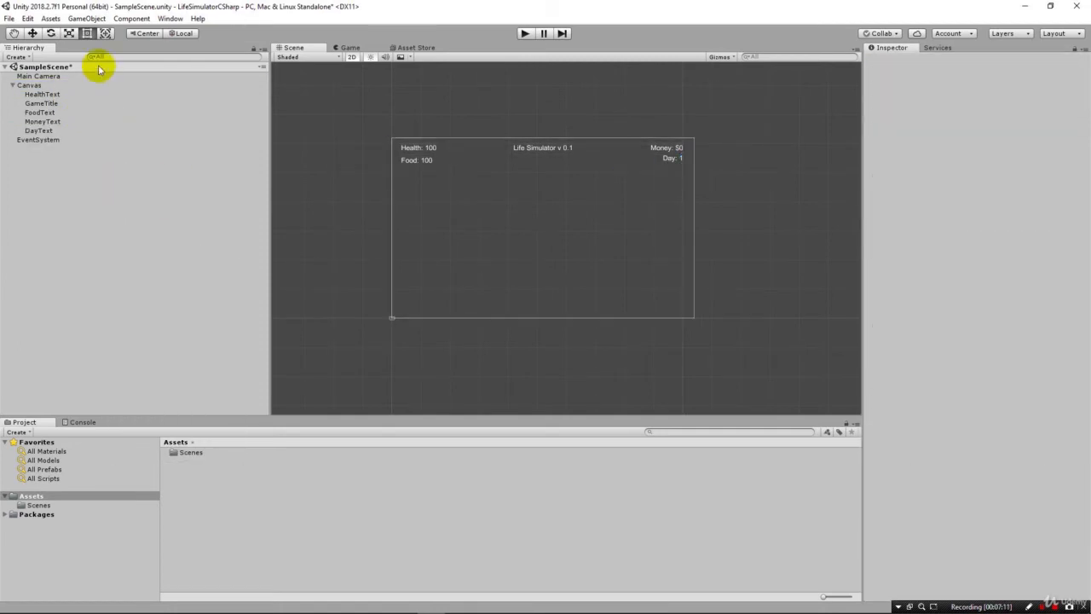
Create a new UI Button object, EatButton, under the Canvas.
left_click(87, 18)
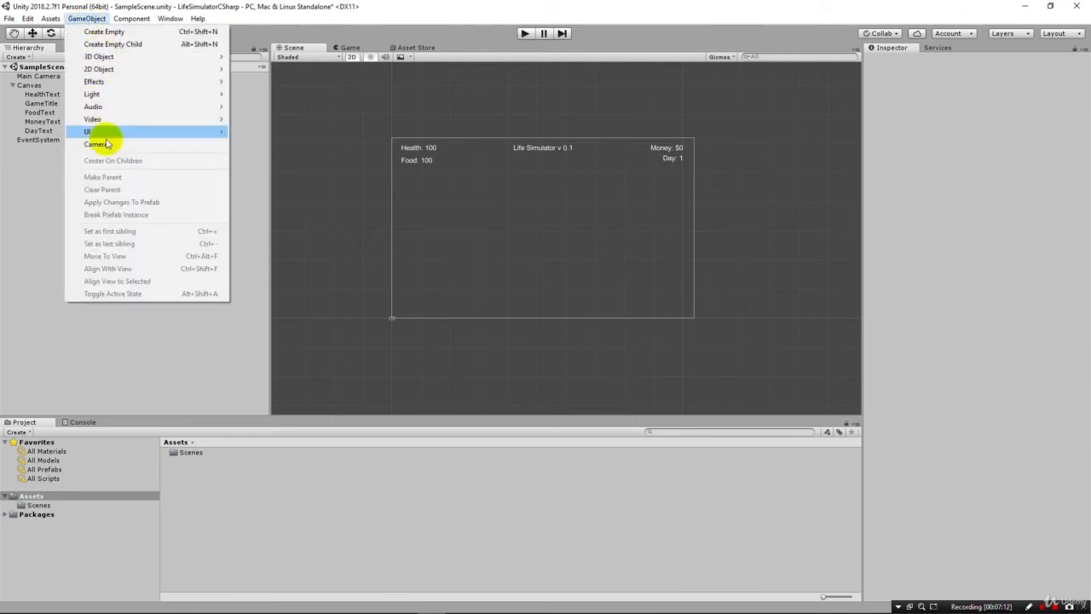
left_click(88, 129)
type("EatButton")
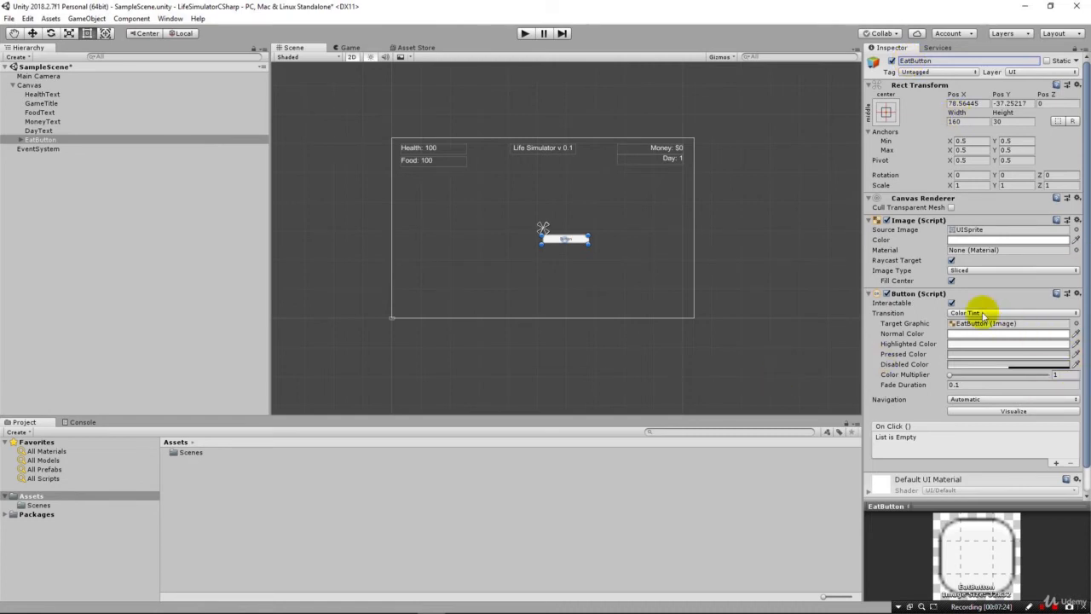
mouse_move(918, 123)
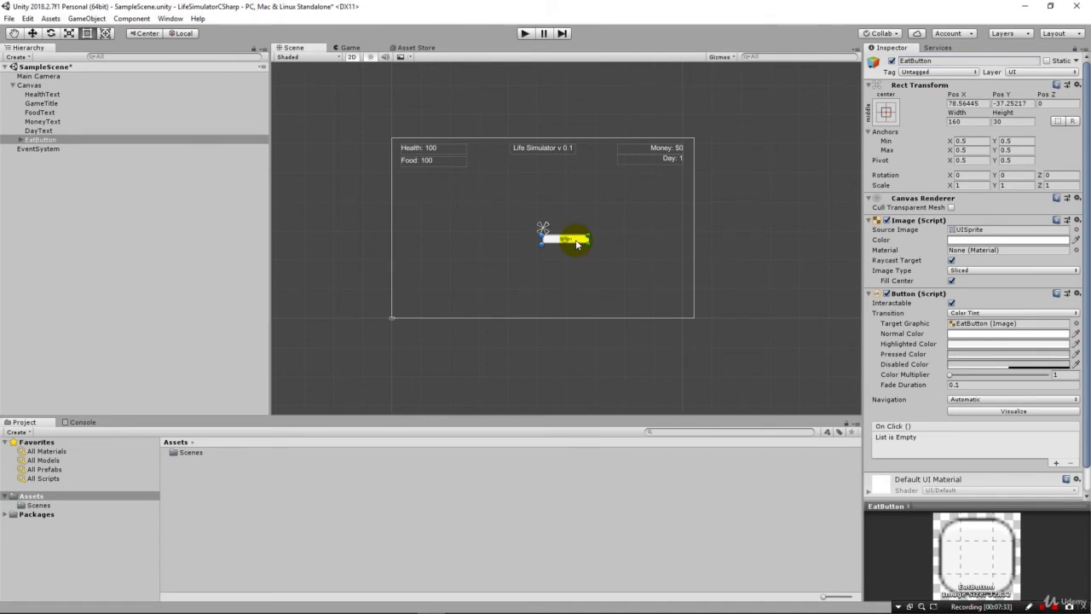
Drag the EatButton to the upper left of the canvas, just below the Food label.
left_click_drag(569, 241, 511, 211)
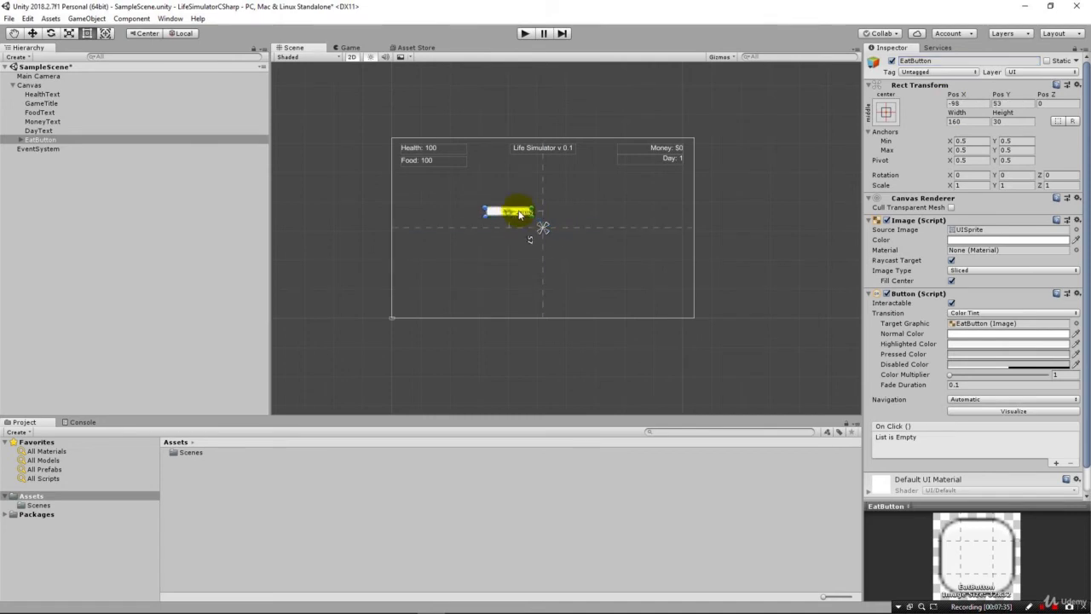
left_click_drag(518, 211, 505, 204)
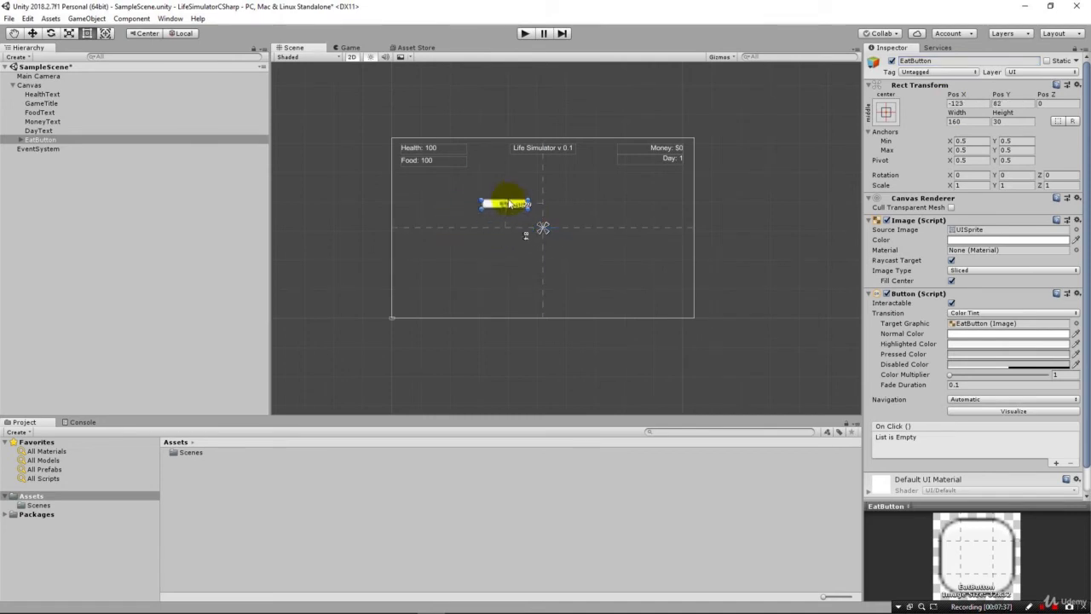
left_click_drag(505, 203, 488, 191)
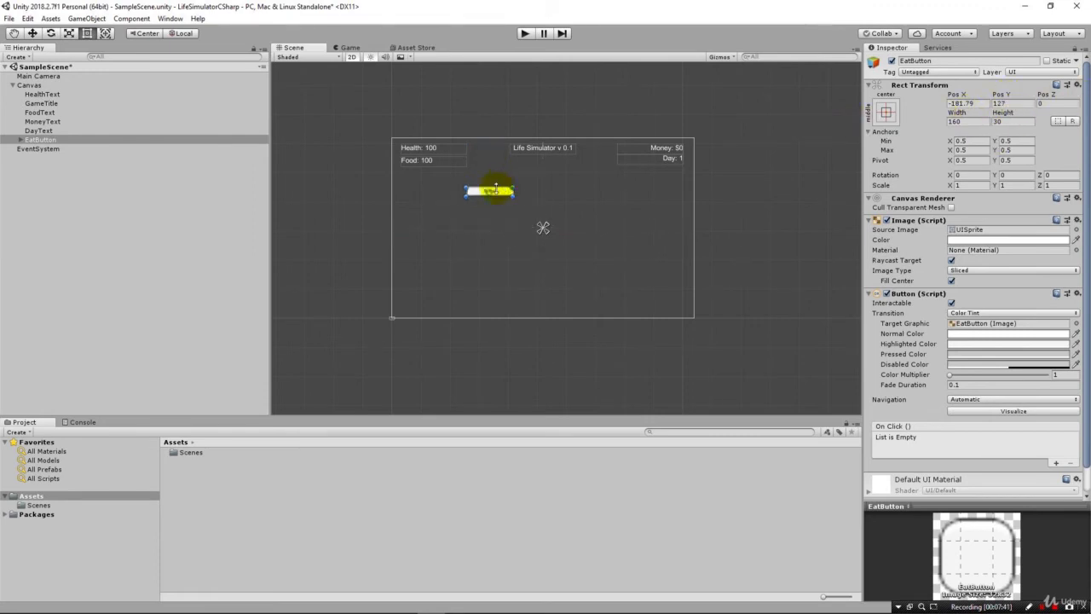
left_click_drag(491, 190, 443, 180)
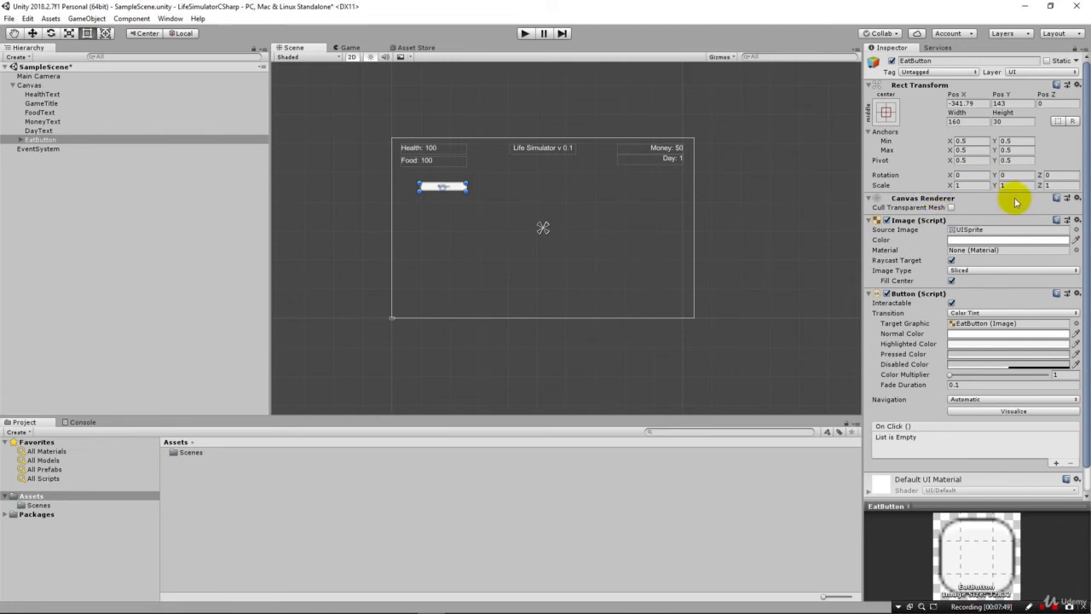
mouse_move(924, 230)
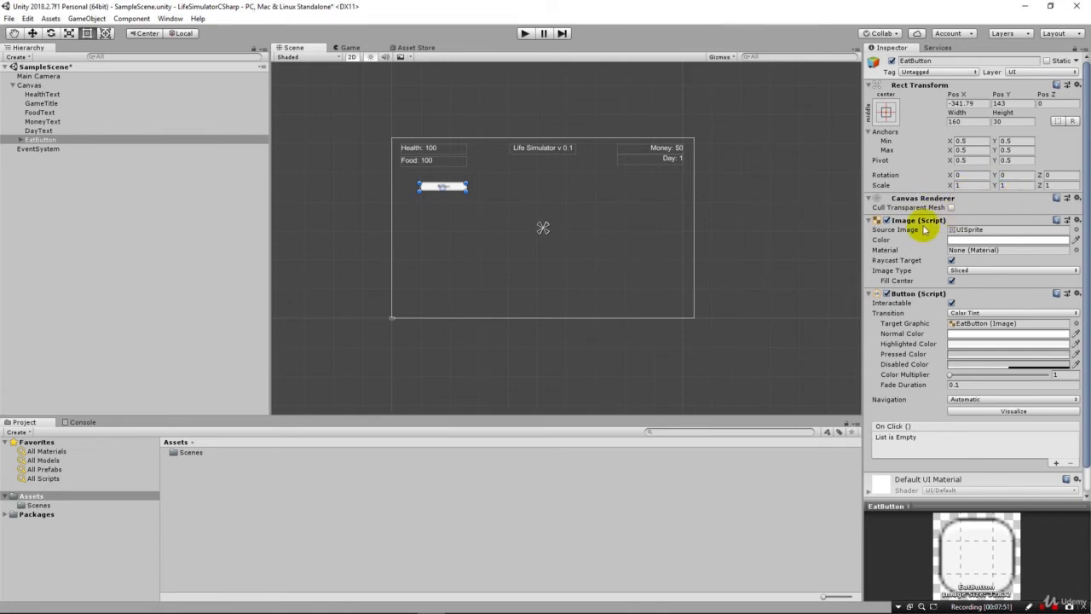
mouse_move(1036, 218)
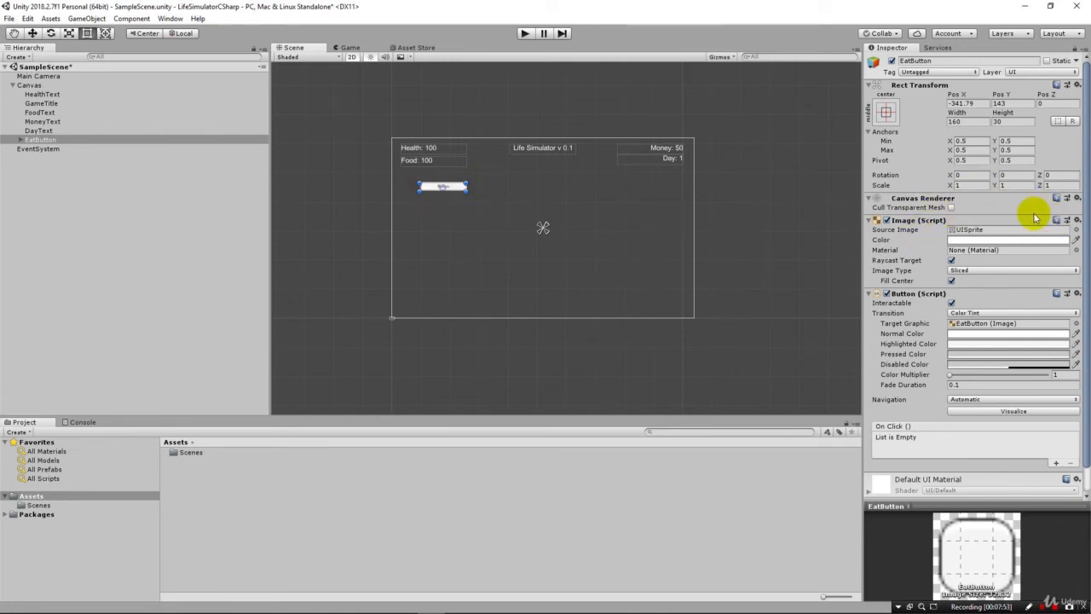
mouse_move(989, 225)
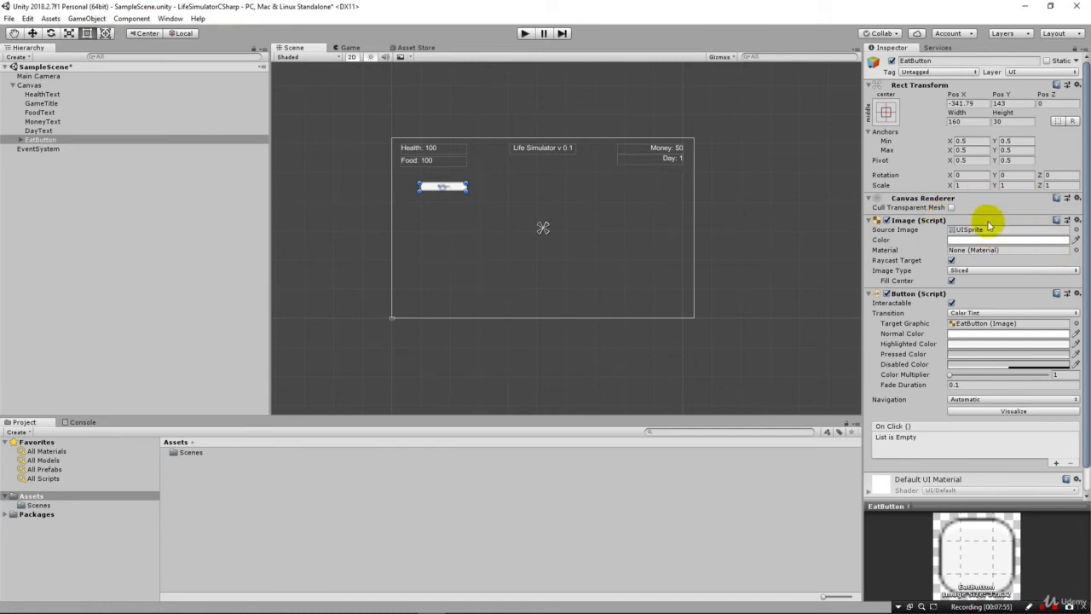
mouse_move(883, 234)
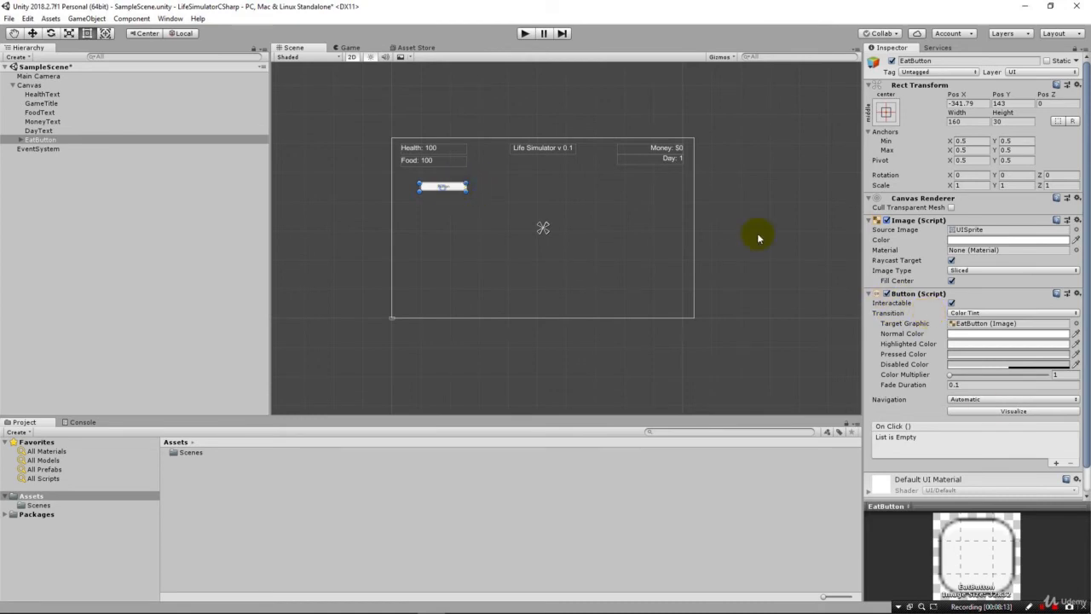
scroll("down", 3)
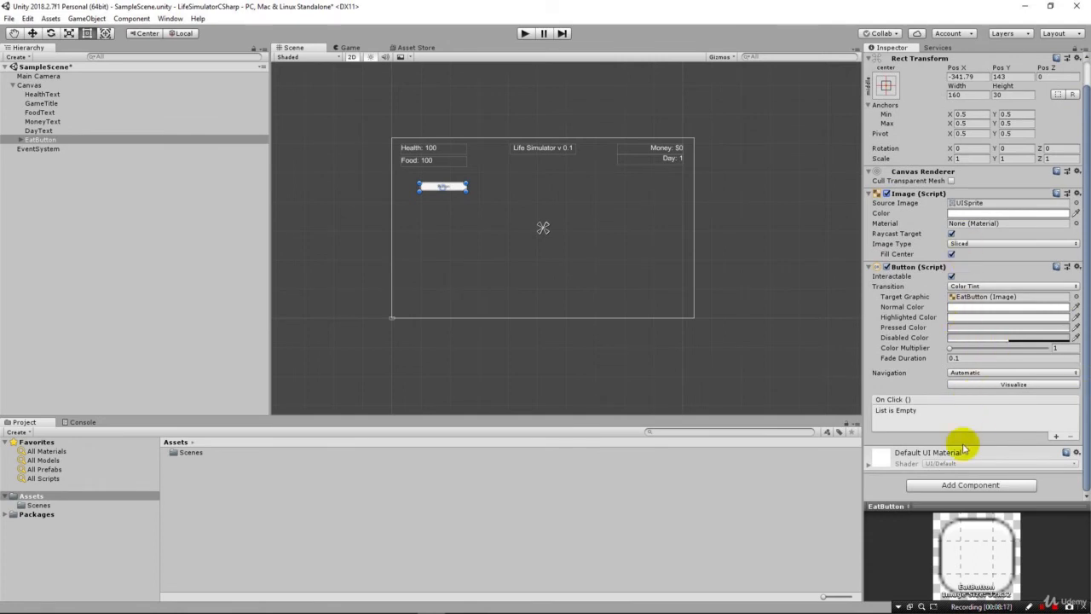
mouse_move(808, 276)
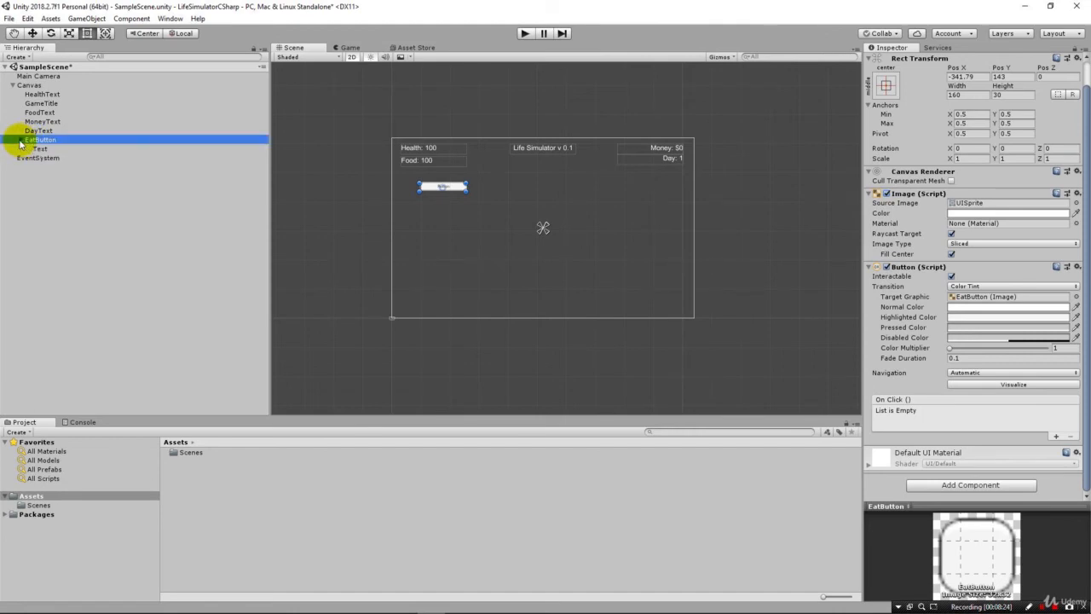
Set the EatButton's child Text to read 'Eat Garbage'.
left_click(41, 149)
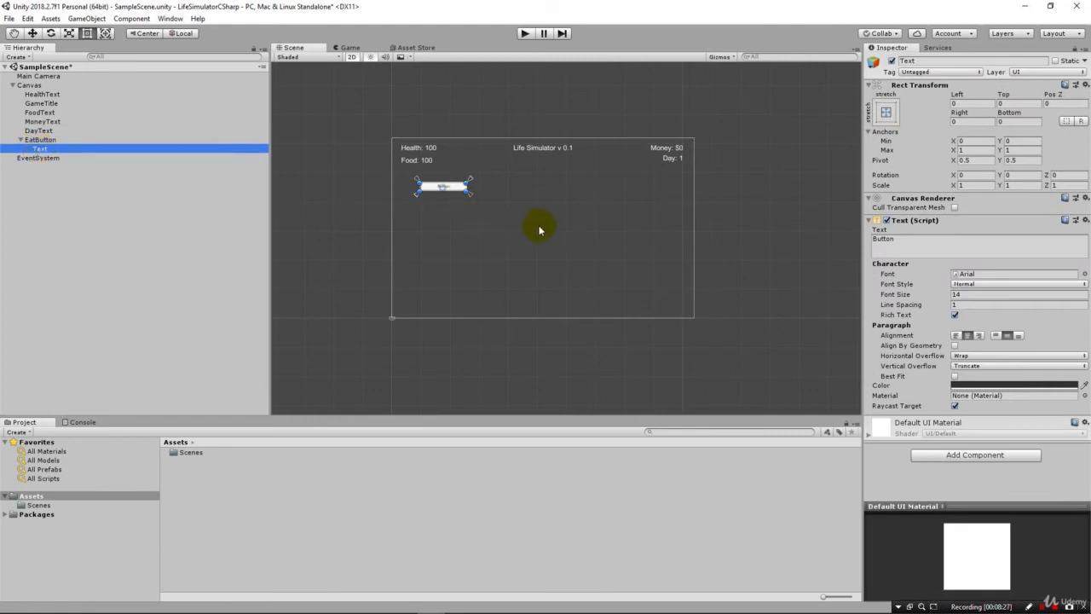
double_click(883, 239)
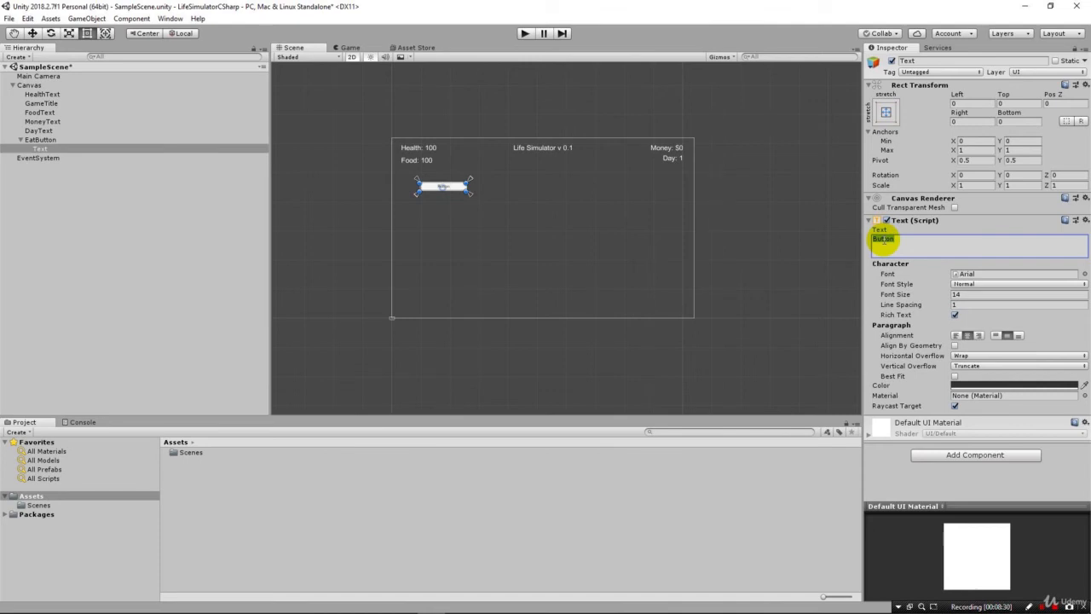
type("EatGarbage")
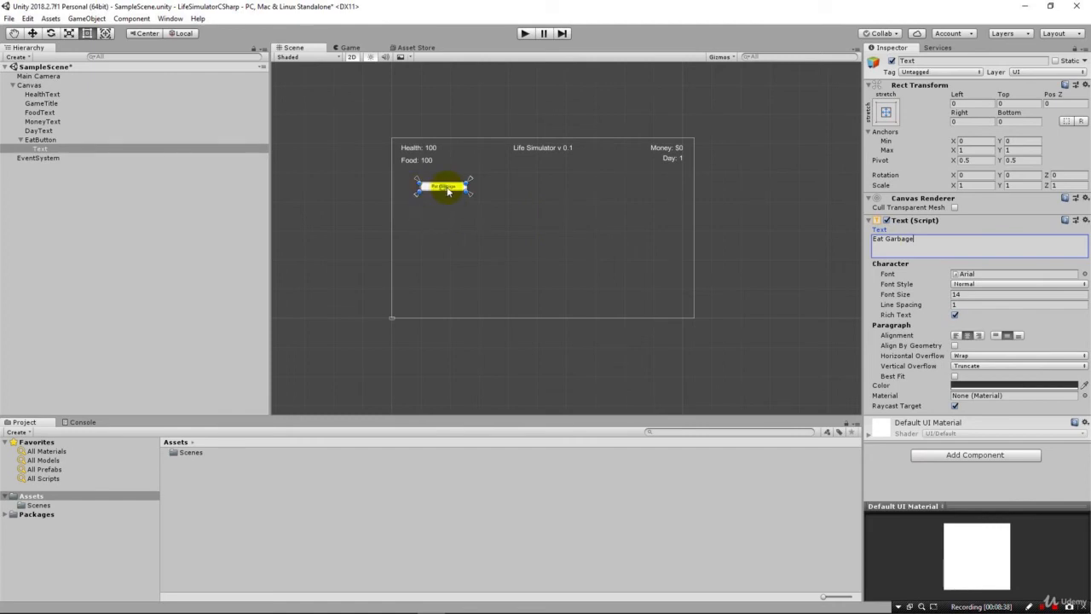
mouse_move(579, 215)
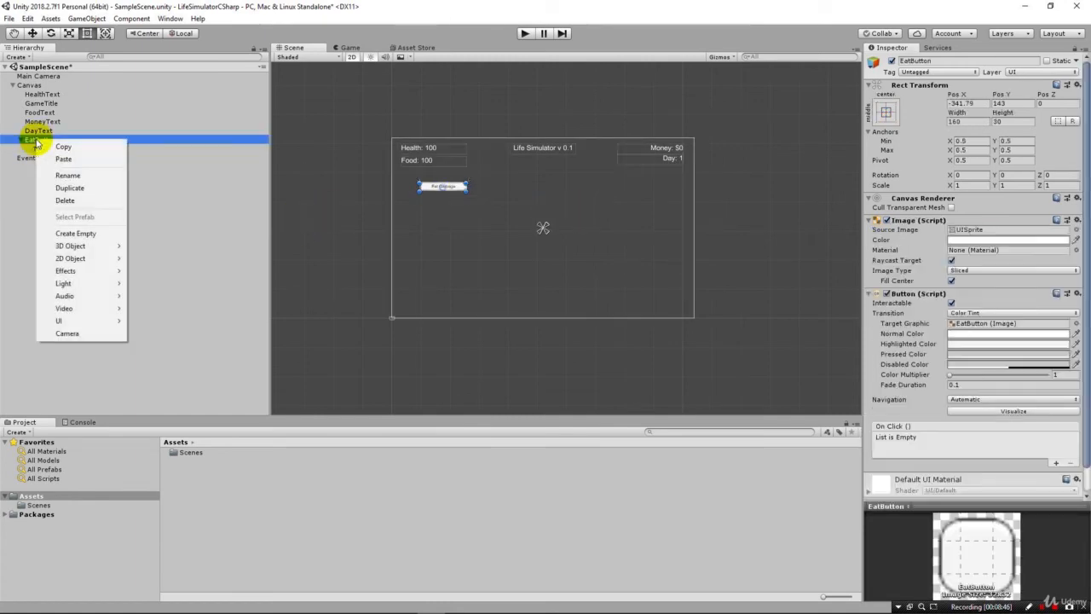
Duplicate EatButton as HealthButton and set its label text to 'Sleep On Street'.
left_click(68, 187)
type("HealthButton")
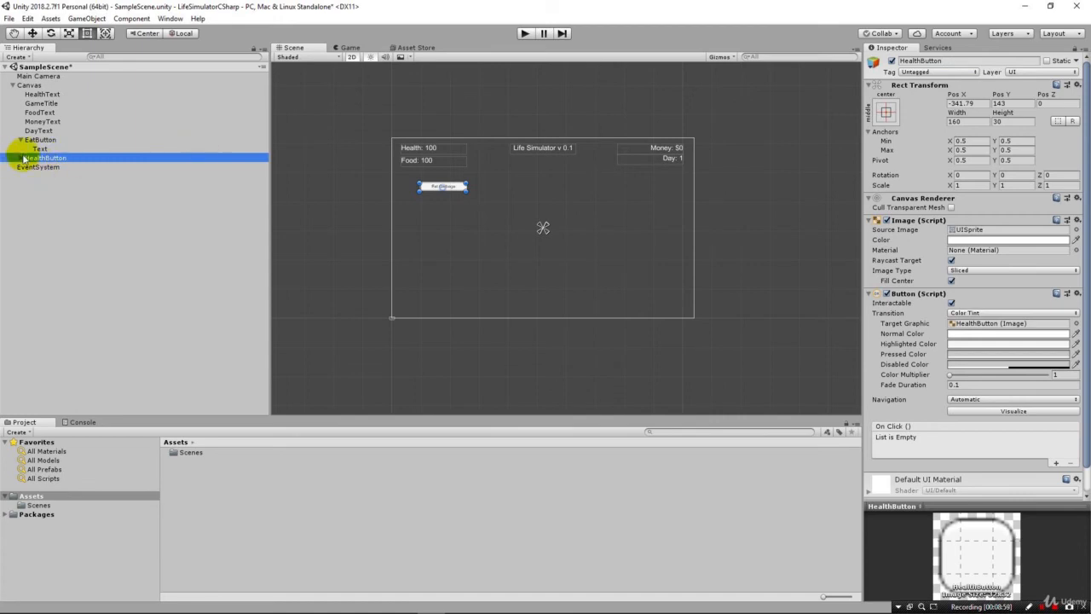
left_click(41, 167)
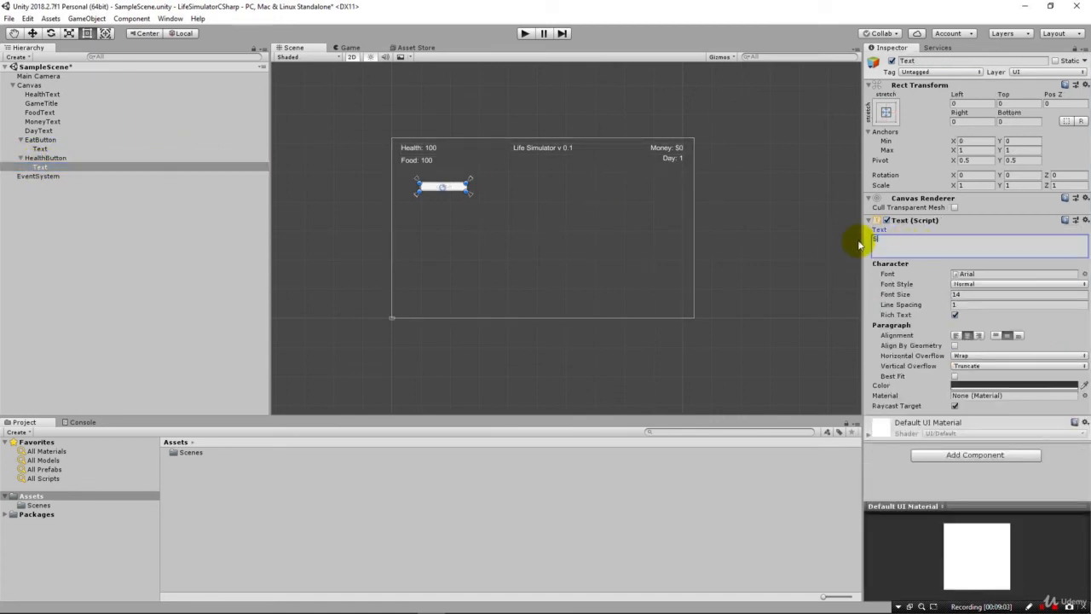
type("Sleep Car")
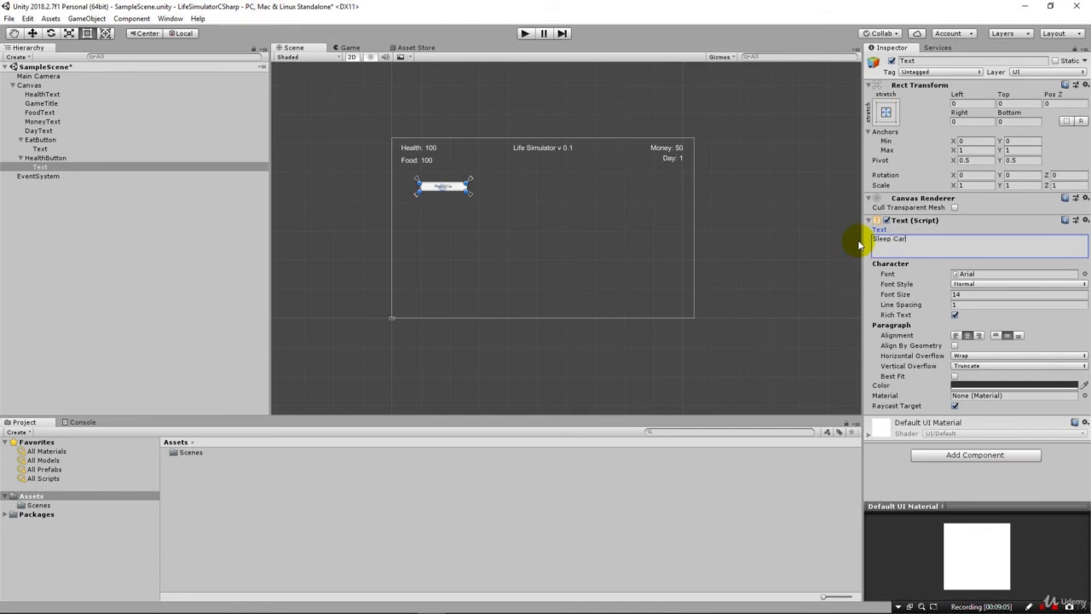
type("OnStreet")
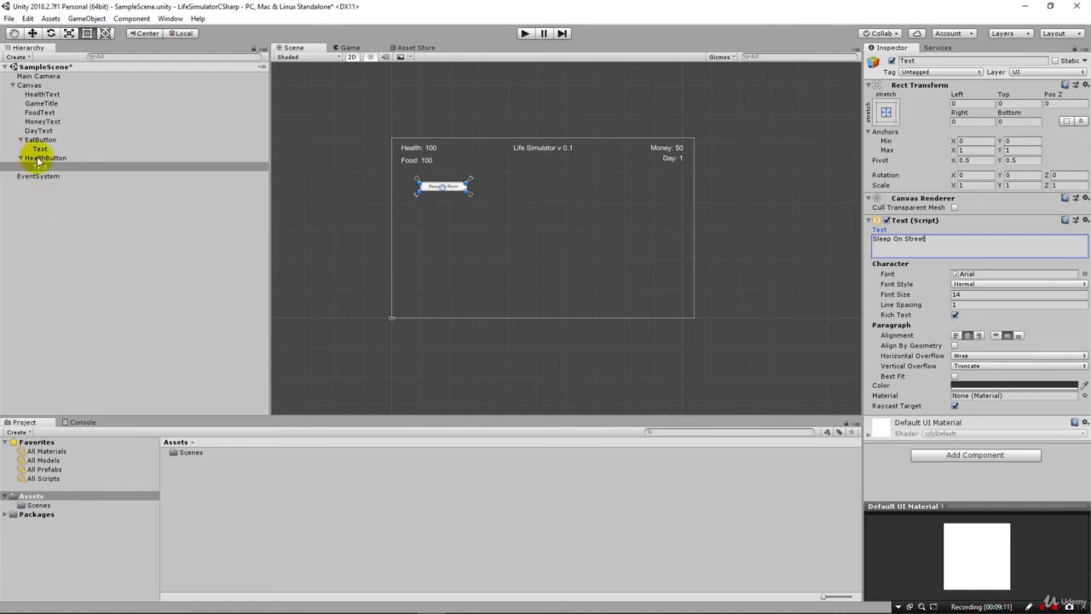
Move the HealthButton to the right, beside the Eat Garbage button.
left_click(44, 157)
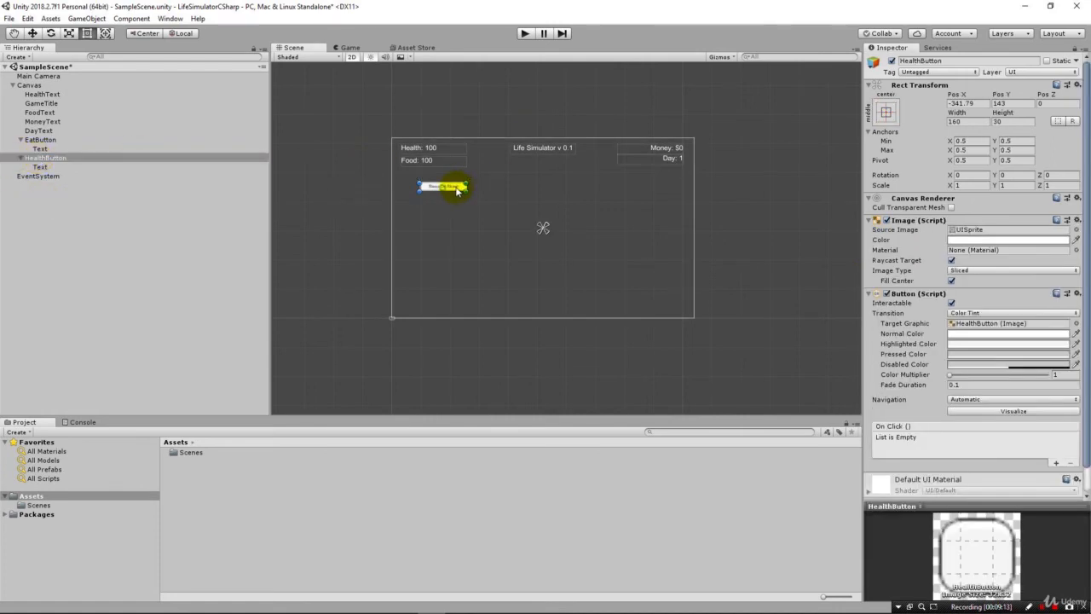
left_click_drag(443, 186, 508, 185)
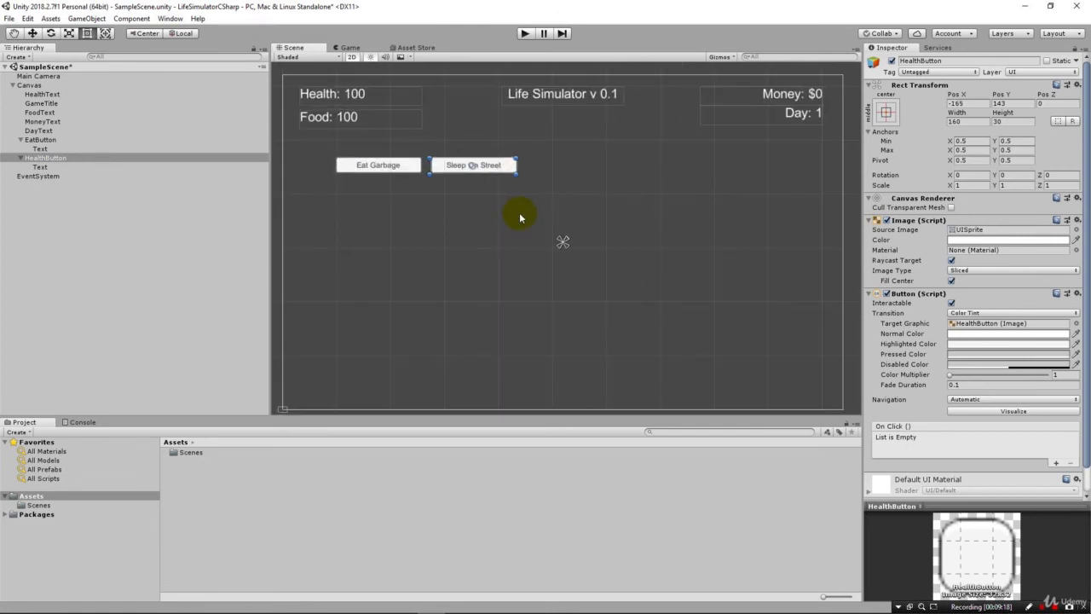
left_click(44, 159)
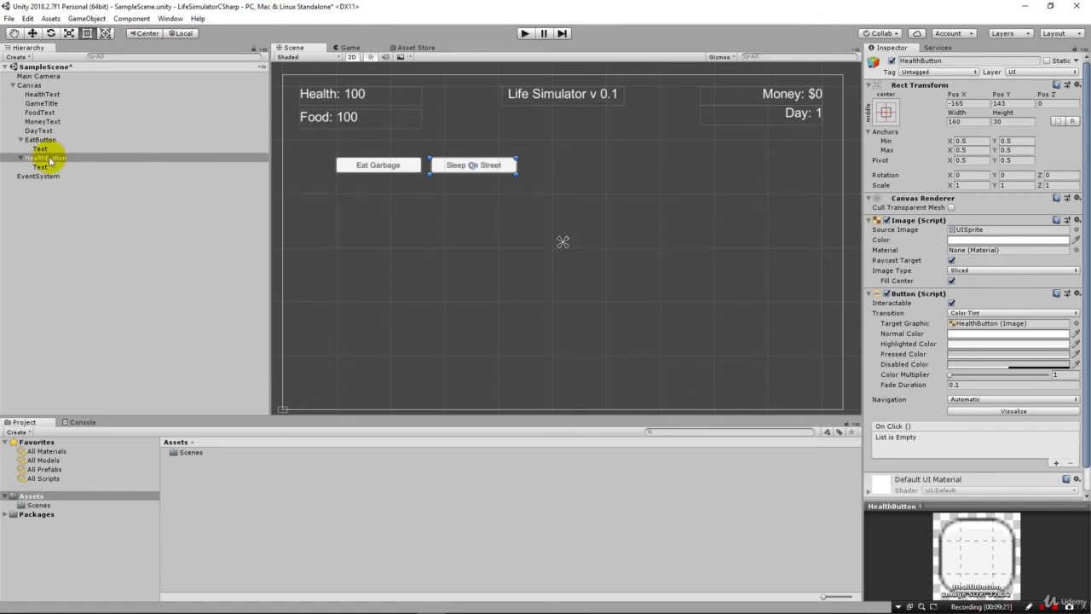
right_click(44, 156)
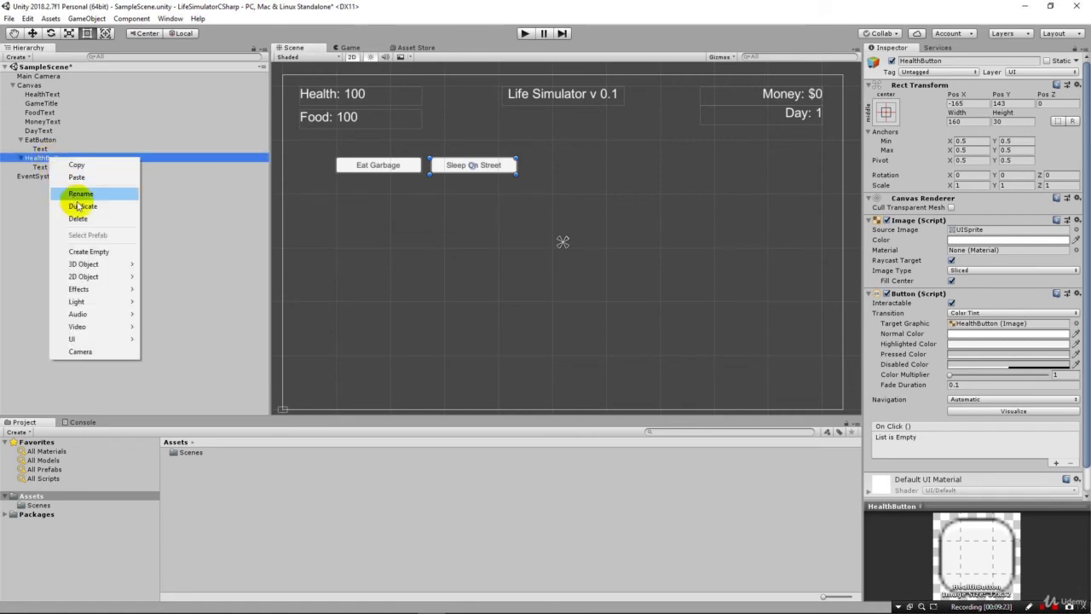
left_click(82, 206)
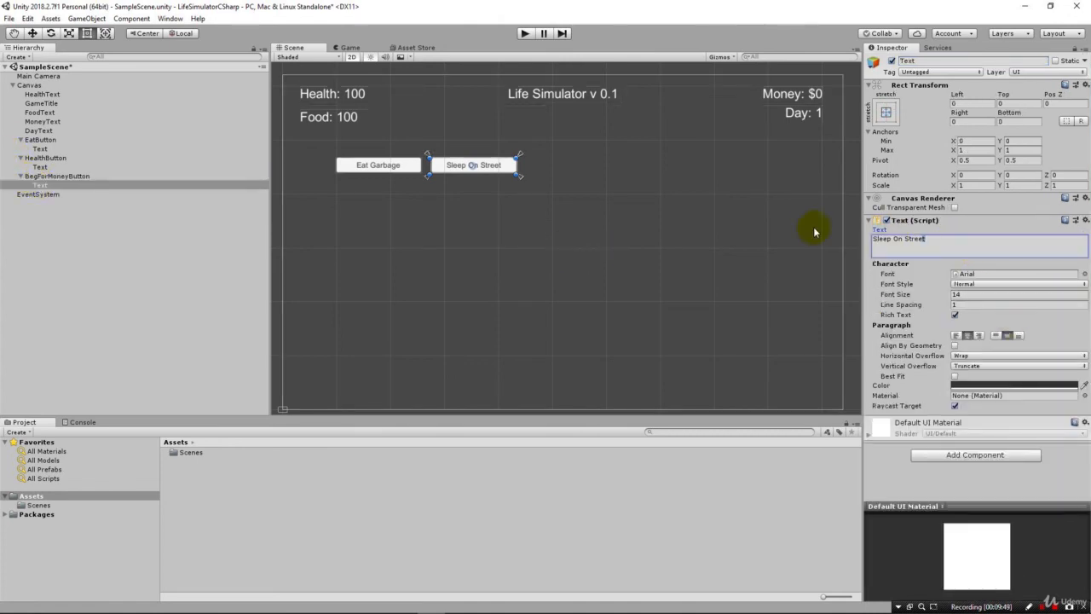
type("Beg For Money")
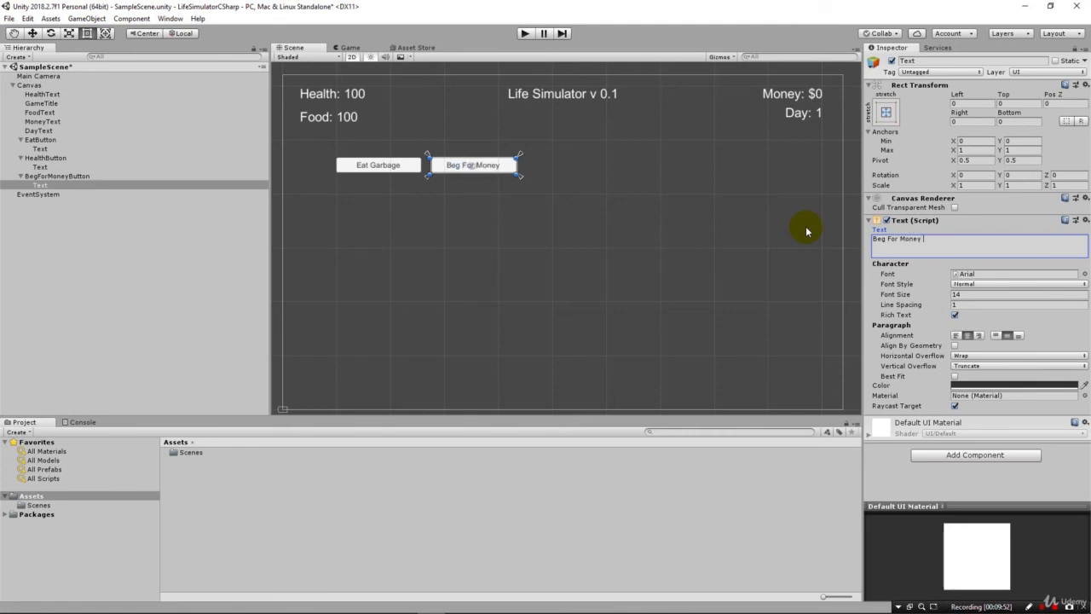
type("$1")
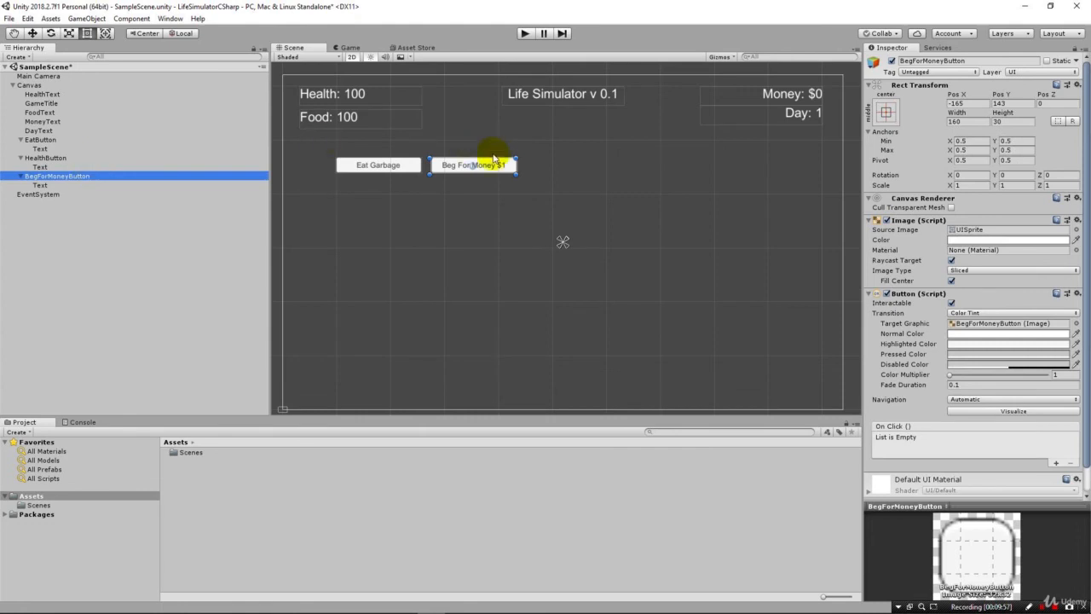
left_click_drag(474, 164, 554, 164)
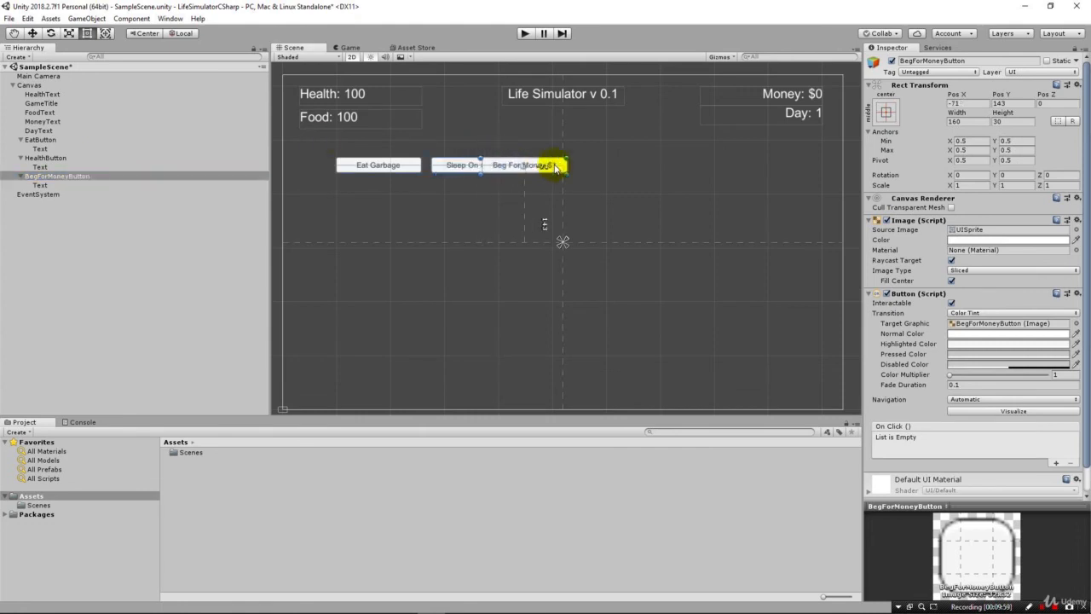
left_click_drag(545, 164, 597, 163)
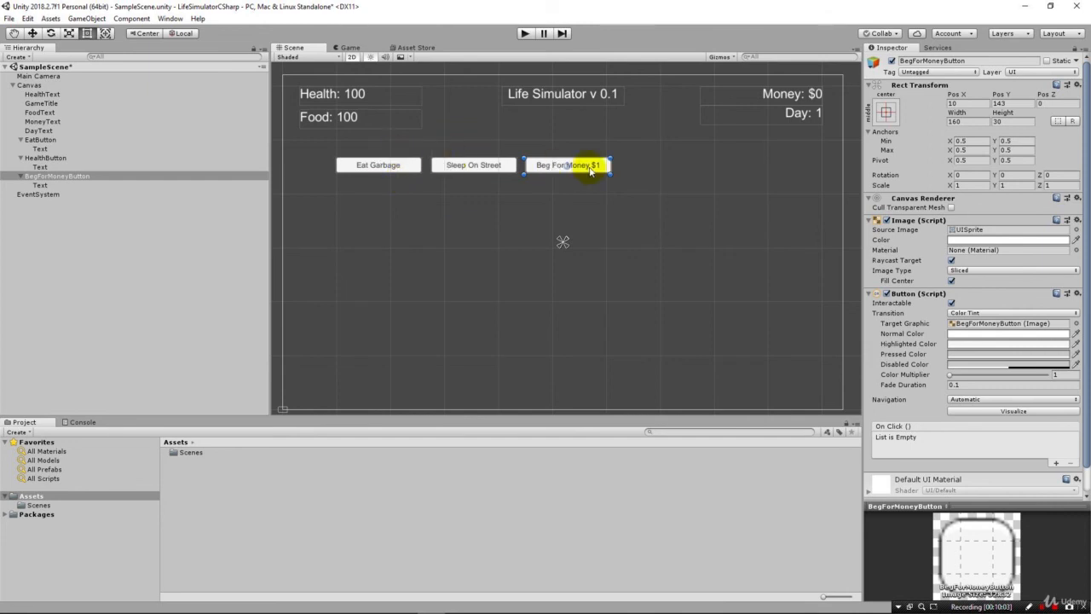
mouse_move(334, 197)
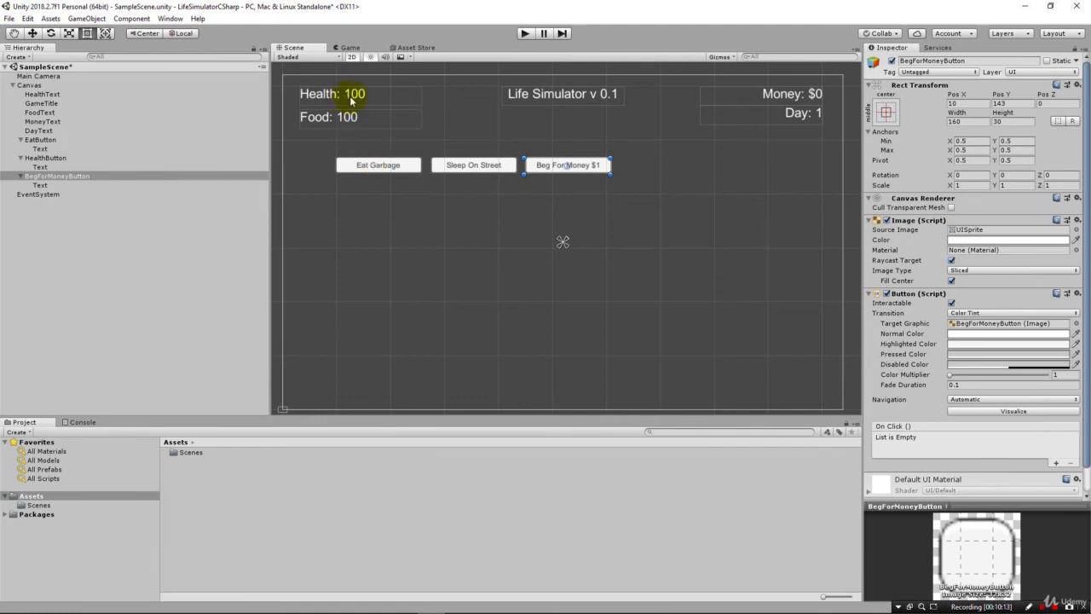
mouse_move(454, 188)
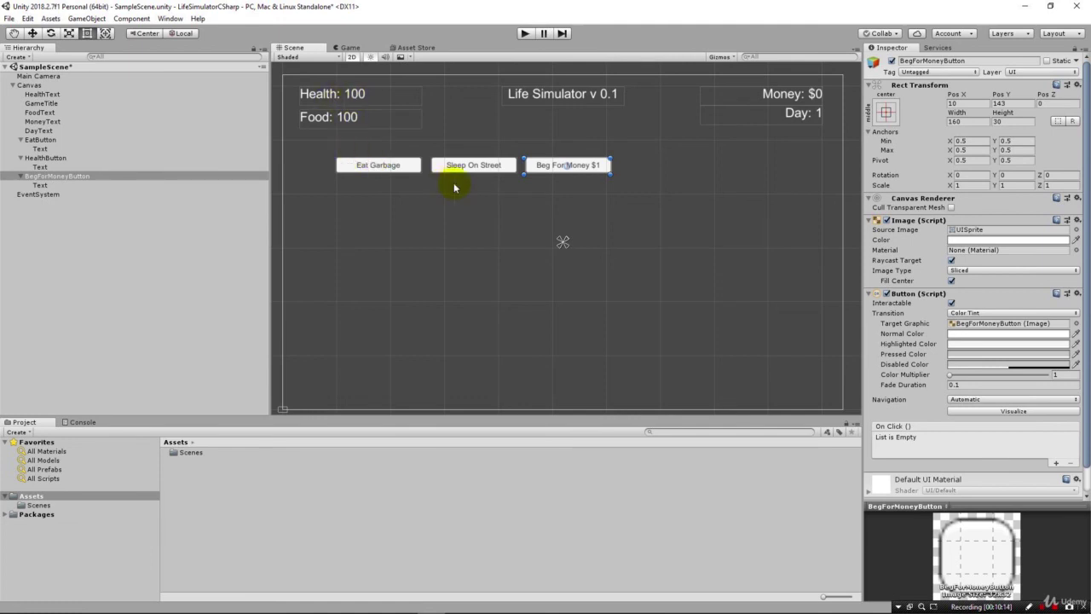
mouse_move(474, 164)
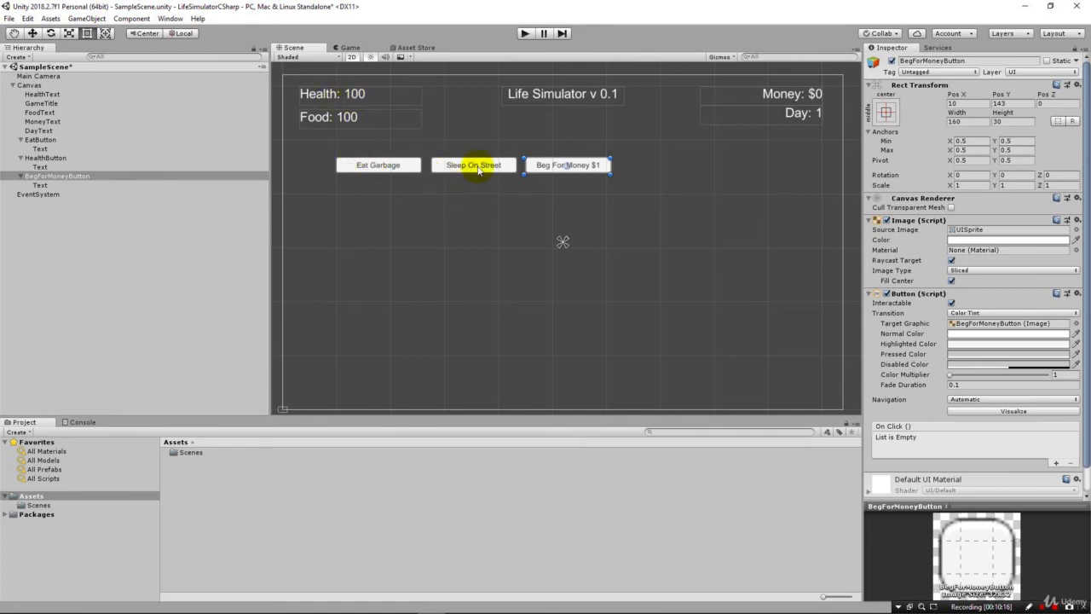
mouse_move(334, 94)
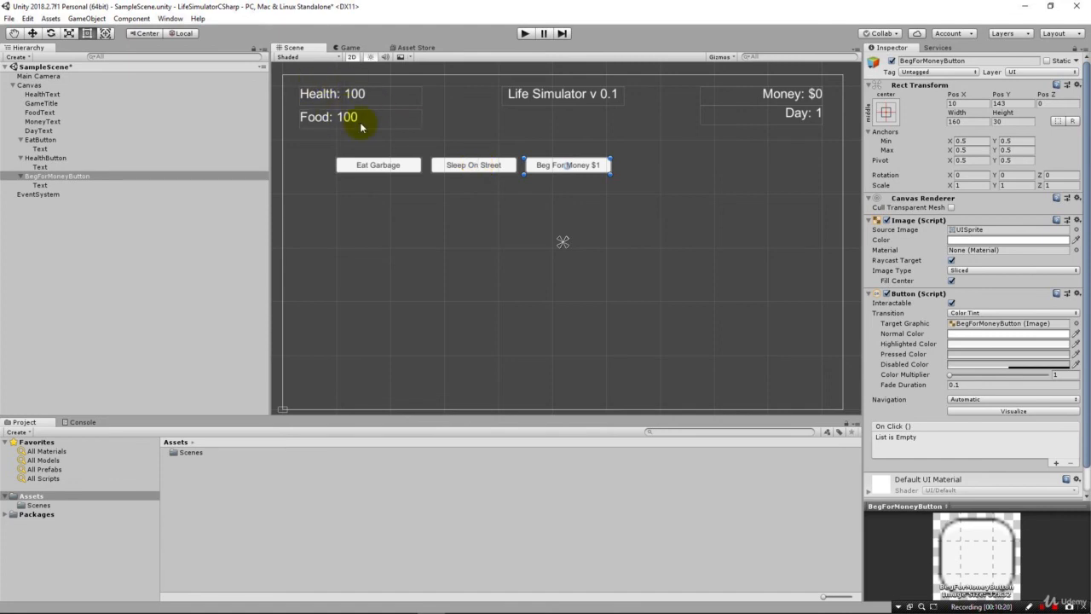
mouse_move(849, 103)
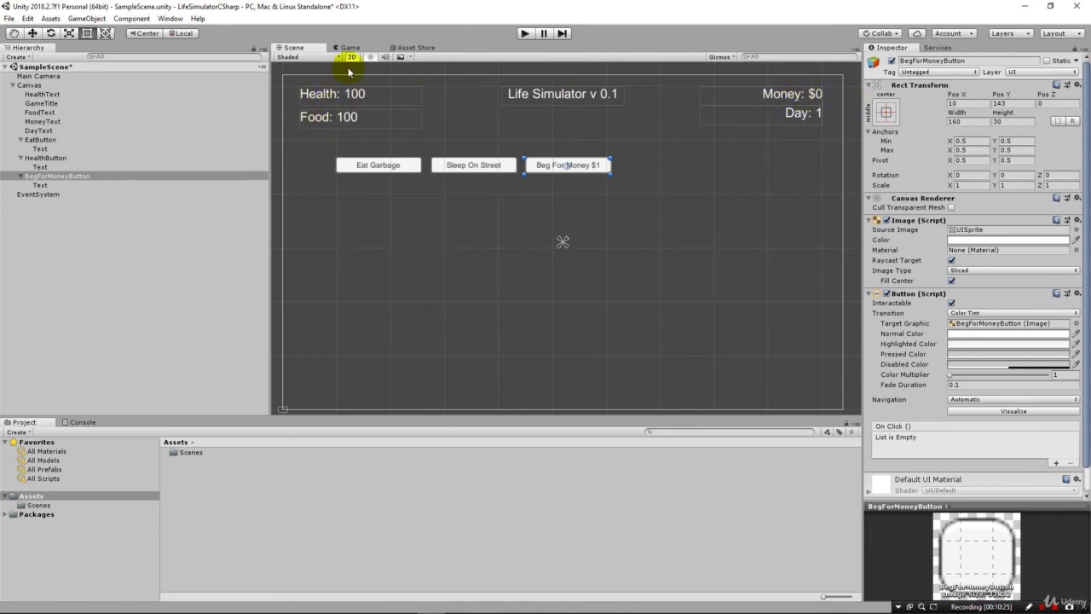
mouse_move(566, 164)
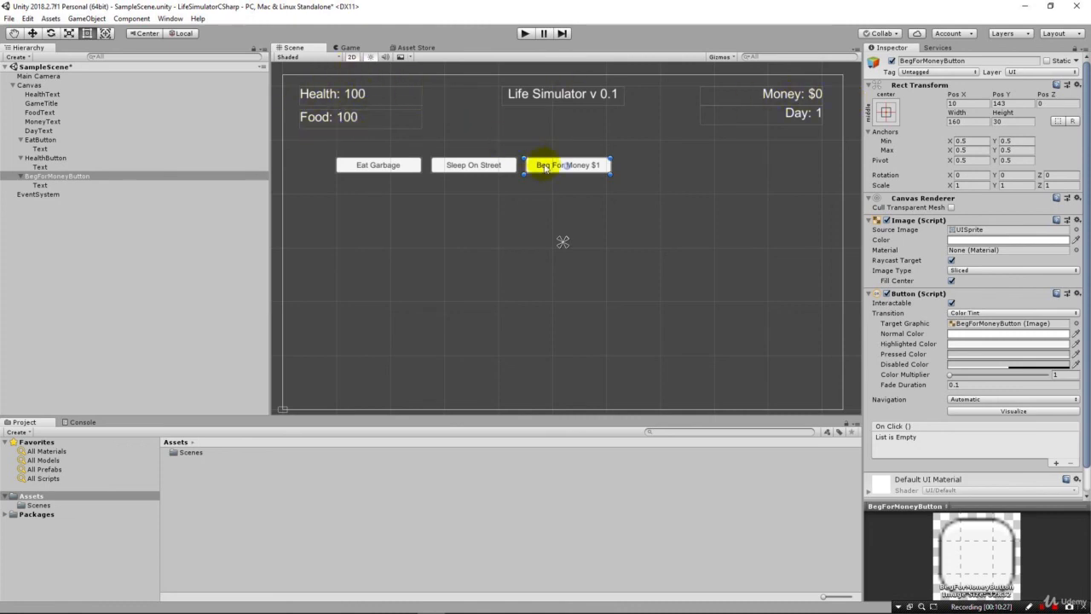
mouse_move(358, 180)
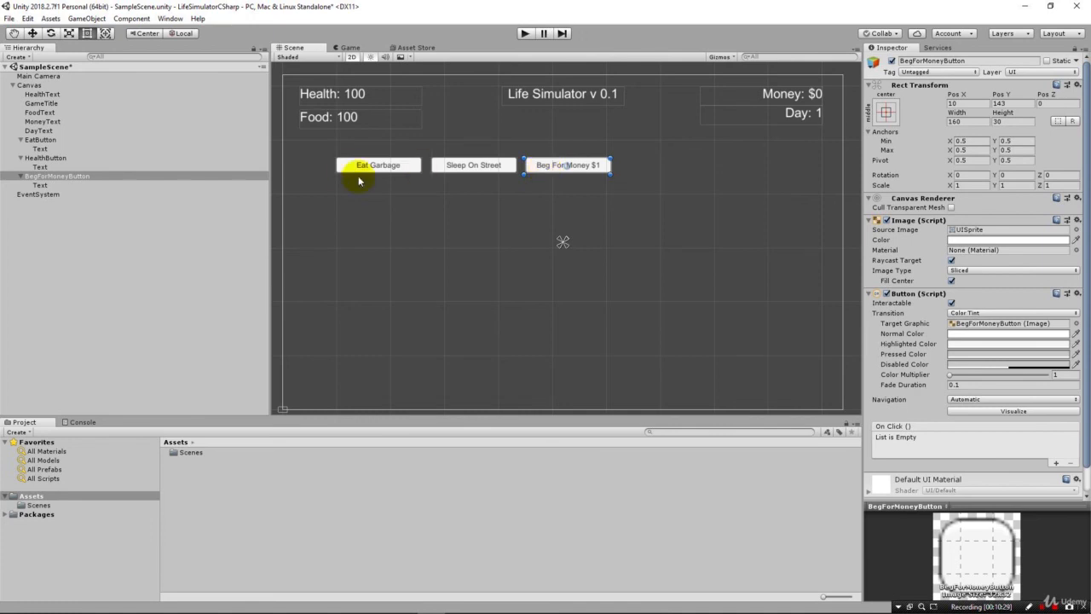
mouse_move(588, 167)
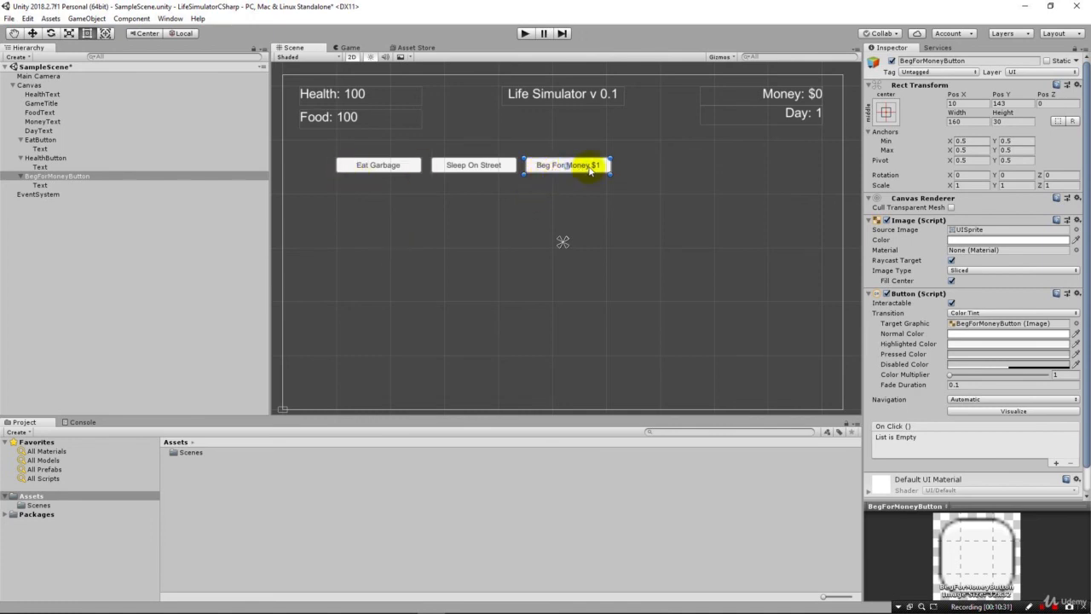
Drag the Sleep On Street button to the canvas centre so the three buttons spread evenly.
left_click_drag(566, 164, 724, 164)
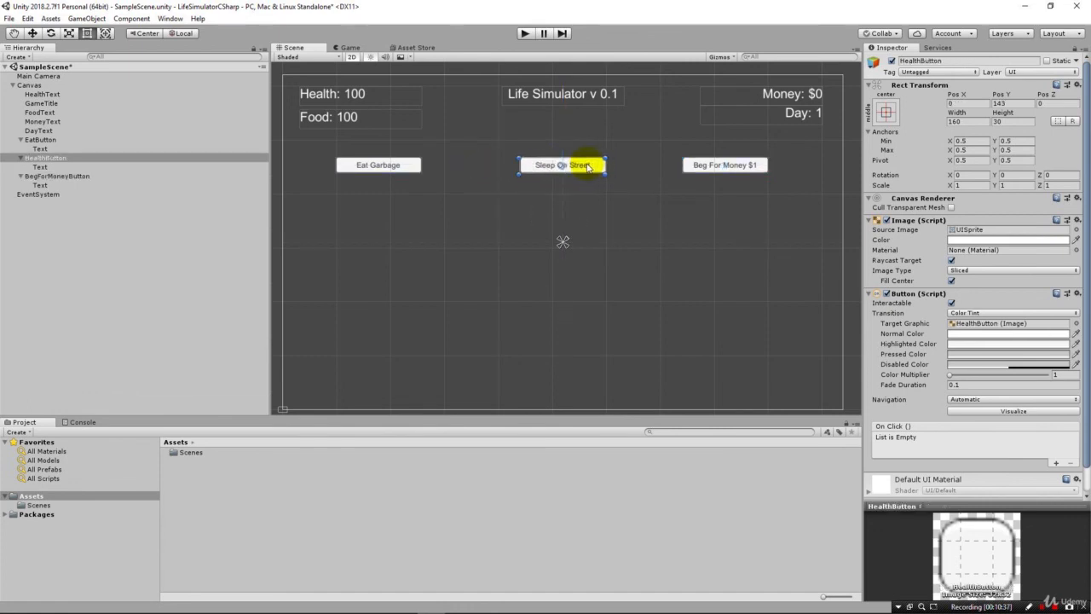
mouse_move(362, 327)
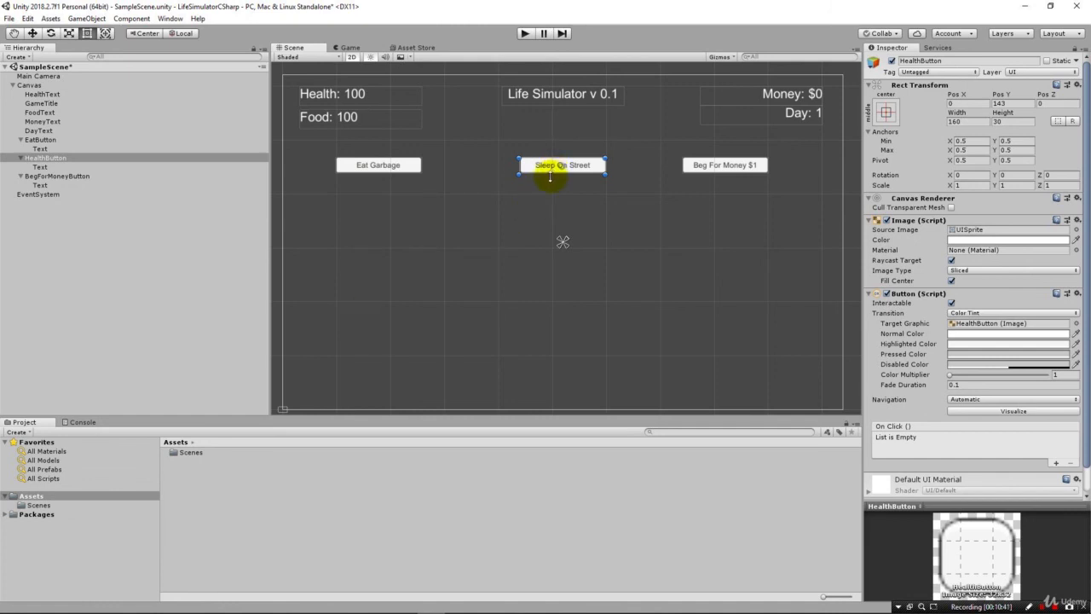
mouse_move(556, 208)
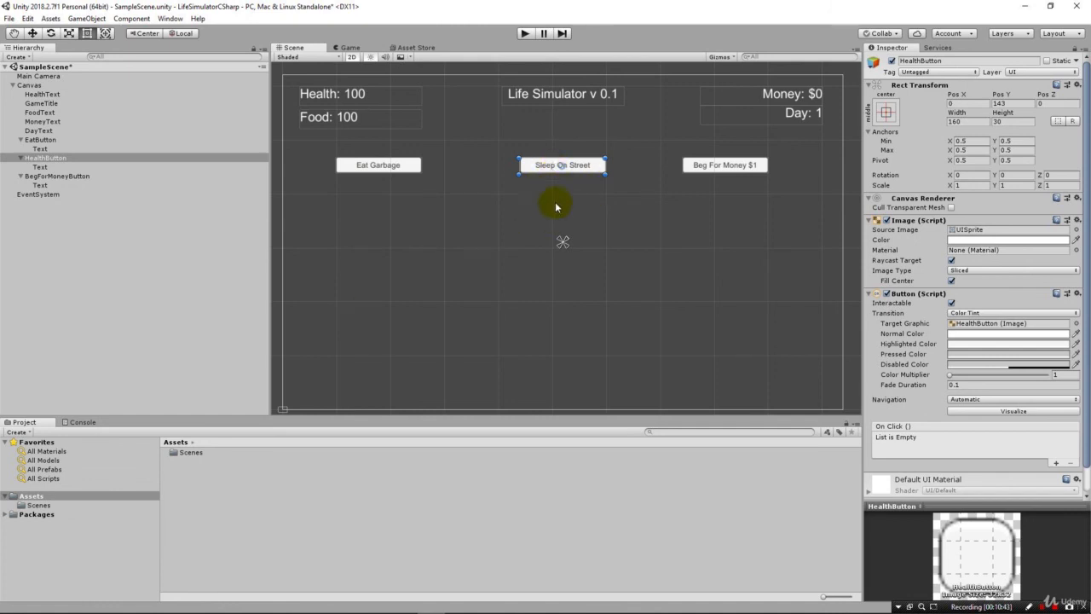
mouse_move(561, 196)
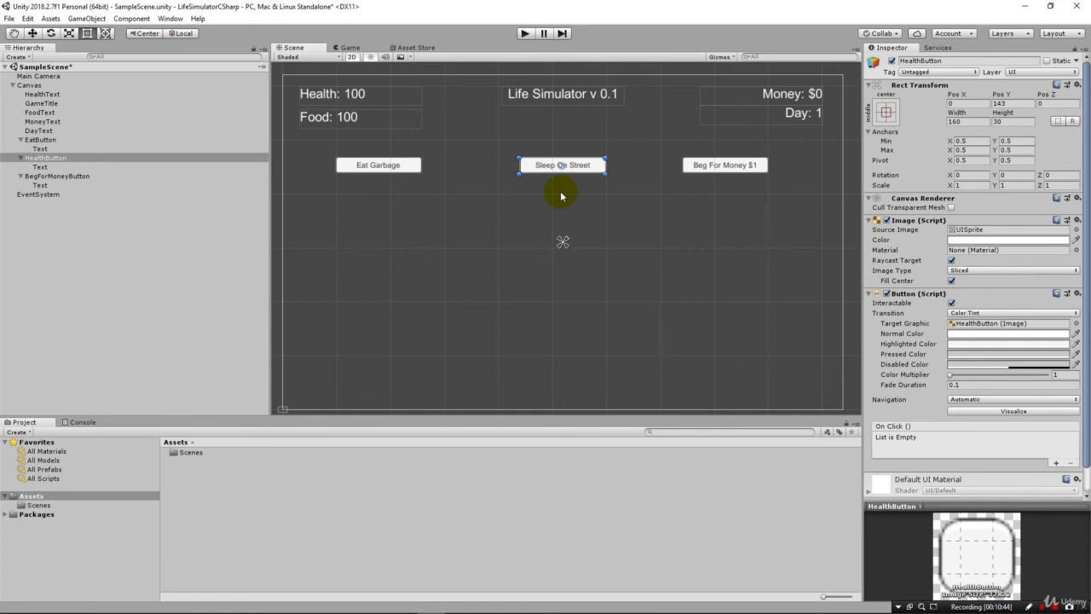
mouse_move(563, 235)
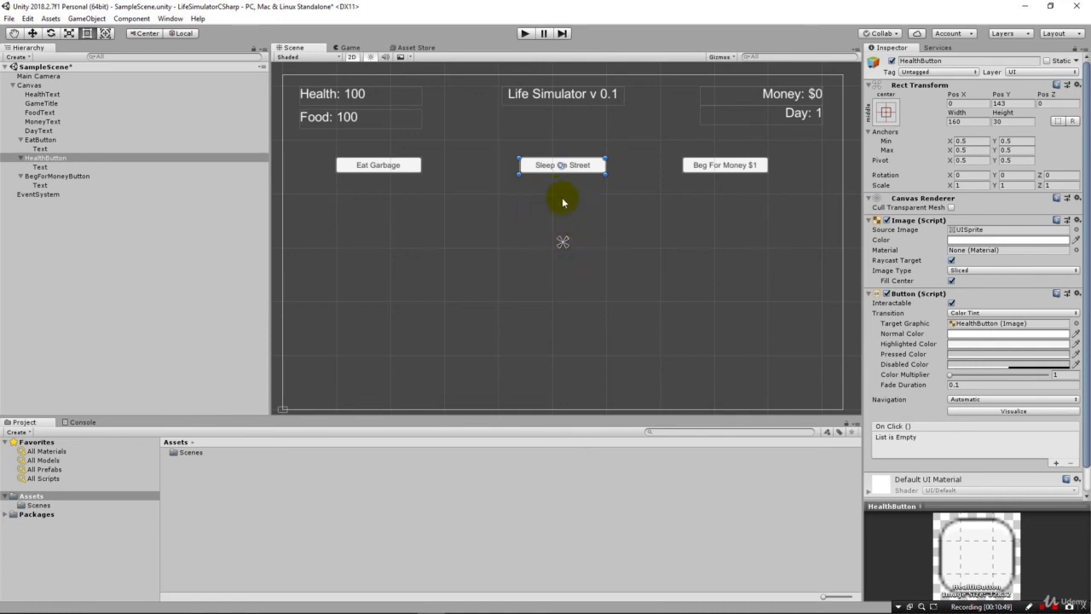
mouse_move(685, 184)
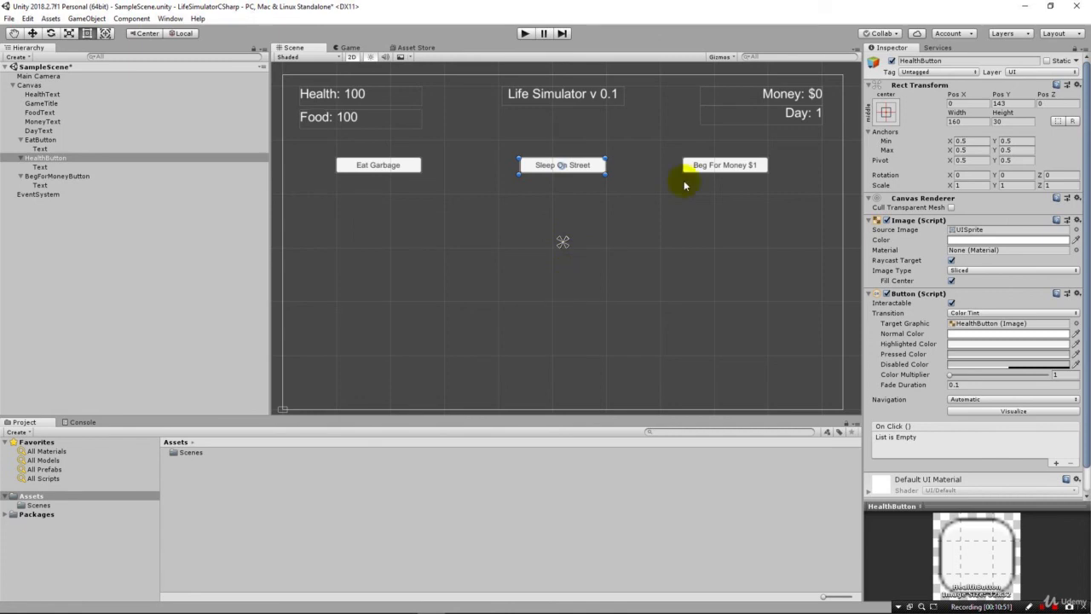
mouse_move(733, 315)
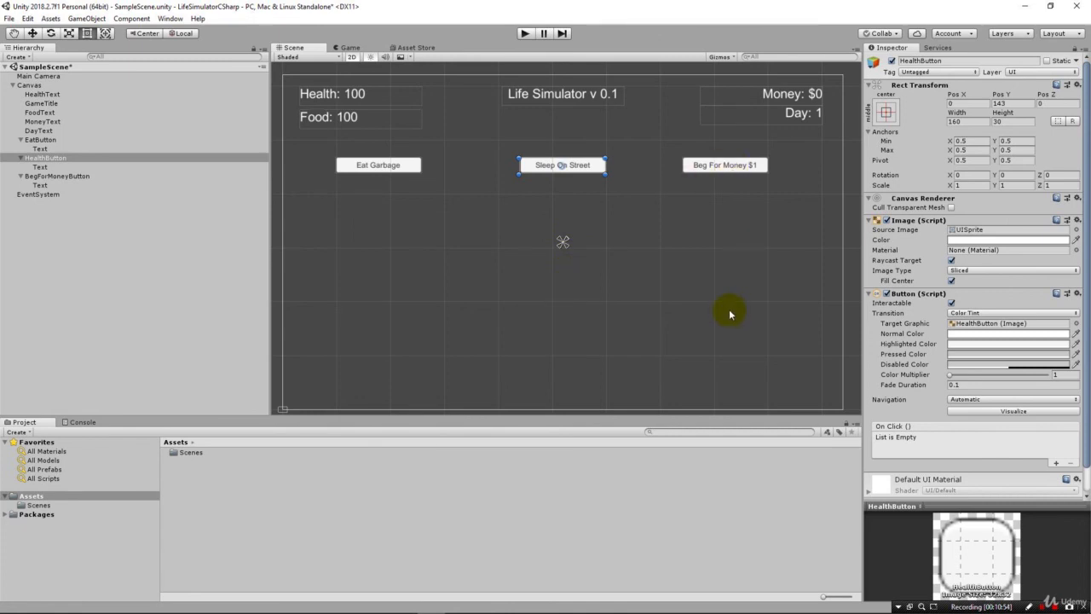
mouse_move(714, 324)
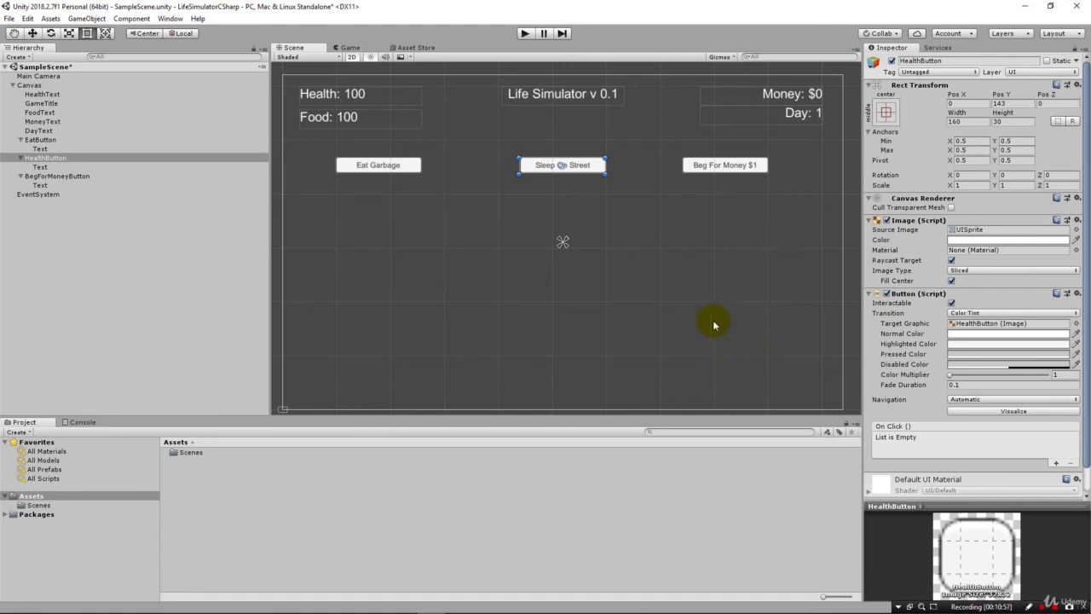
mouse_move(714, 317)
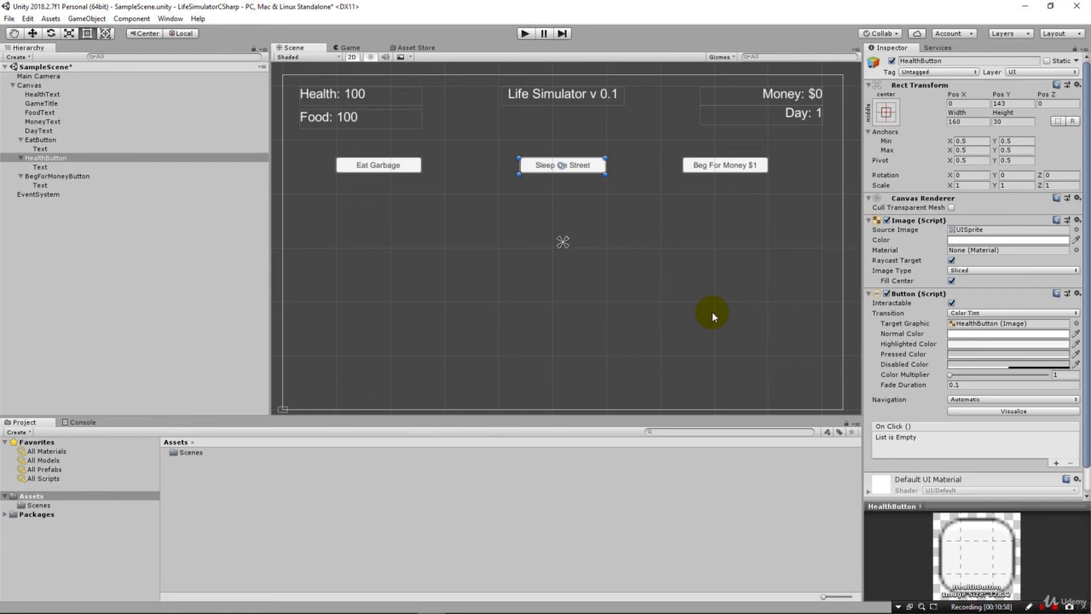
mouse_move(381, 164)
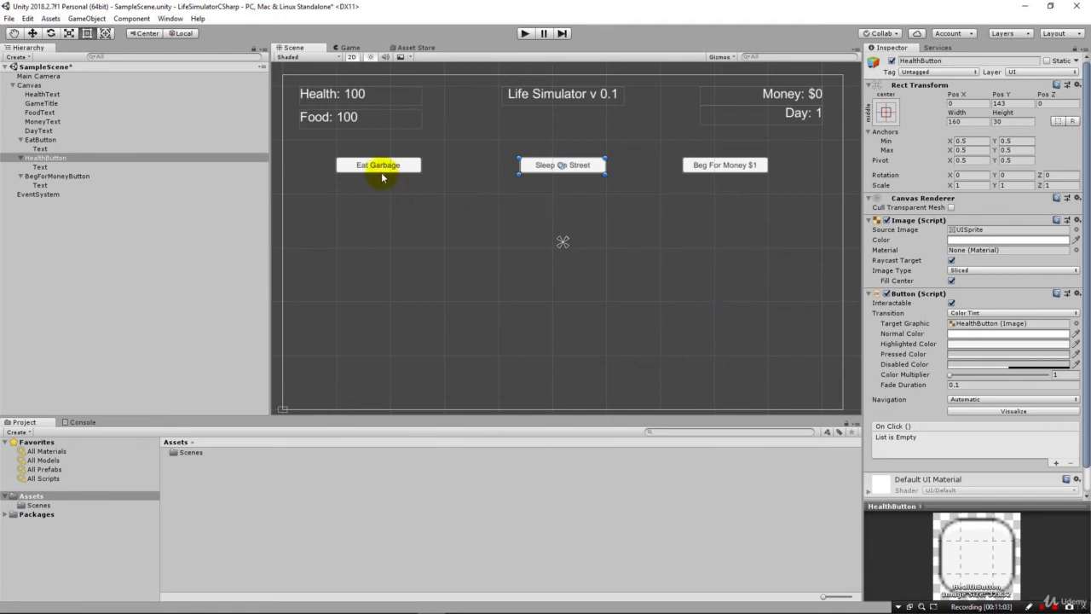
mouse_move(759, 119)
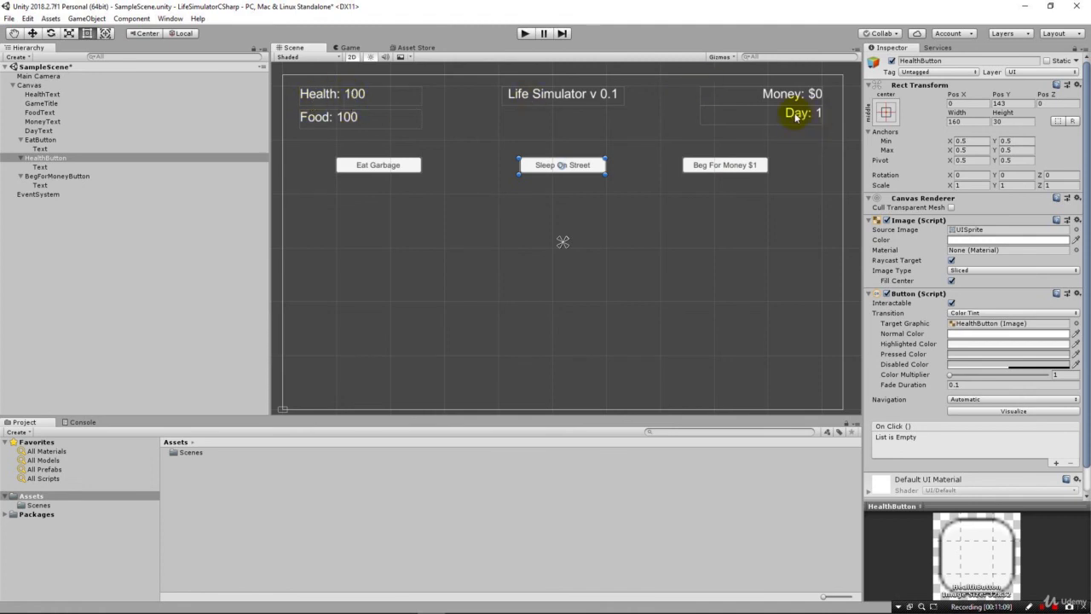
left_click(29, 85)
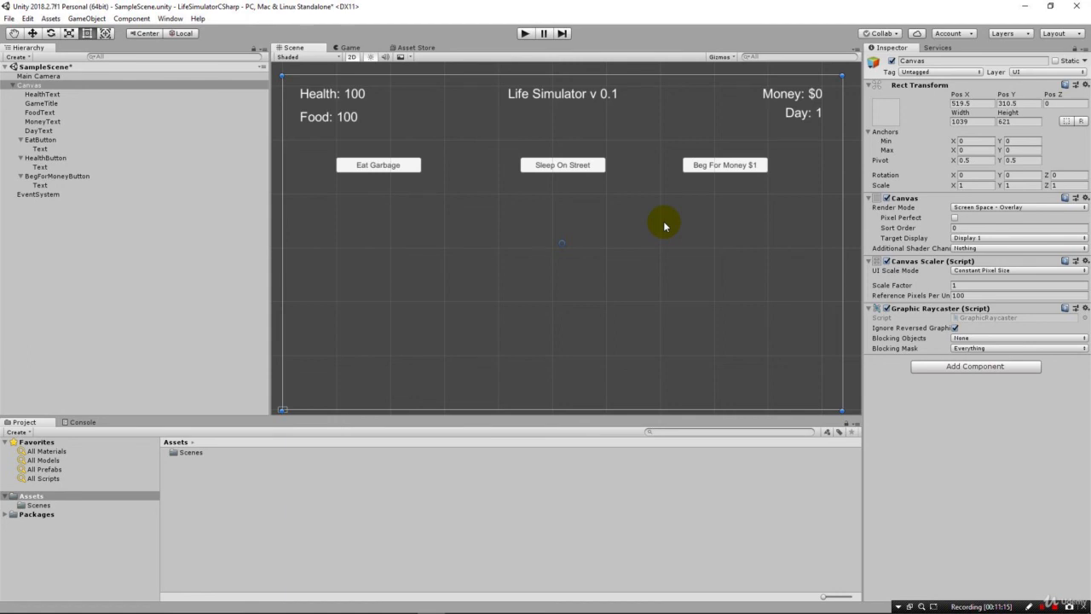
mouse_move(379, 164)
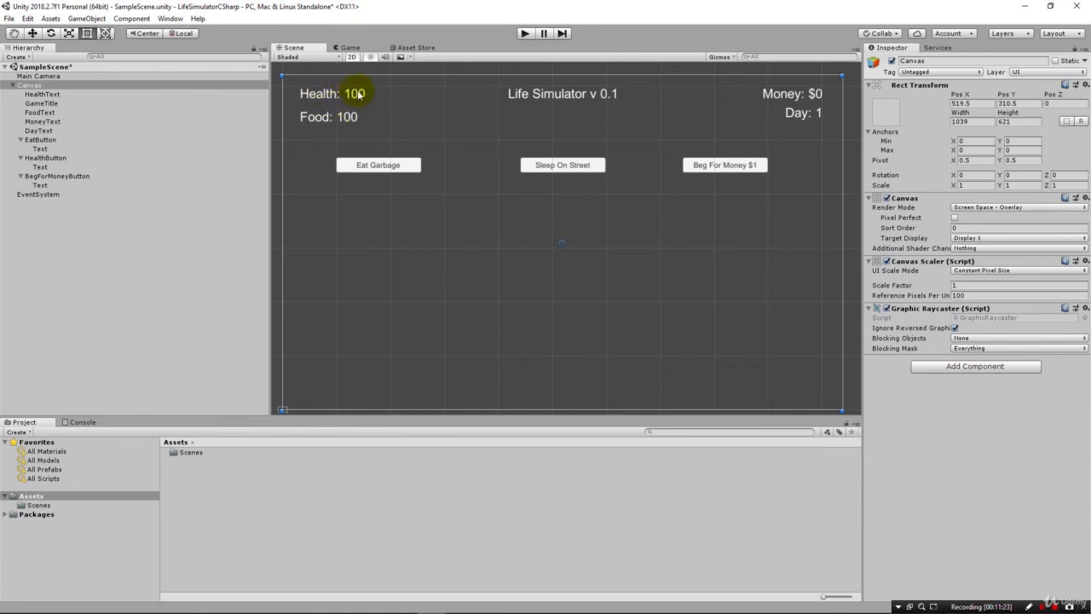
mouse_move(315, 150)
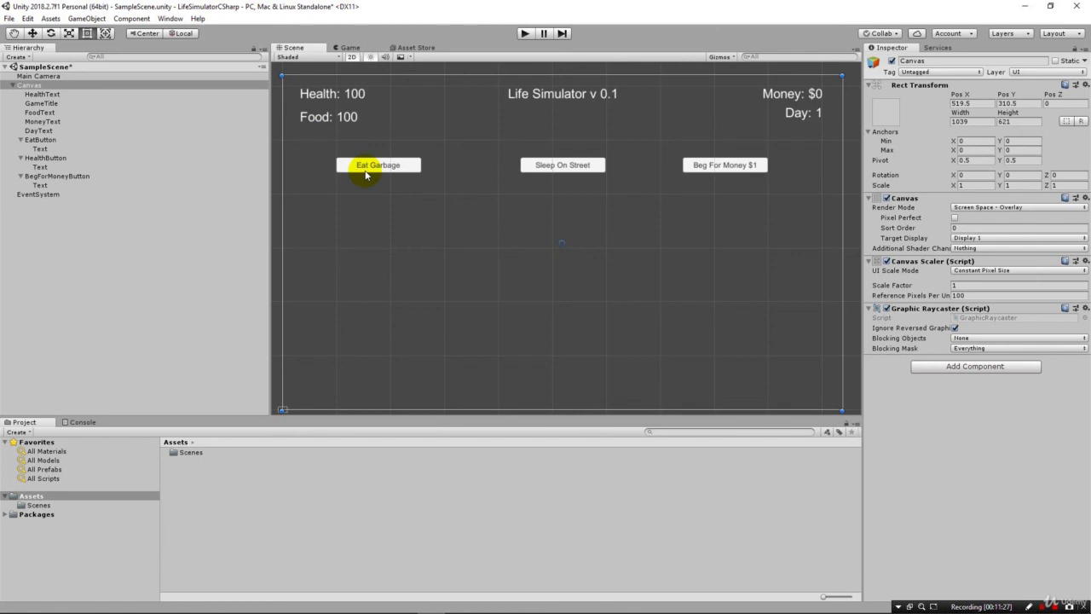
mouse_move(317, 128)
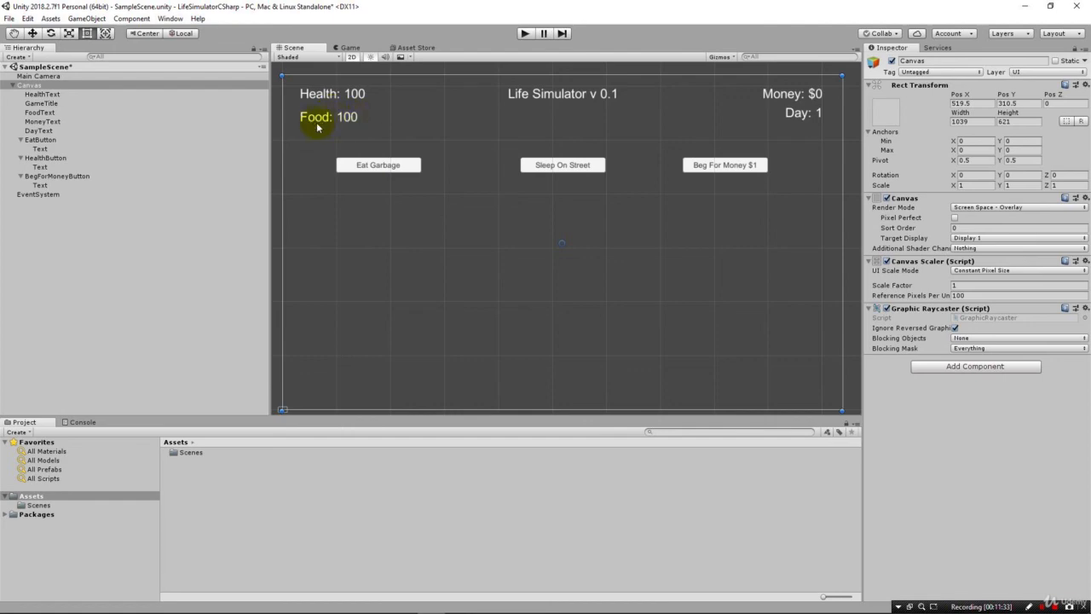